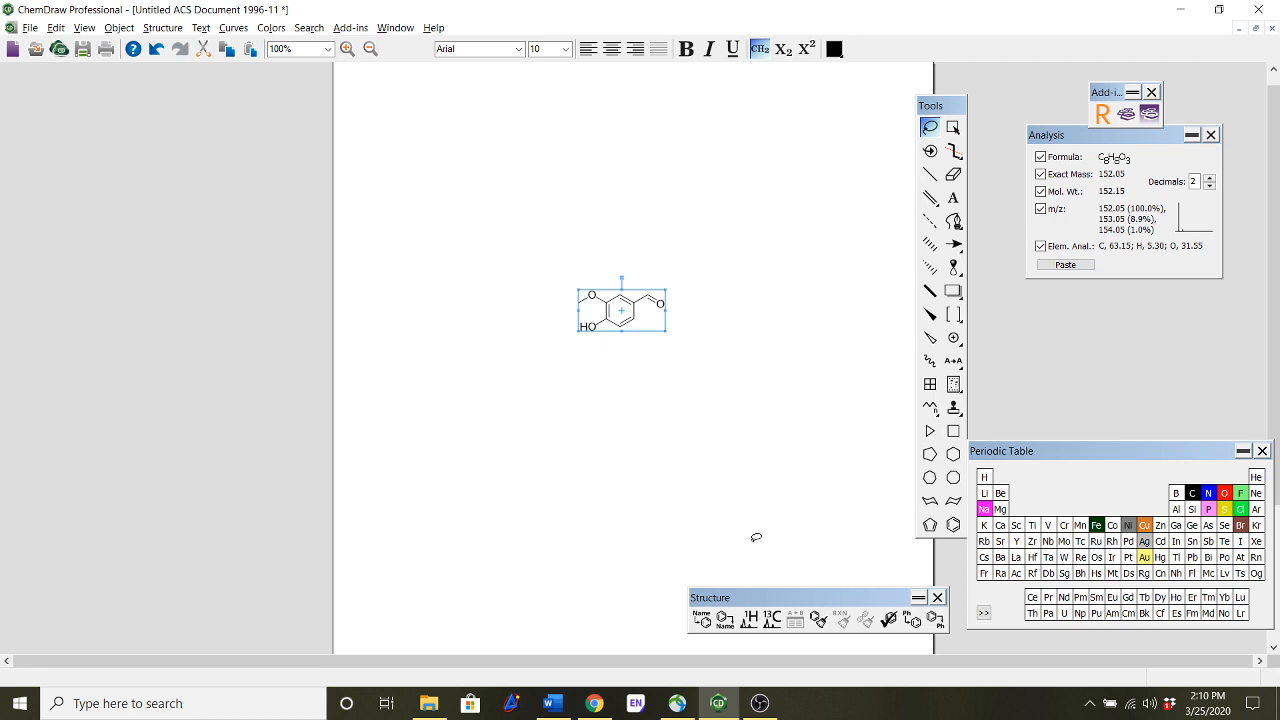
pyautogui.moveTo(773, 343)
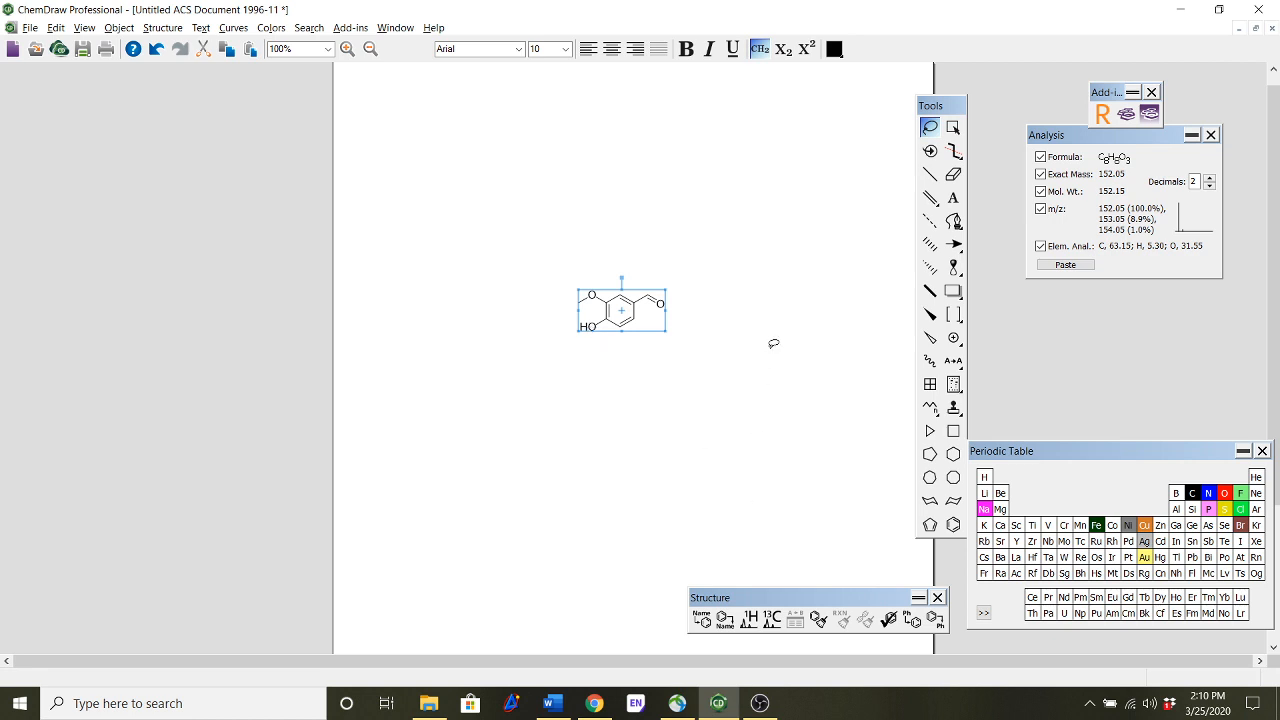
pyautogui.moveTo(731, 302)
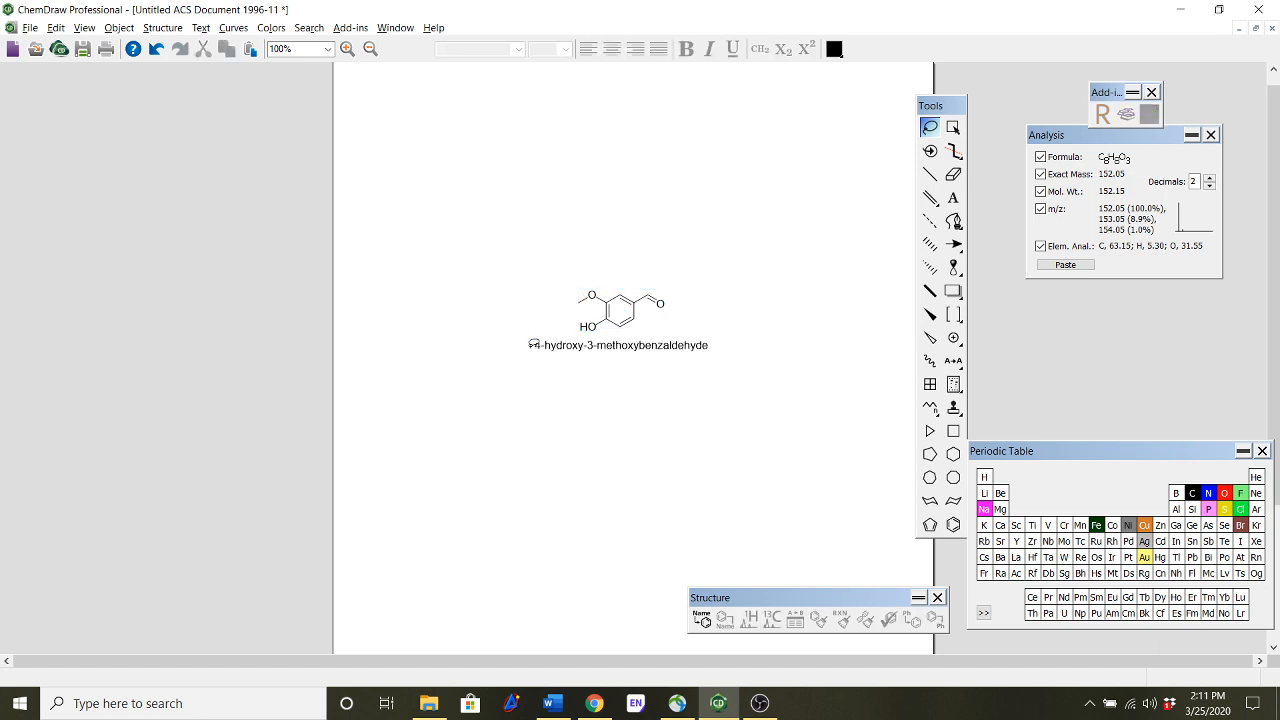
# - Select the generated name 4-hydroxy-3-methoxybenzaldehyde and switch to the browser
pyautogui.doubleClick(620, 345)
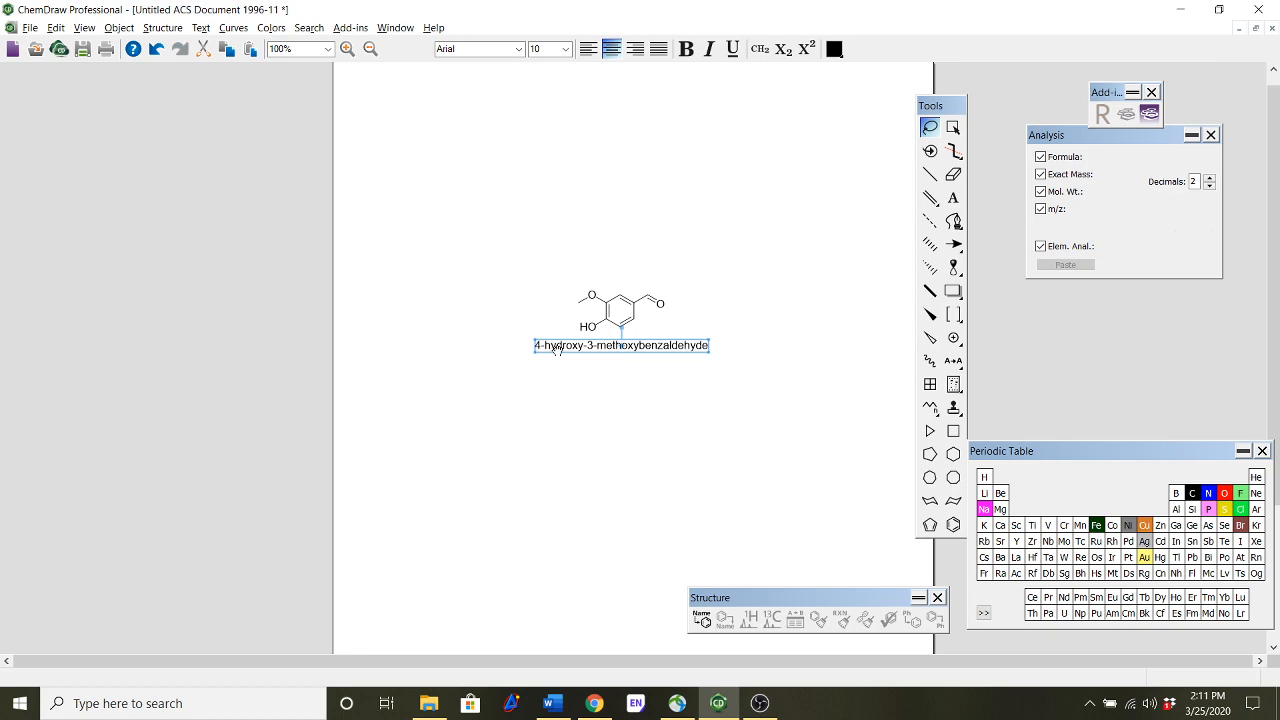
pyautogui.click(595, 703)
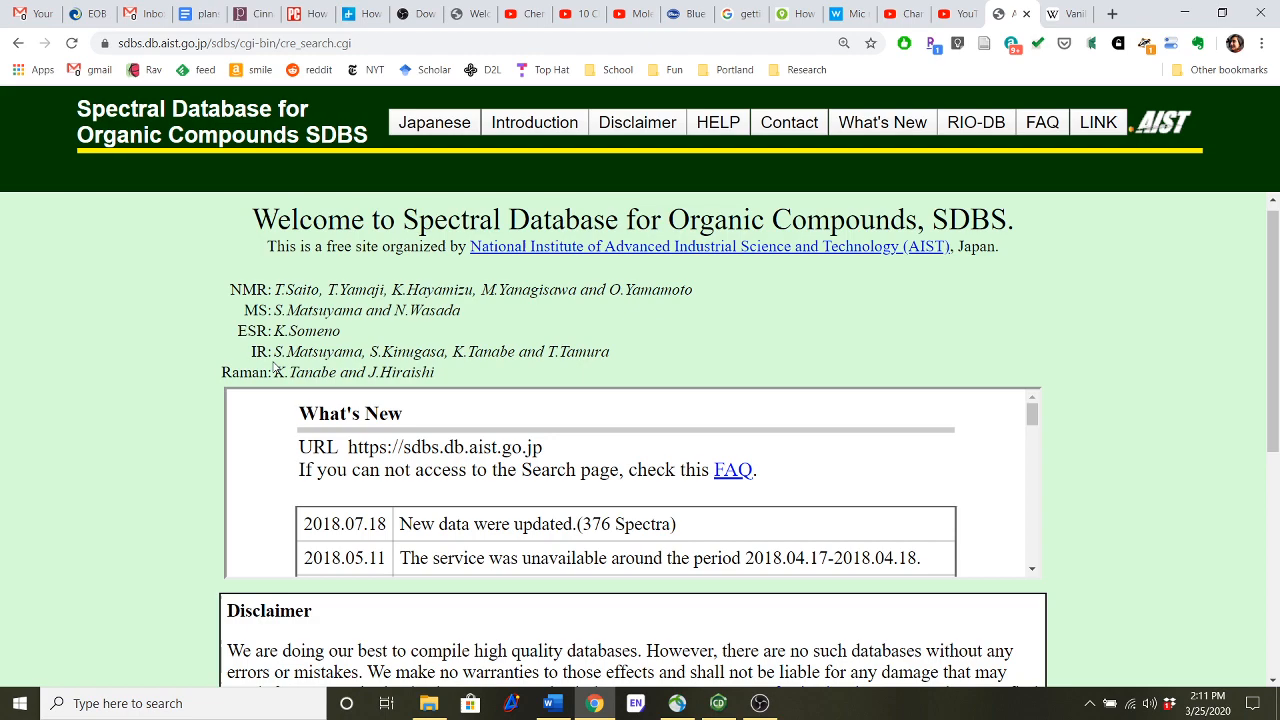
# - Accept the SDBS disclaimer to enter the database
pyautogui.scroll(-3)
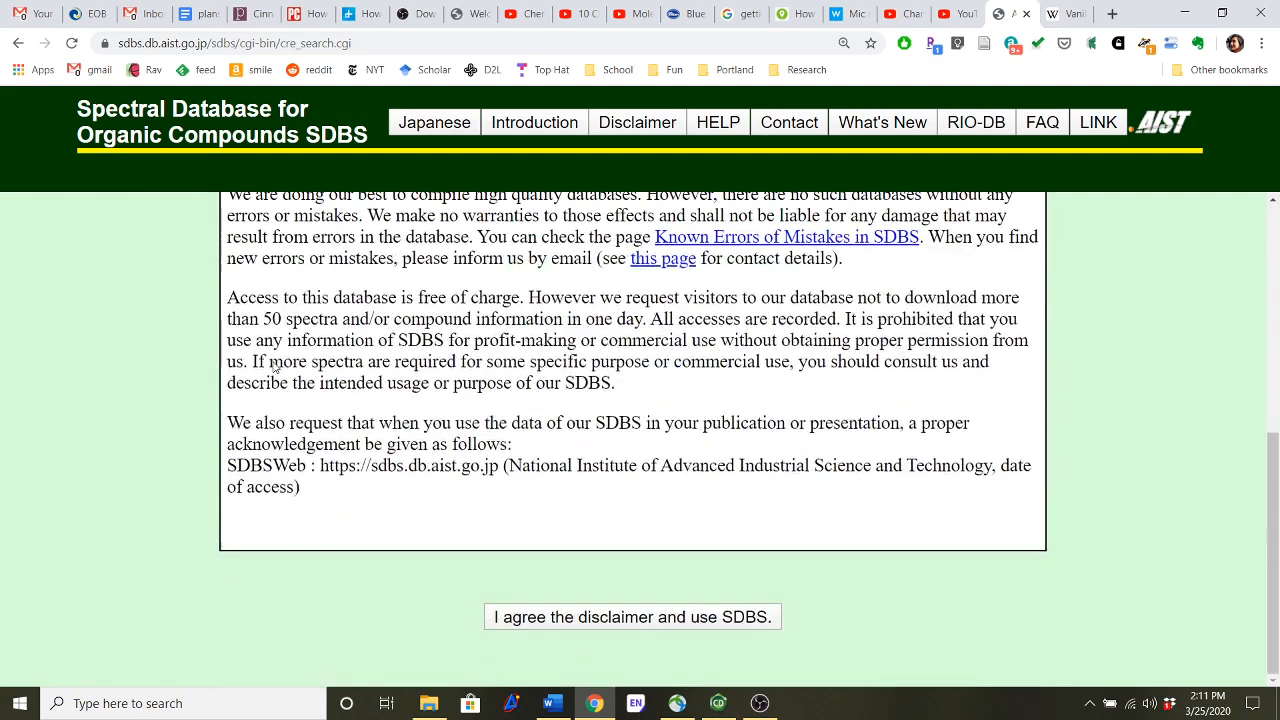
pyautogui.click(632, 617)
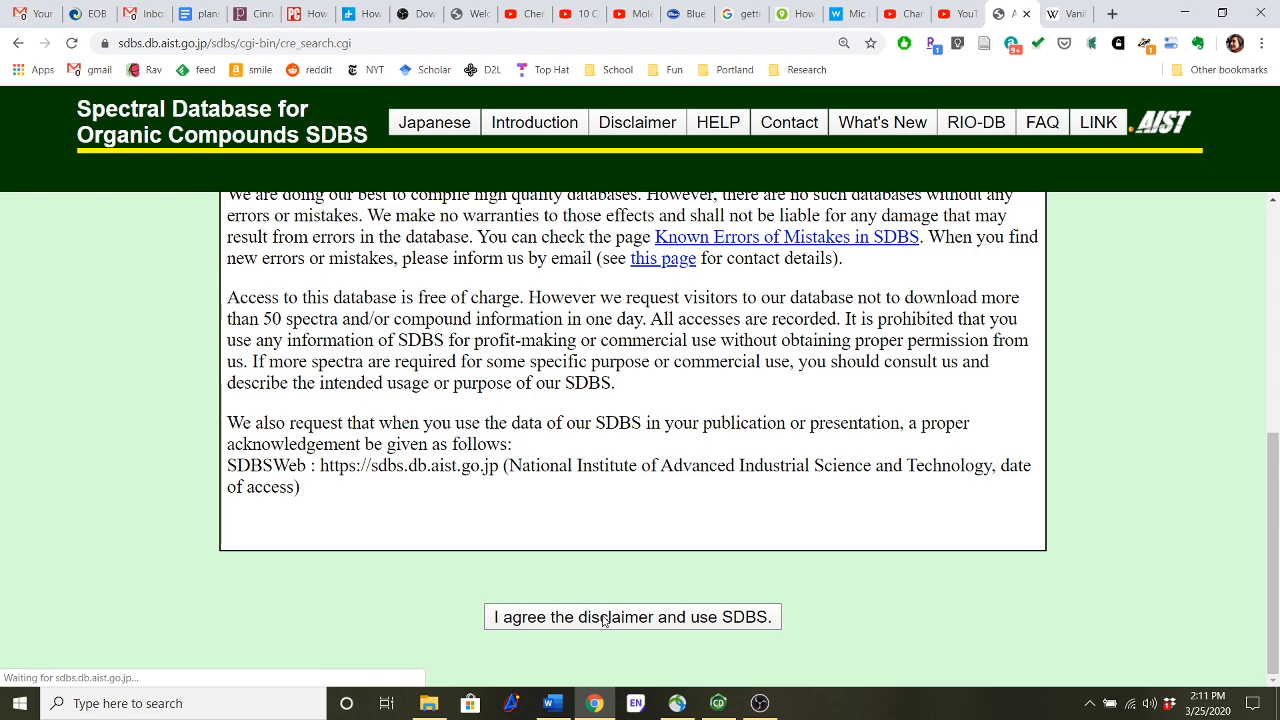
pyautogui.click(632, 616)
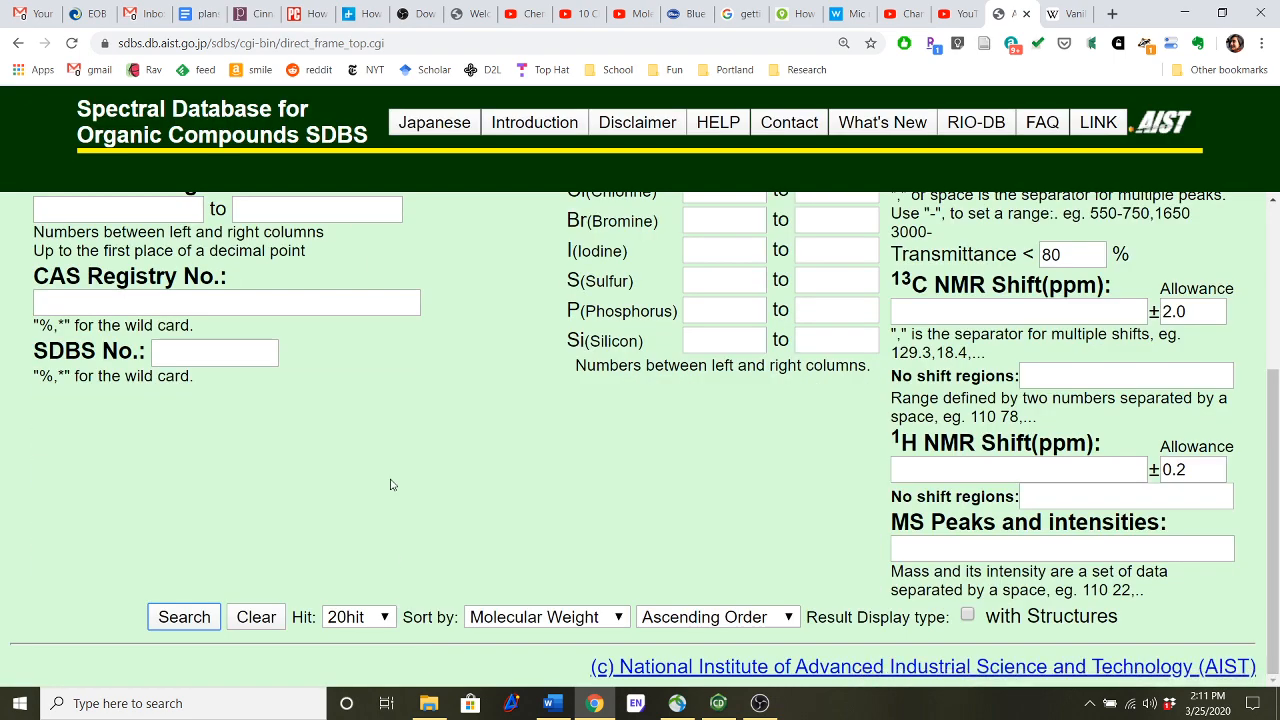
pyautogui.scroll(3)
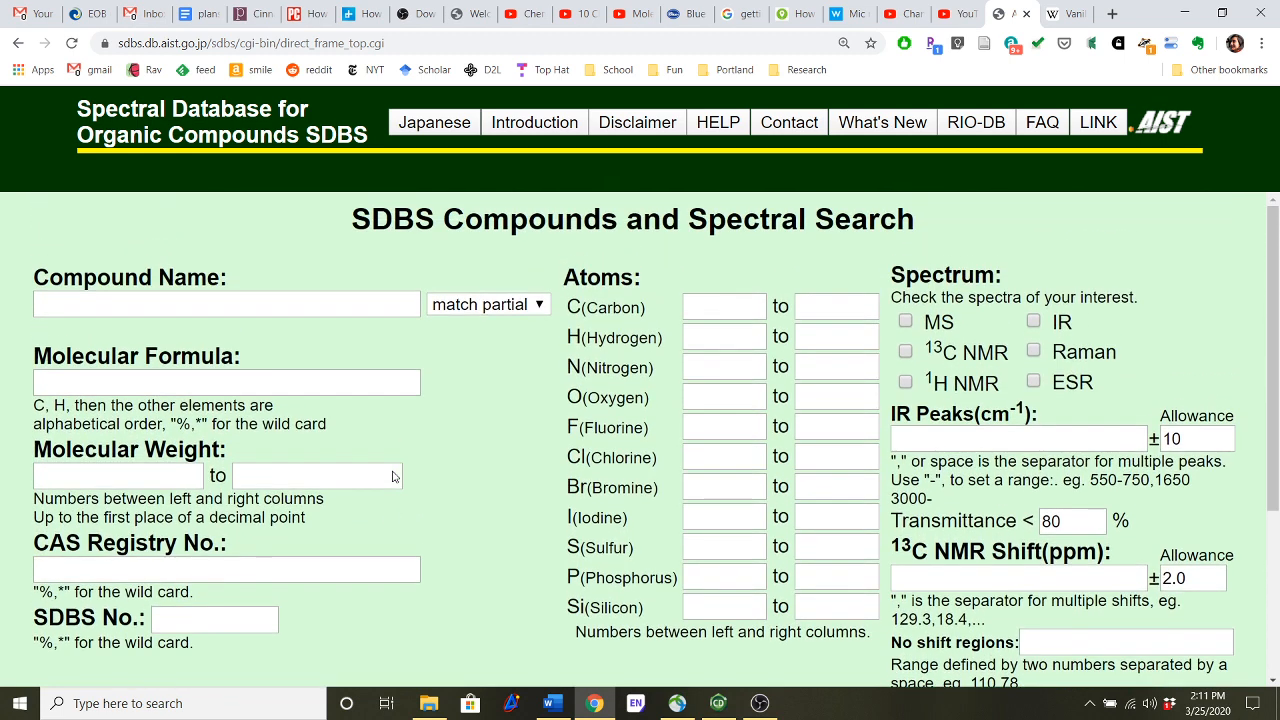
# - Search SDBS by the compound name 4-hydroxy-3-methoxybenzaldehyde
pyautogui.click(226, 304)
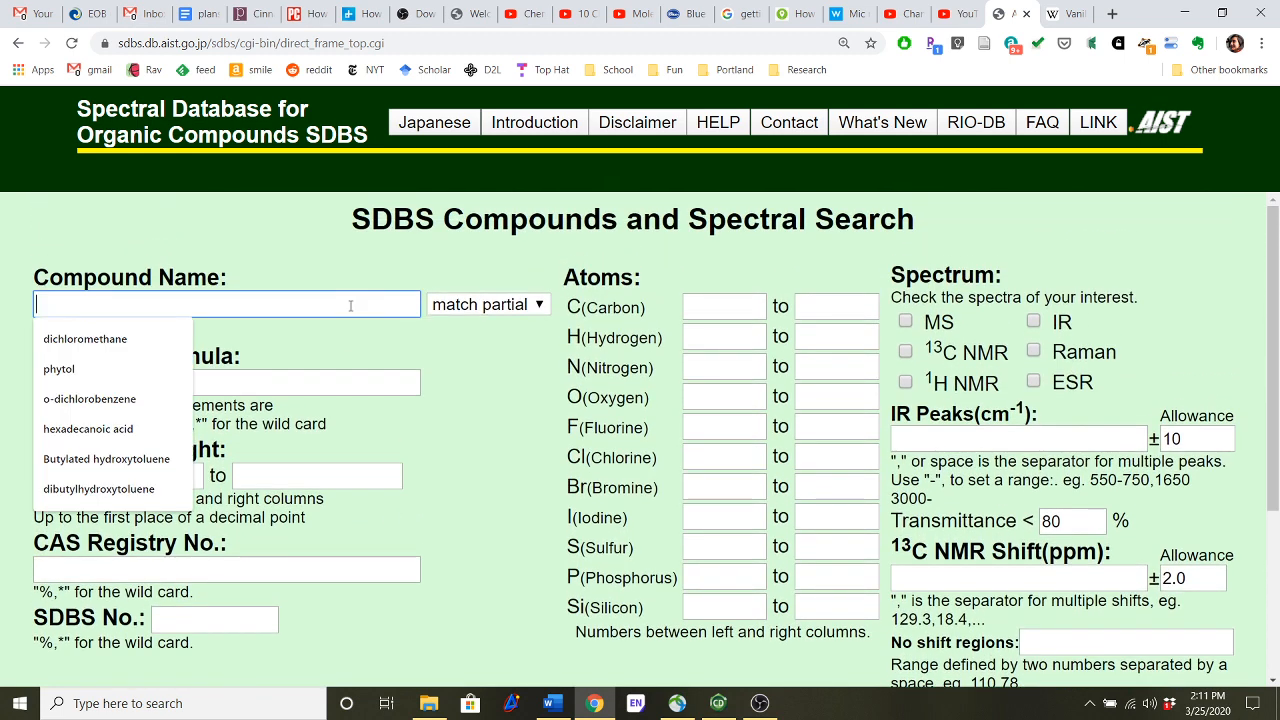
pyautogui.write('4-hydroxy-3-methoxybenzaldehyde')
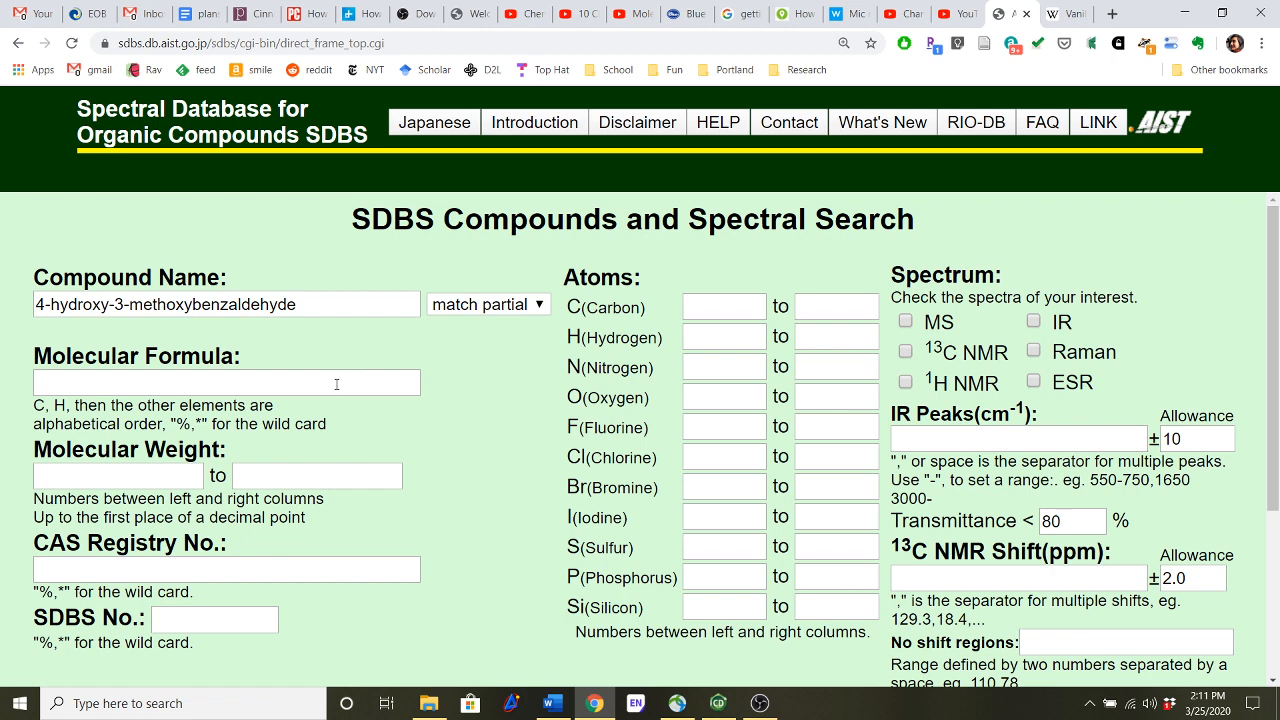
pyautogui.click(226, 382)
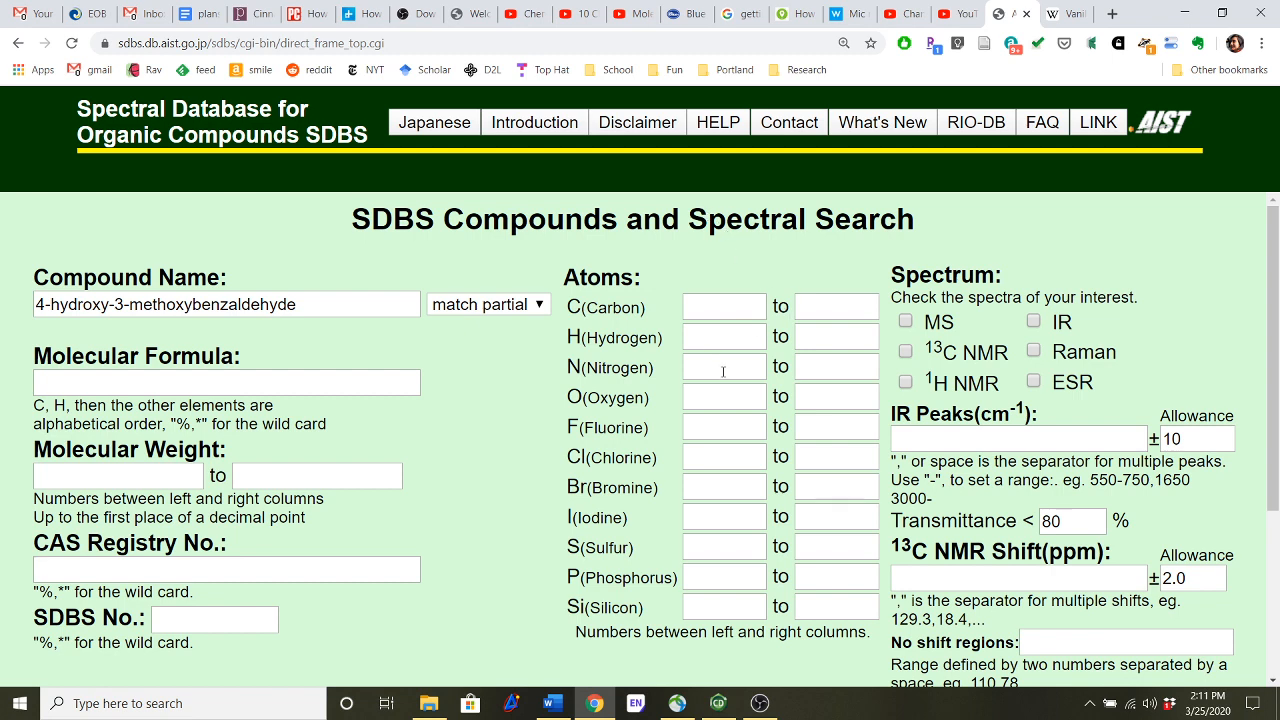
pyautogui.moveTo(517, 471)
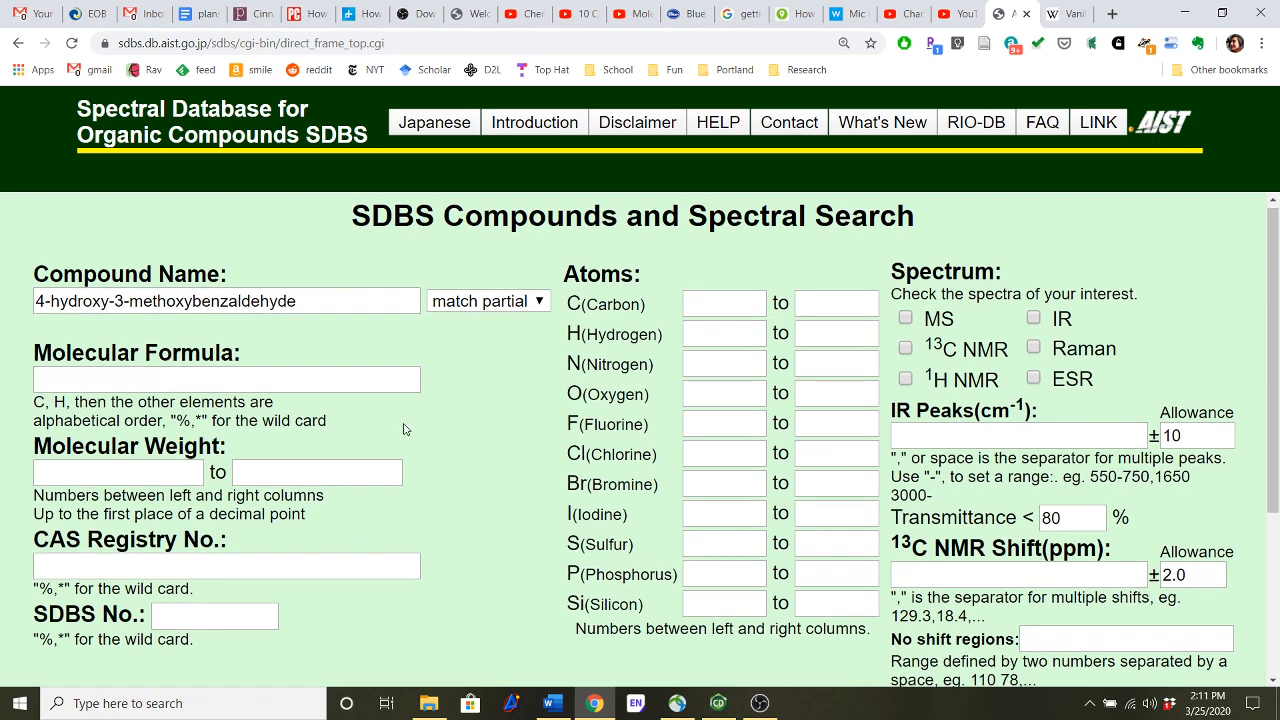
pyautogui.scroll(-3)
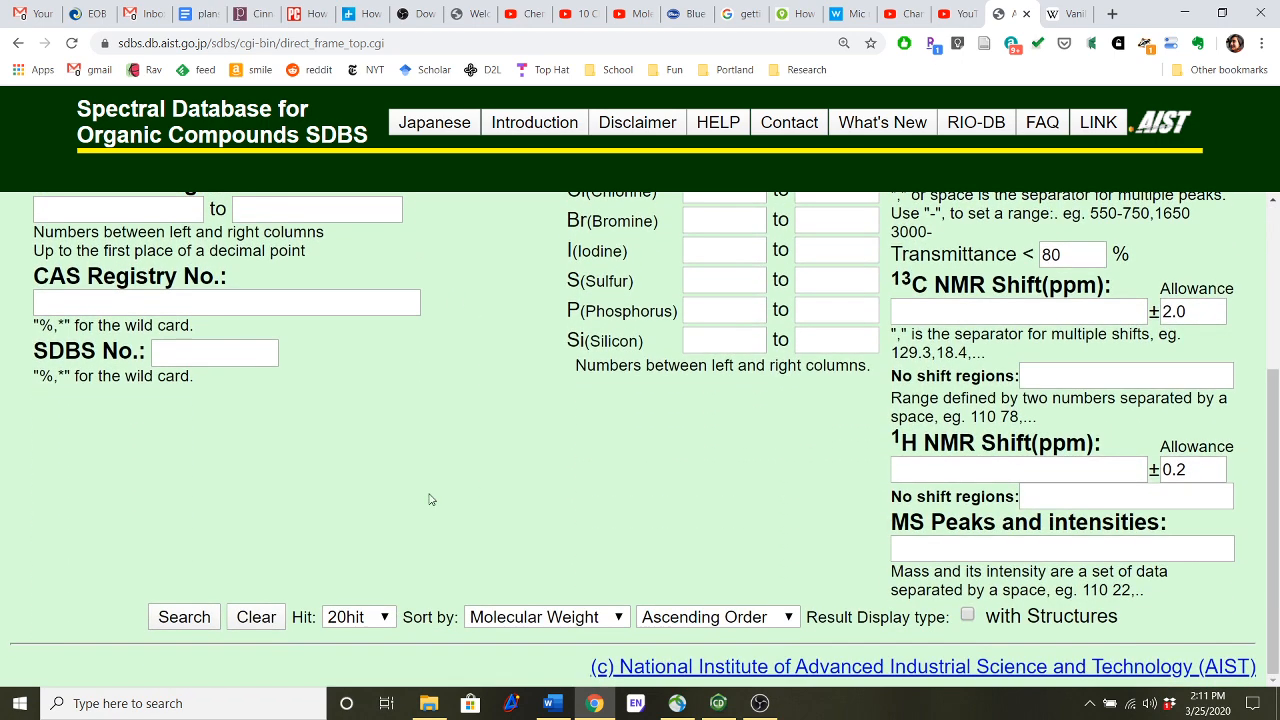
pyautogui.click(184, 616)
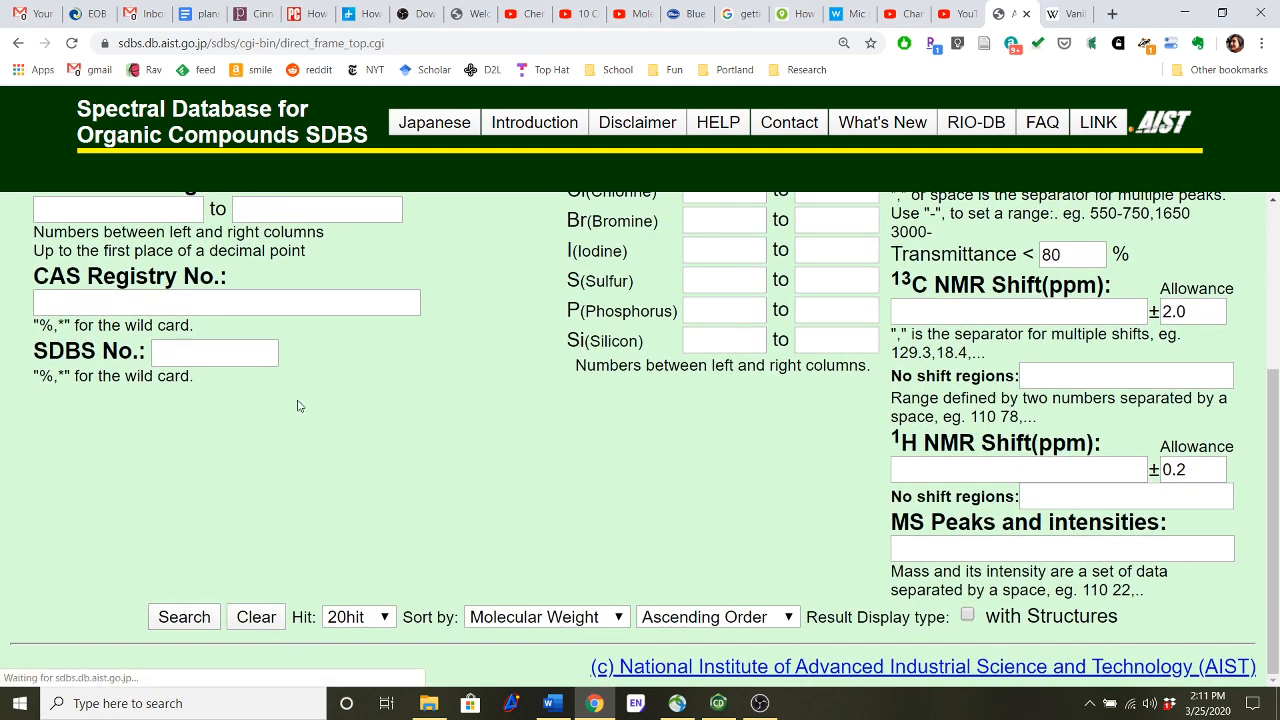
pyautogui.click(184, 616)
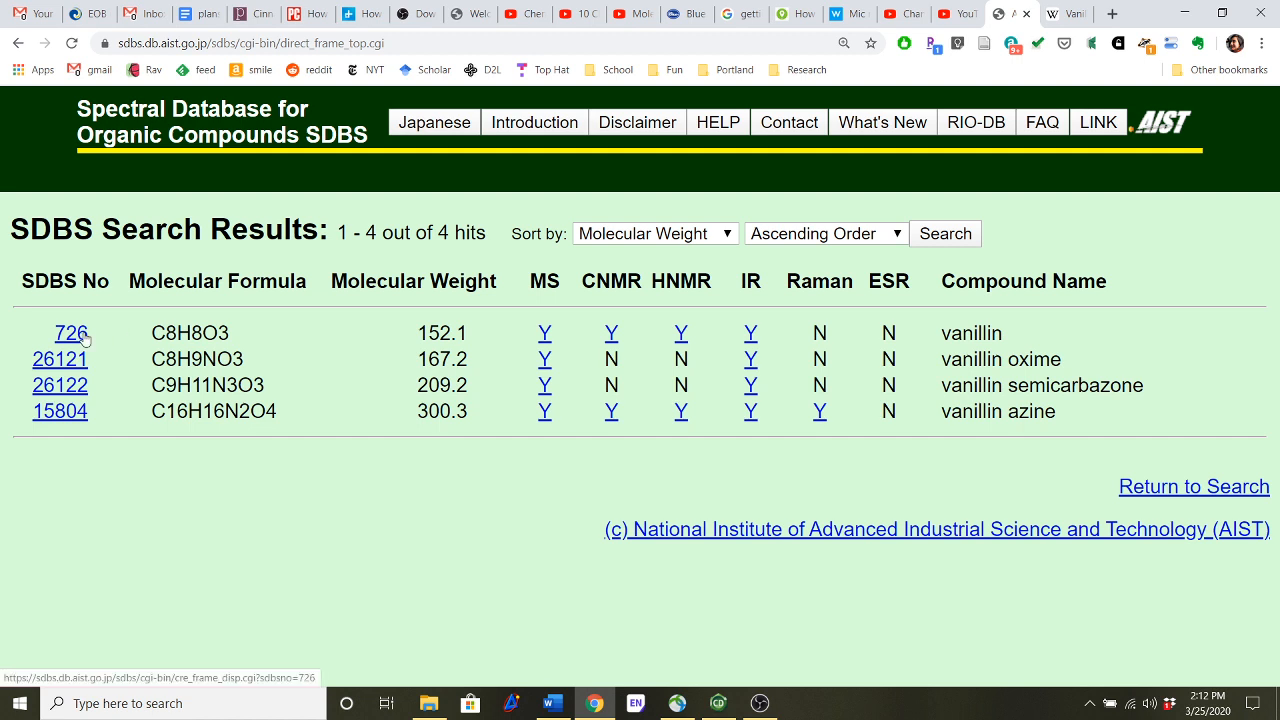
# - Open vanillin's record, SDBS No. 726, and scroll the info pane to its compound URL
pyautogui.click(62, 333)
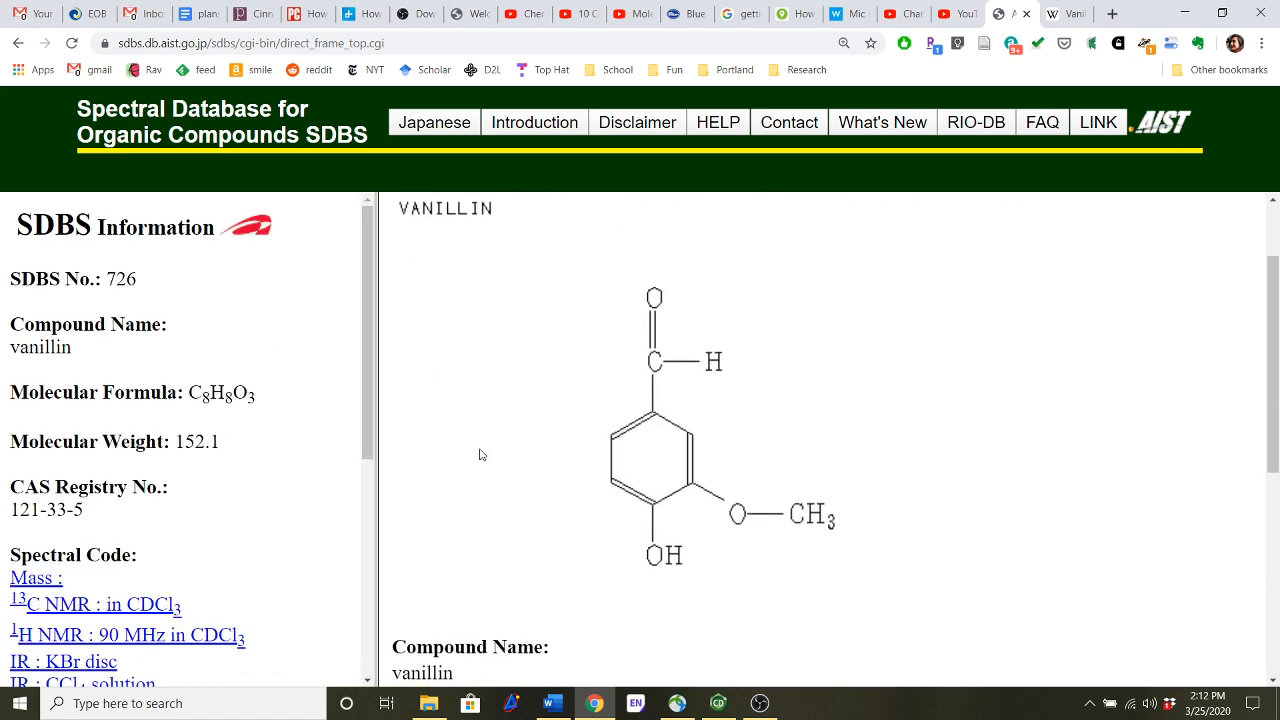
pyautogui.click(718, 703)
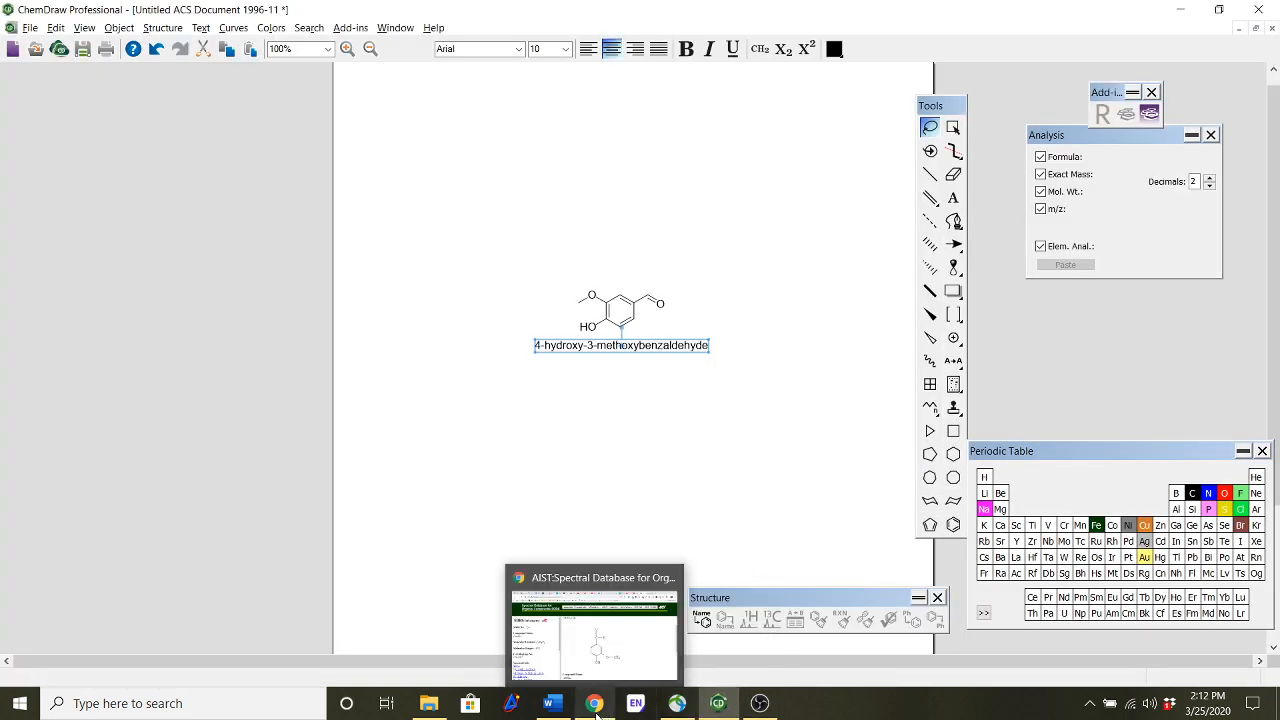
pyautogui.click(595, 703)
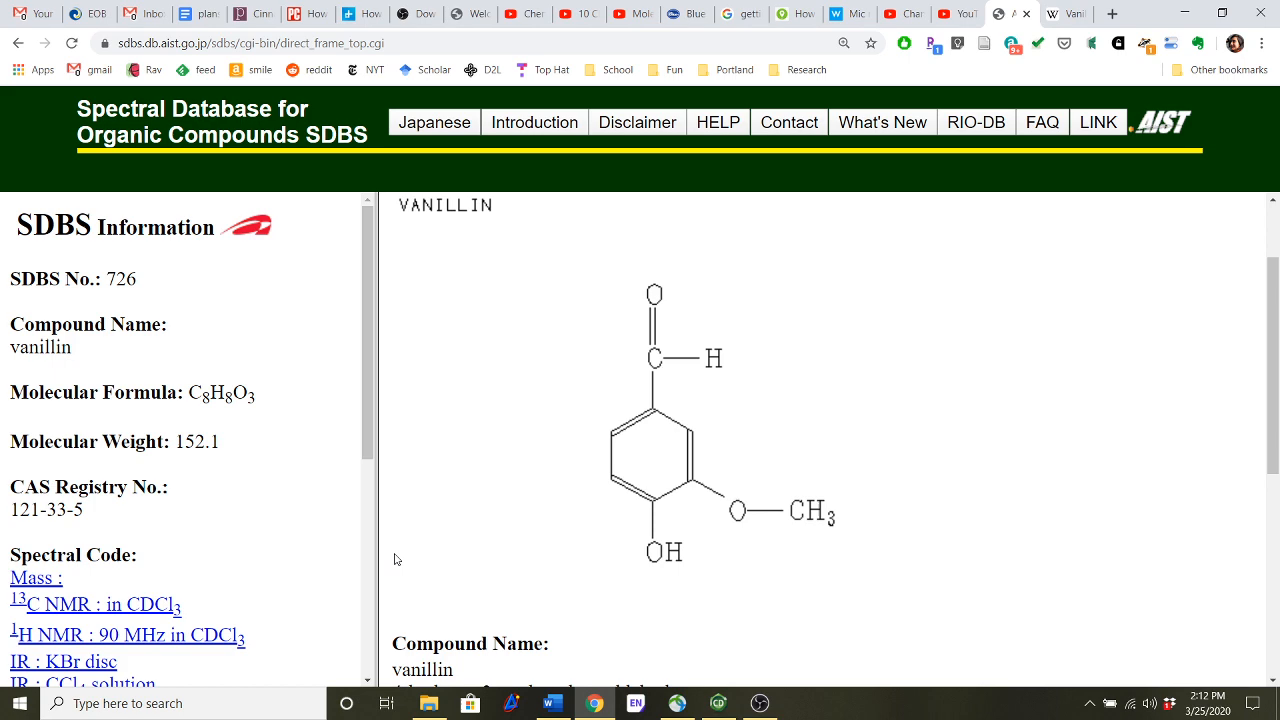
pyautogui.scroll(-3)
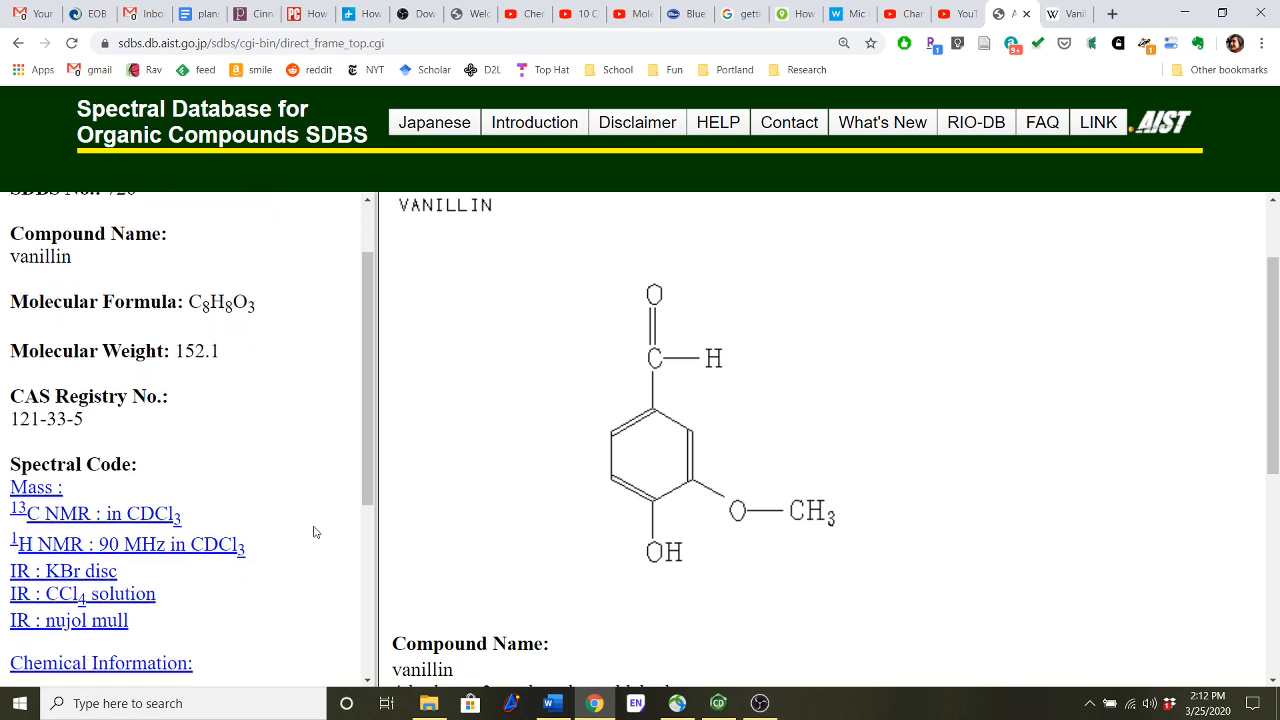
pyautogui.scroll(-3)
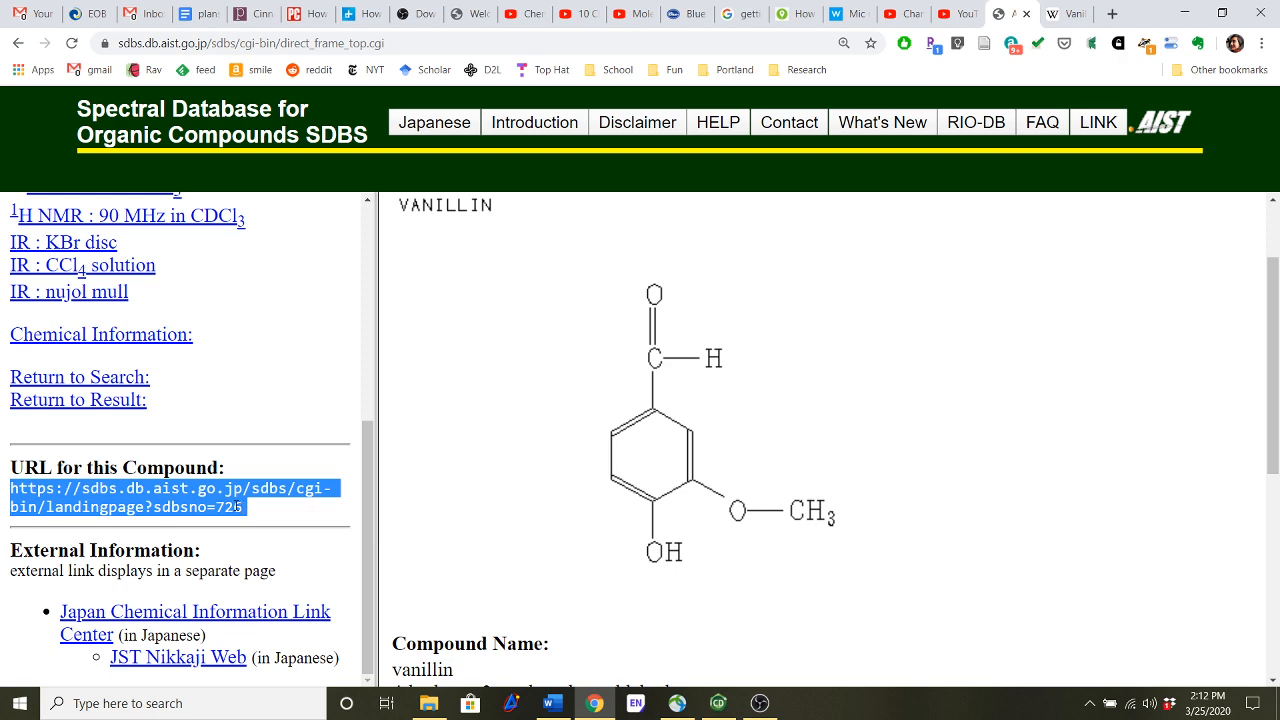
pyautogui.scroll(3)
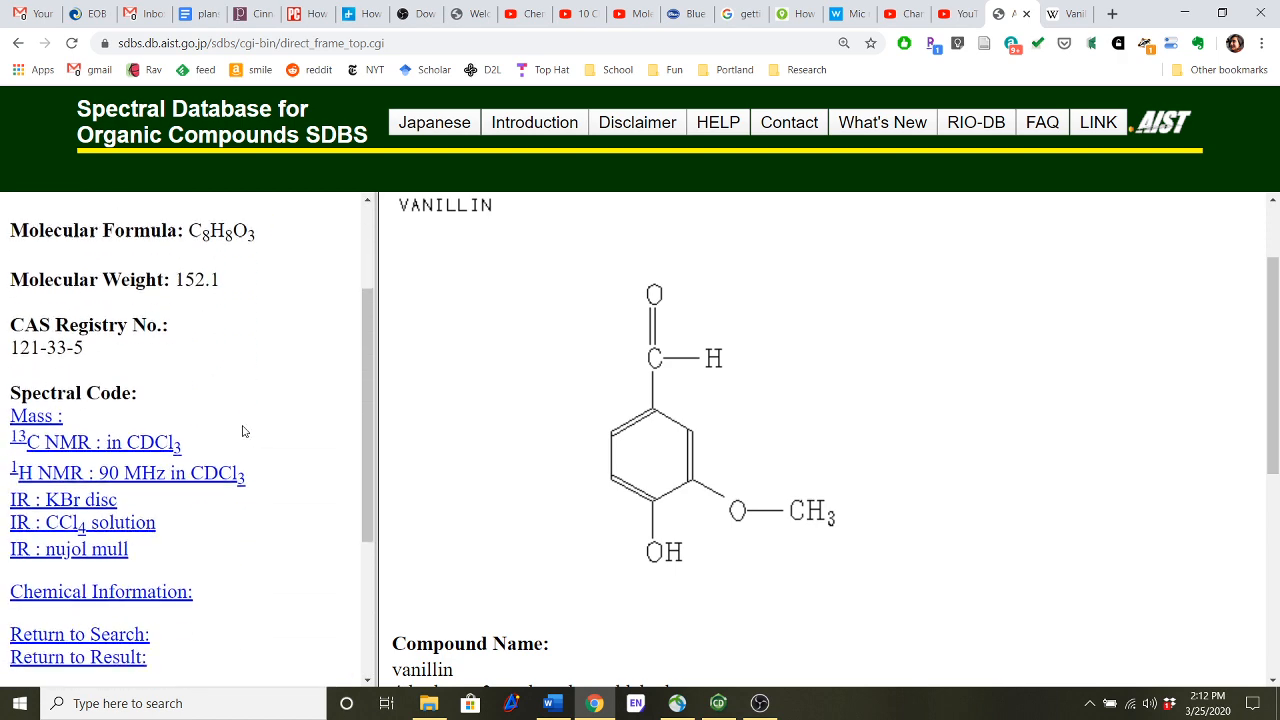
pyautogui.scroll(-3)
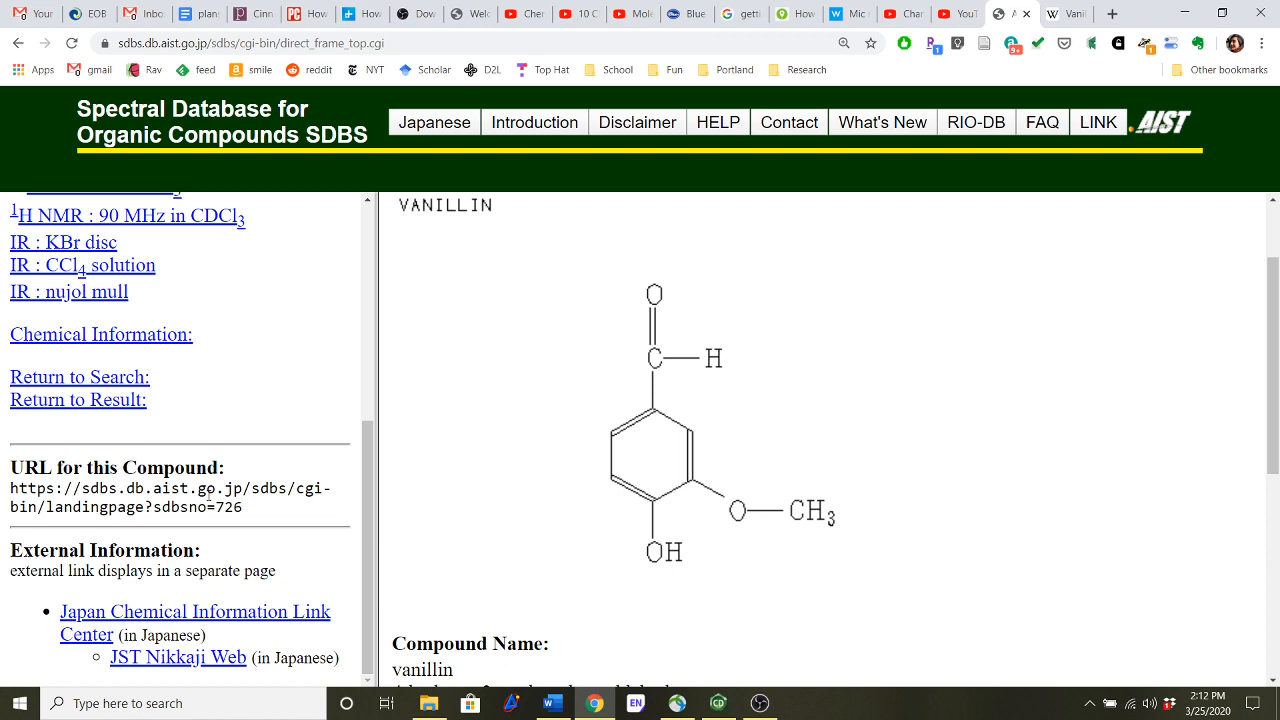
pyautogui.moveTo(224, 436)
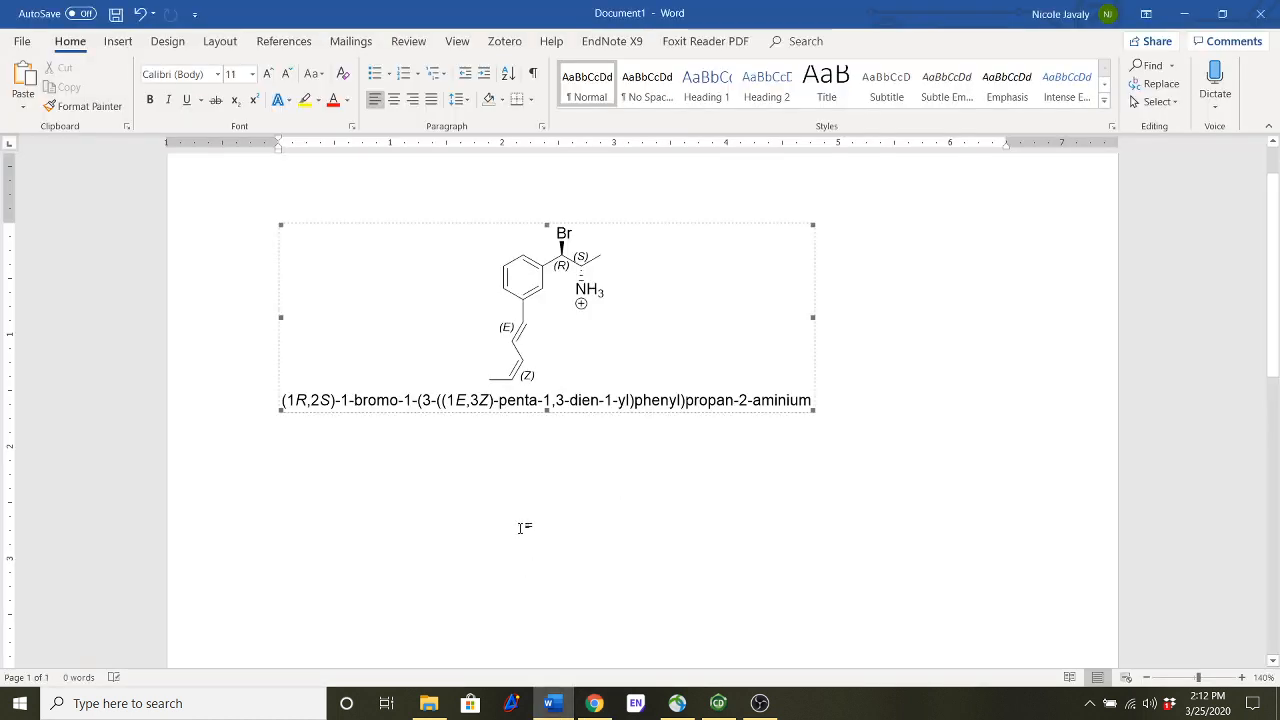
# - Place the Word cursor below the structure, then scroll SDBS back up to the spectra list
pyautogui.click(279, 437)
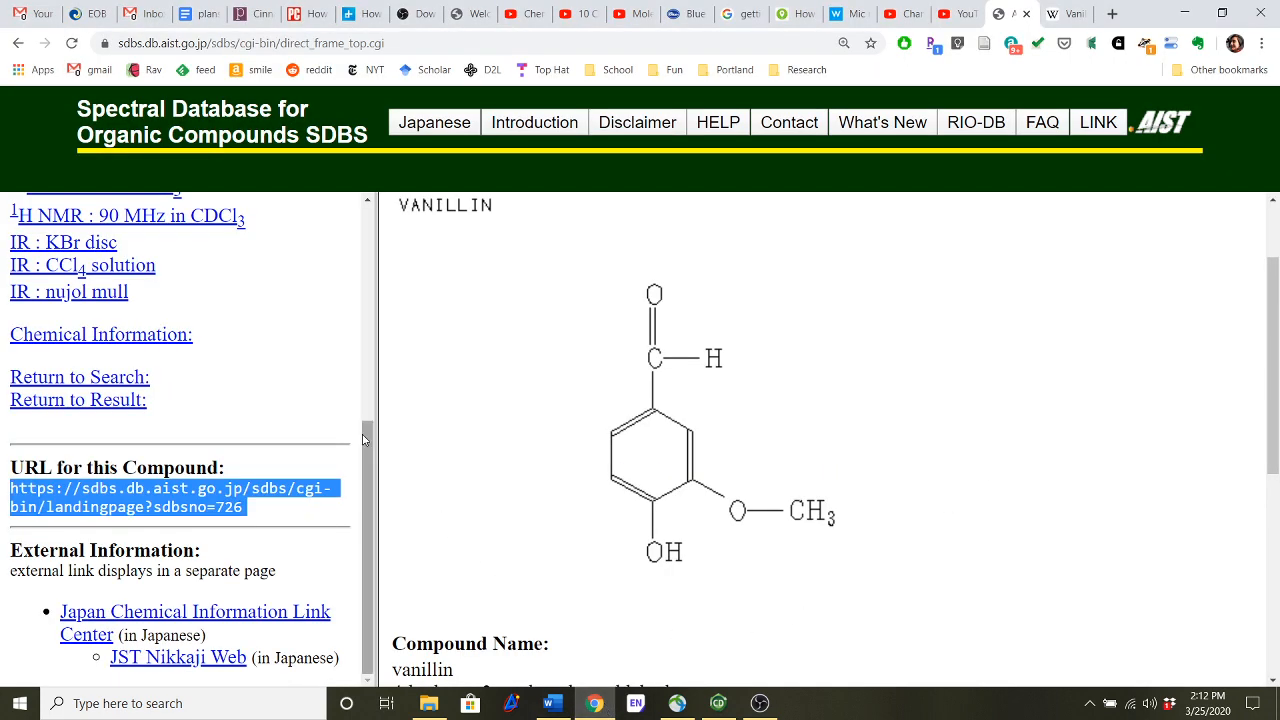
pyautogui.scroll(3)
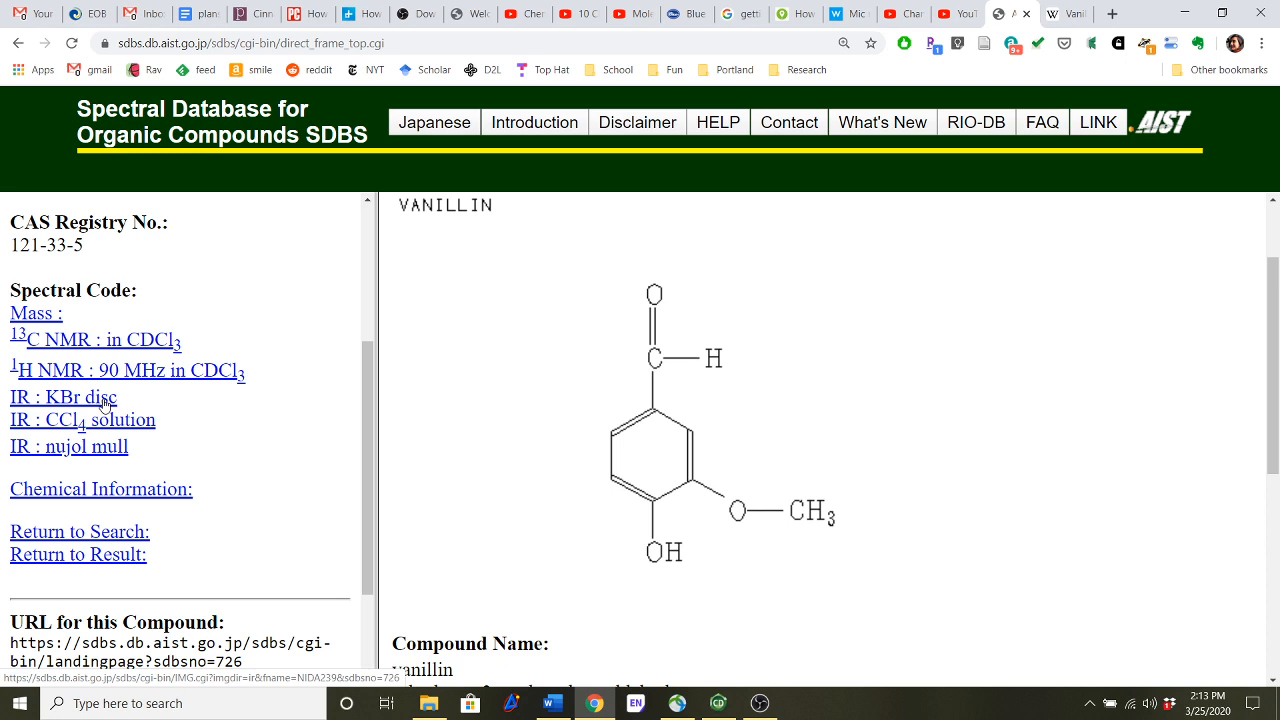
# - View the KBr disc IR spectrum and paste the vanillin URL into Word
pyautogui.click(63, 397)
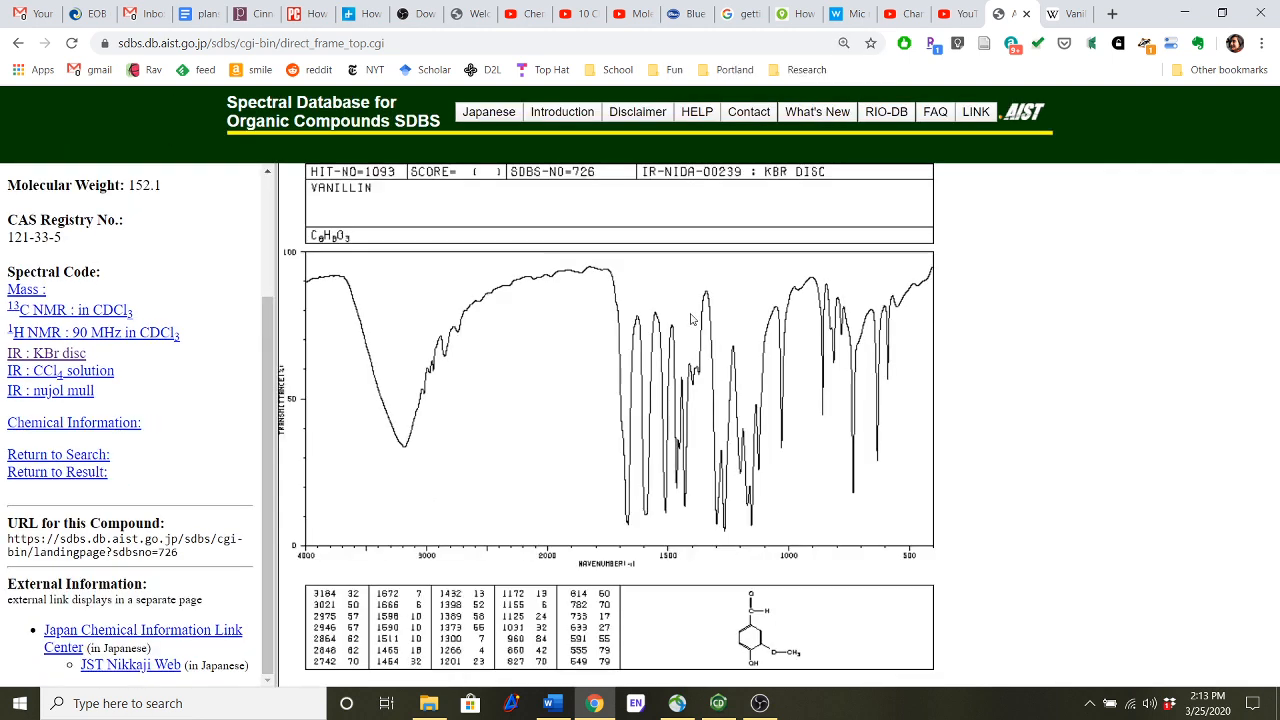
pyautogui.rightClick(690, 318)
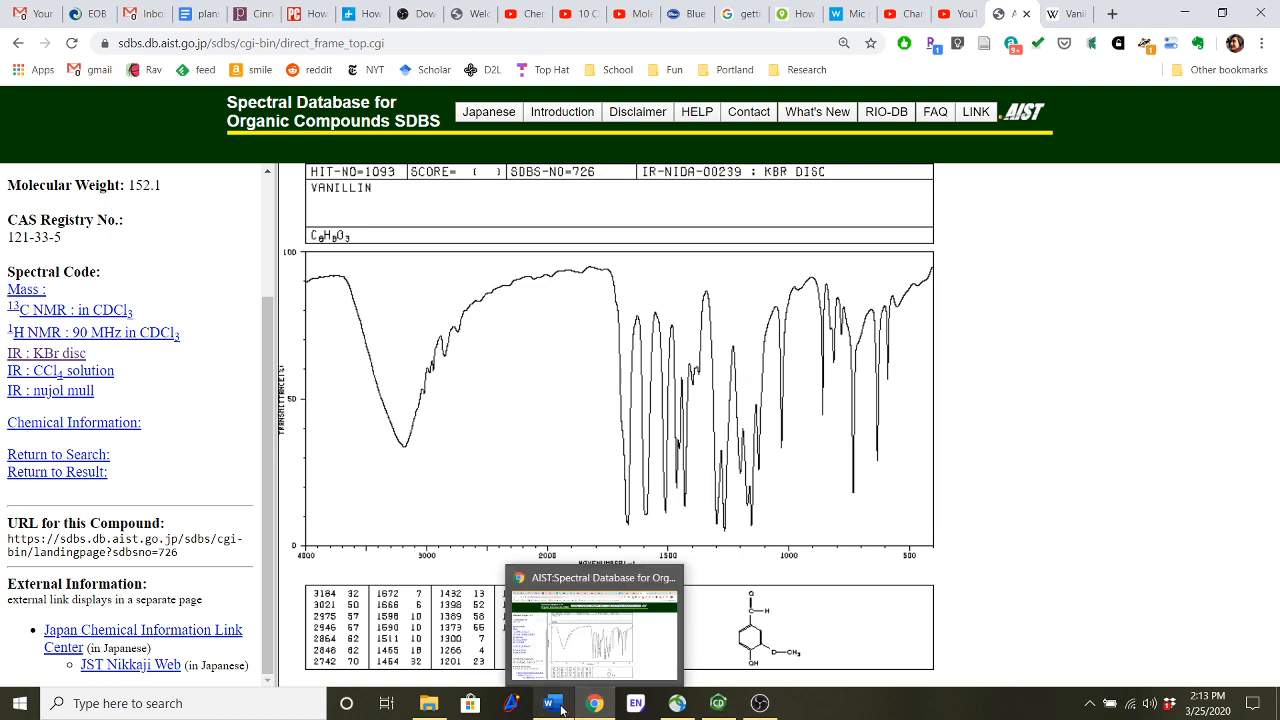
pyautogui.click(552, 703)
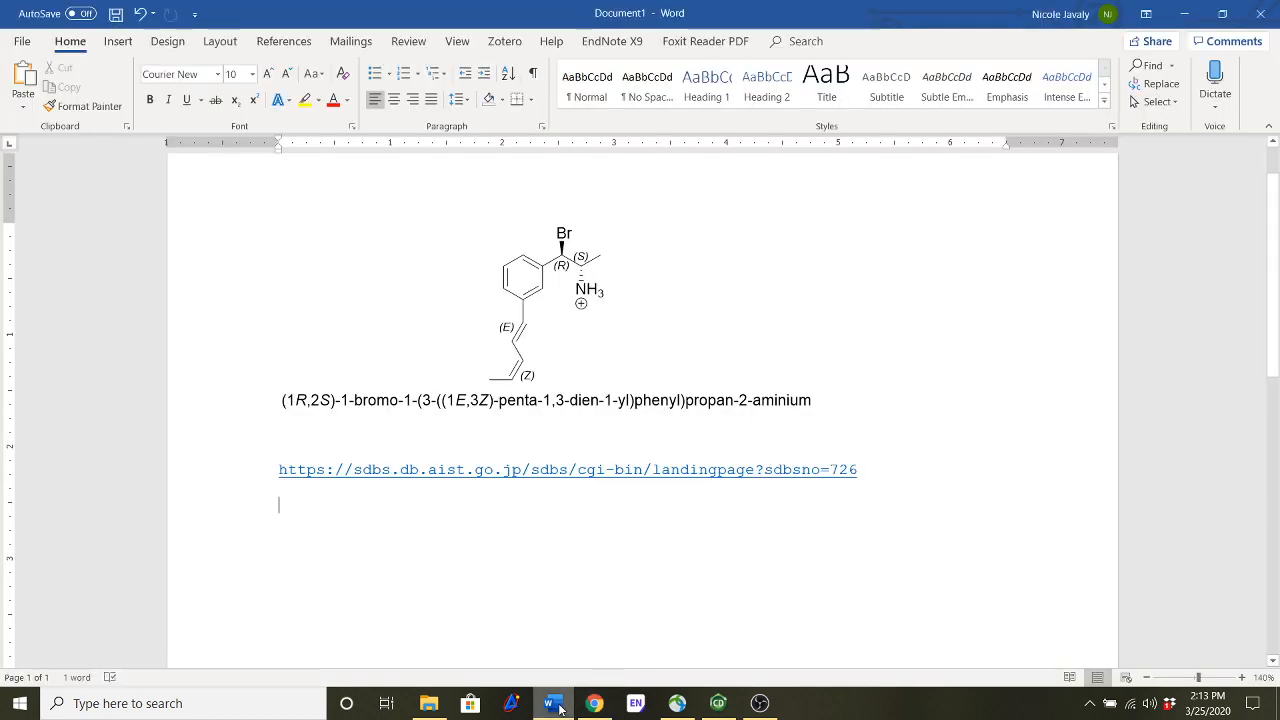
pyautogui.click(567, 469)
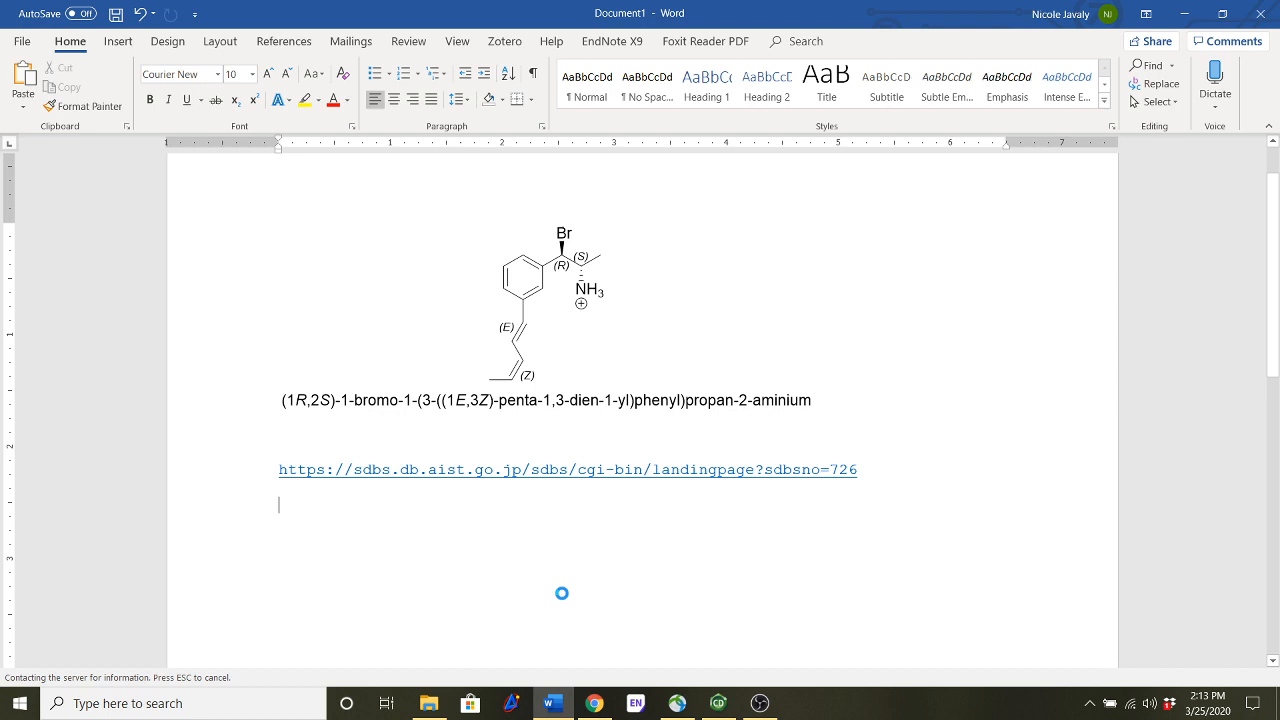
pyautogui.press('ctrl+v')
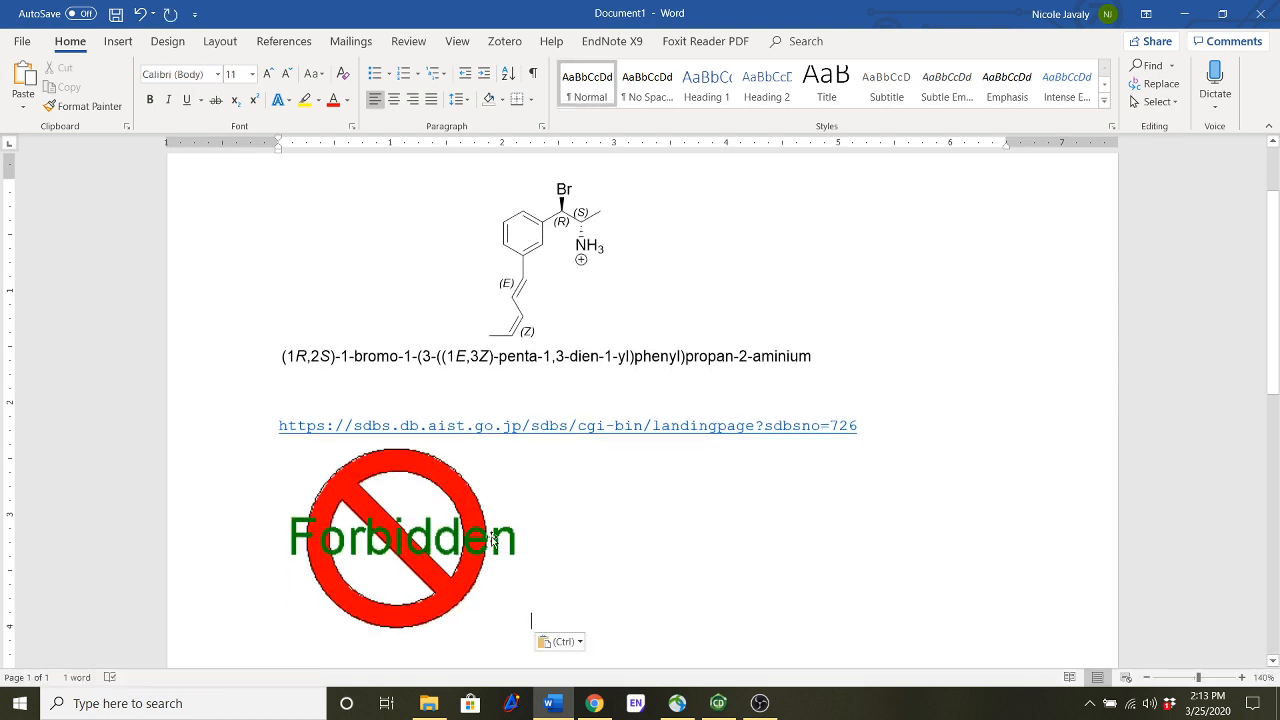
# - Open the 'IR : KBr disc' spectrum link in a new tab, then return to Word
pyautogui.click(404, 540)
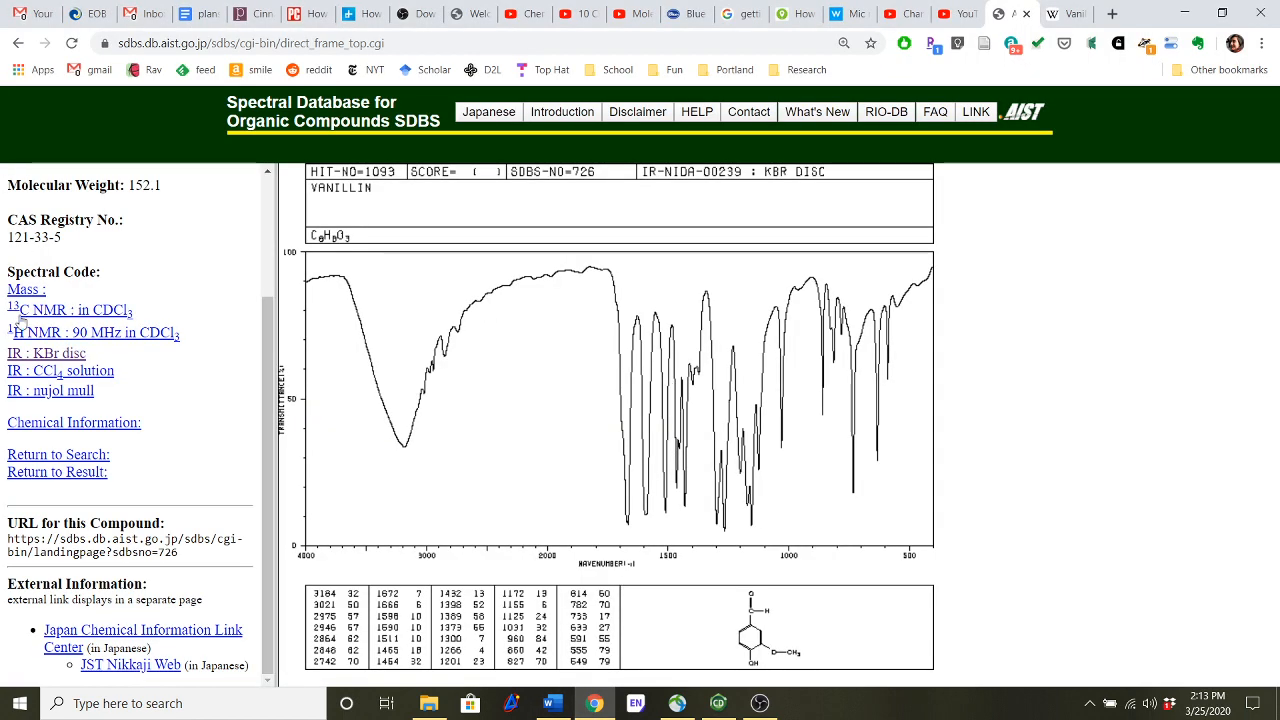
pyautogui.rightClick(46, 352)
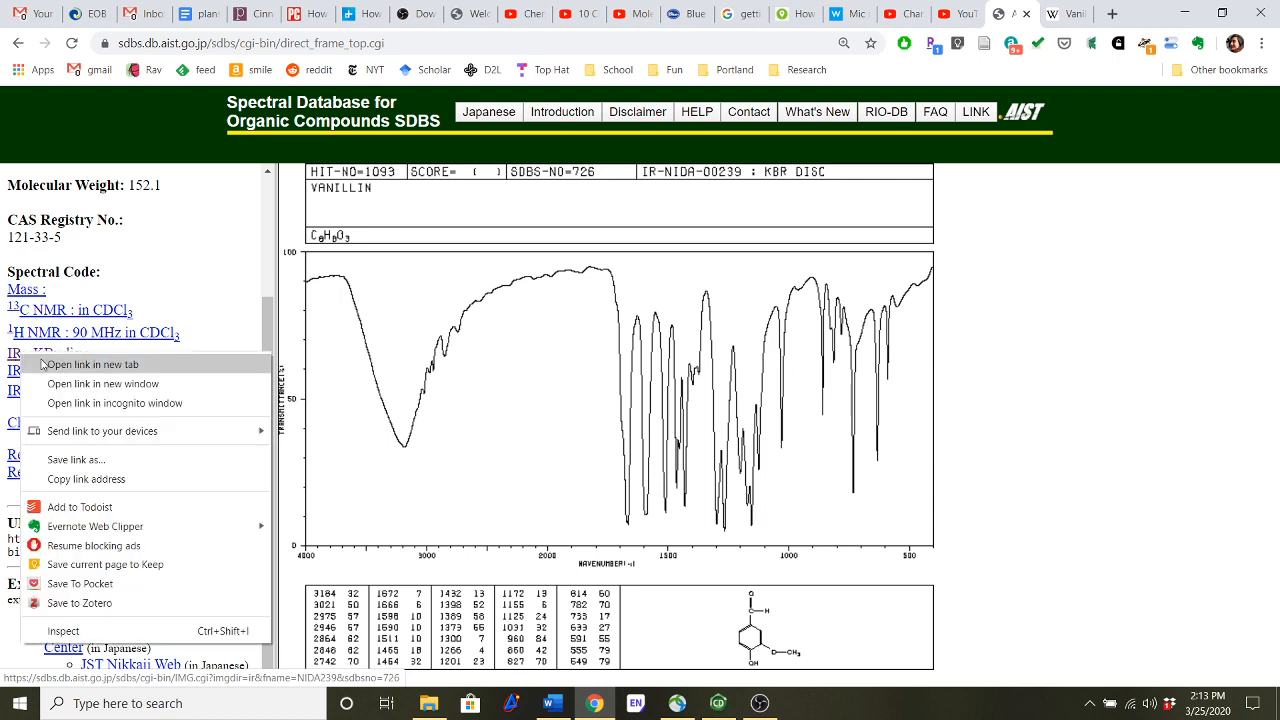
pyautogui.click(91, 364)
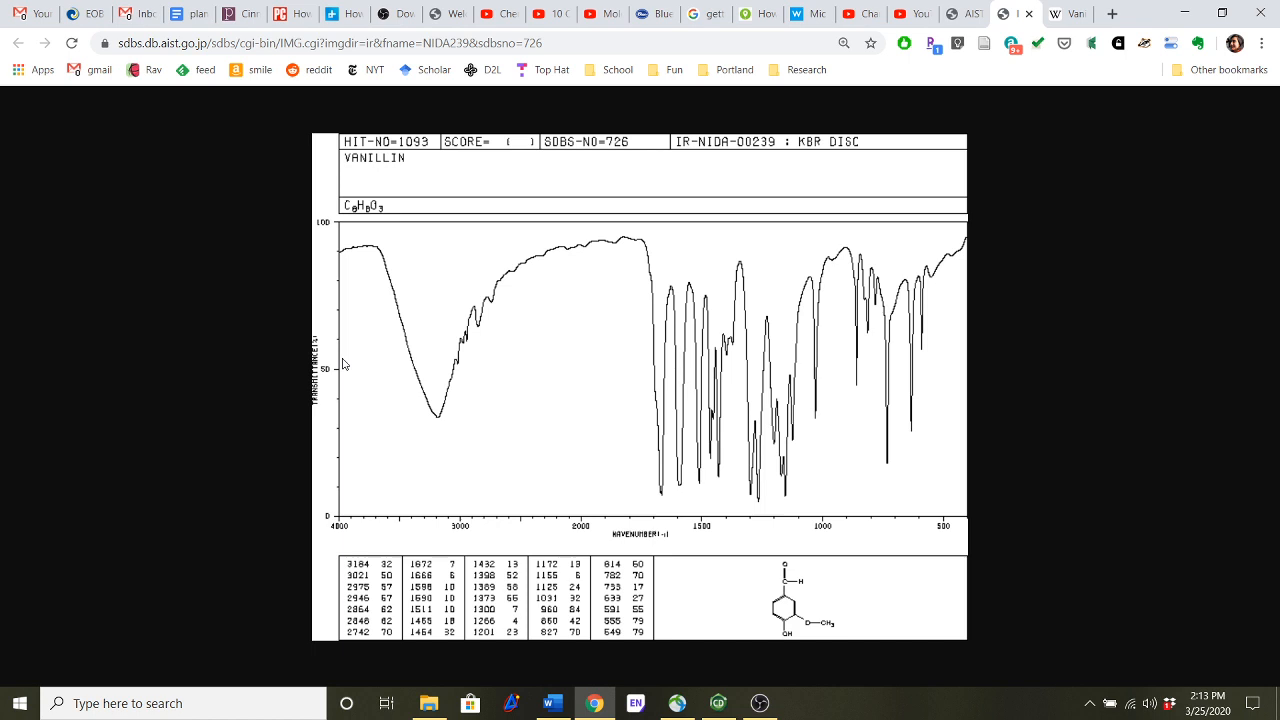
pyautogui.moveTo(595, 703)
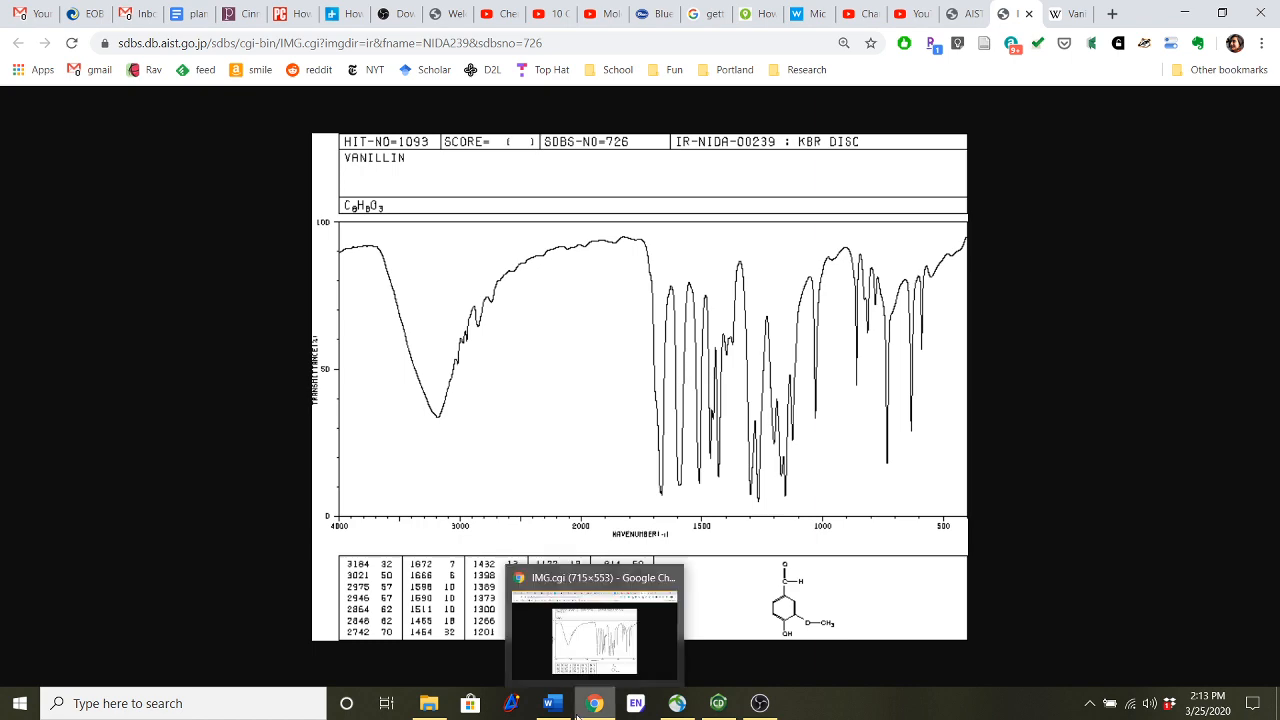
pyautogui.click(553, 703)
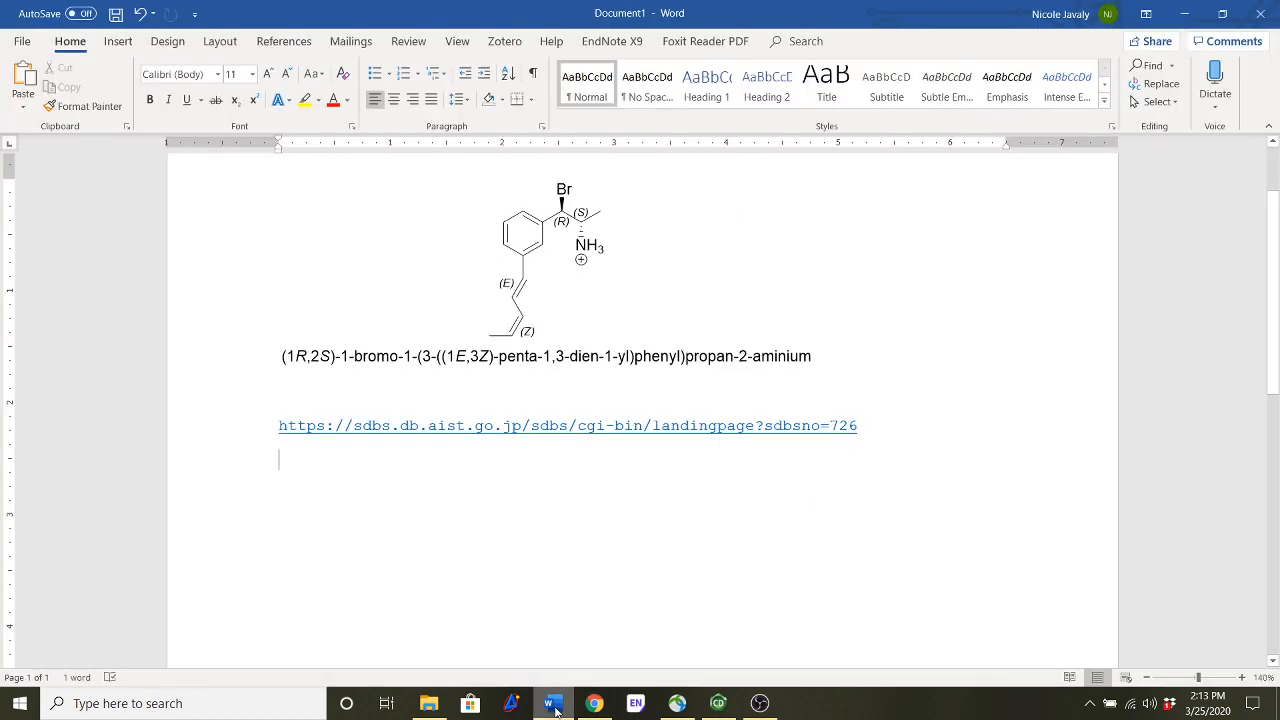
# - Paste the KBr disc IR screenshot below the URL and crop it to the spectrum chart
pyautogui.press('ctrl+v')
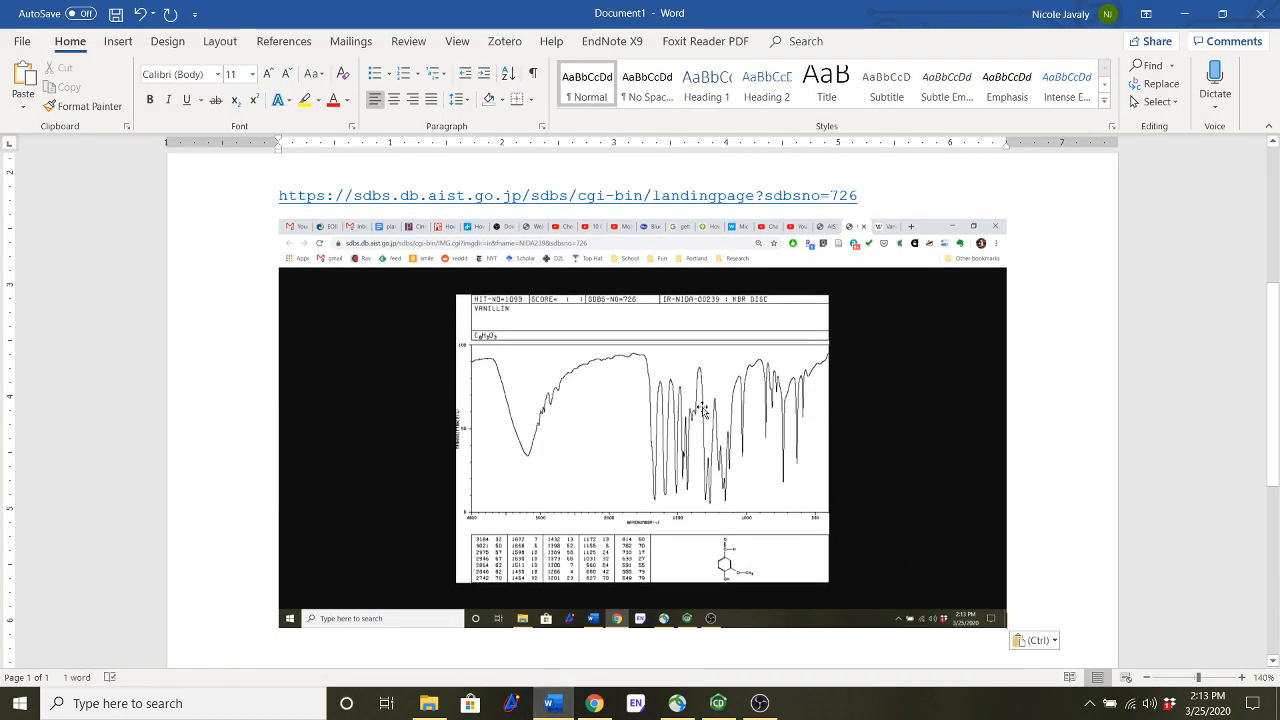
pyautogui.click(643, 420)
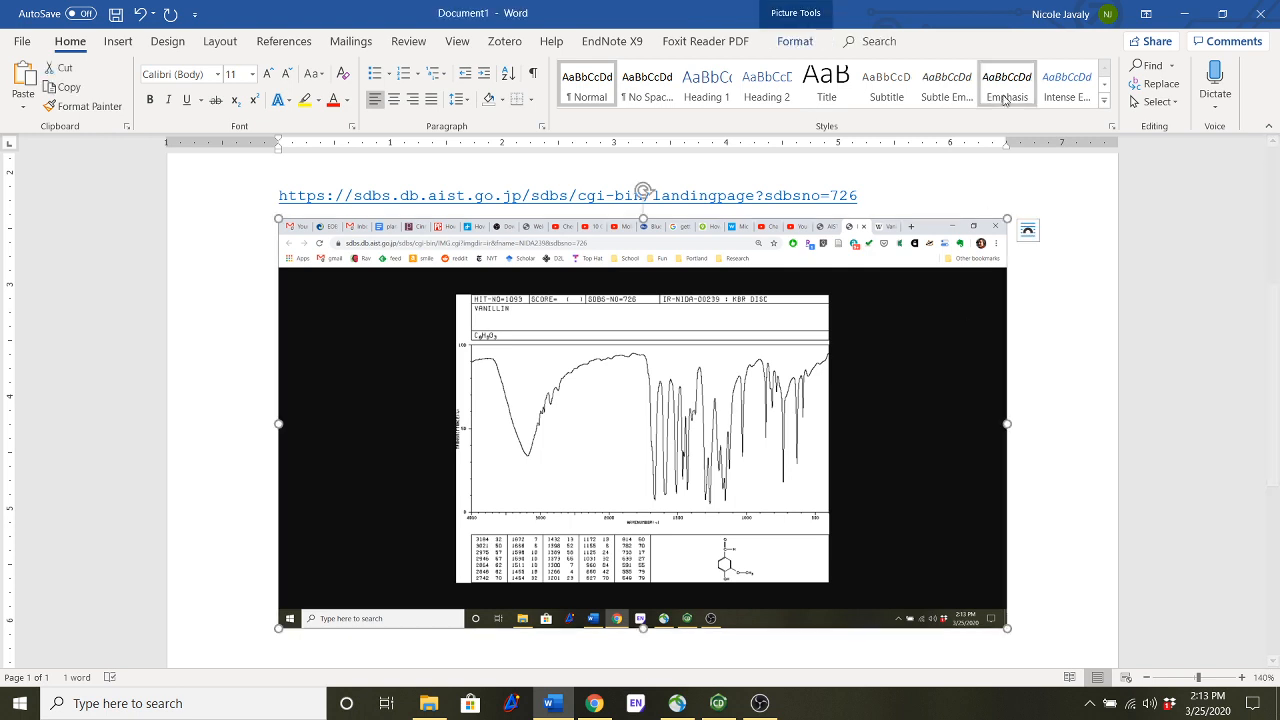
pyautogui.click(795, 41)
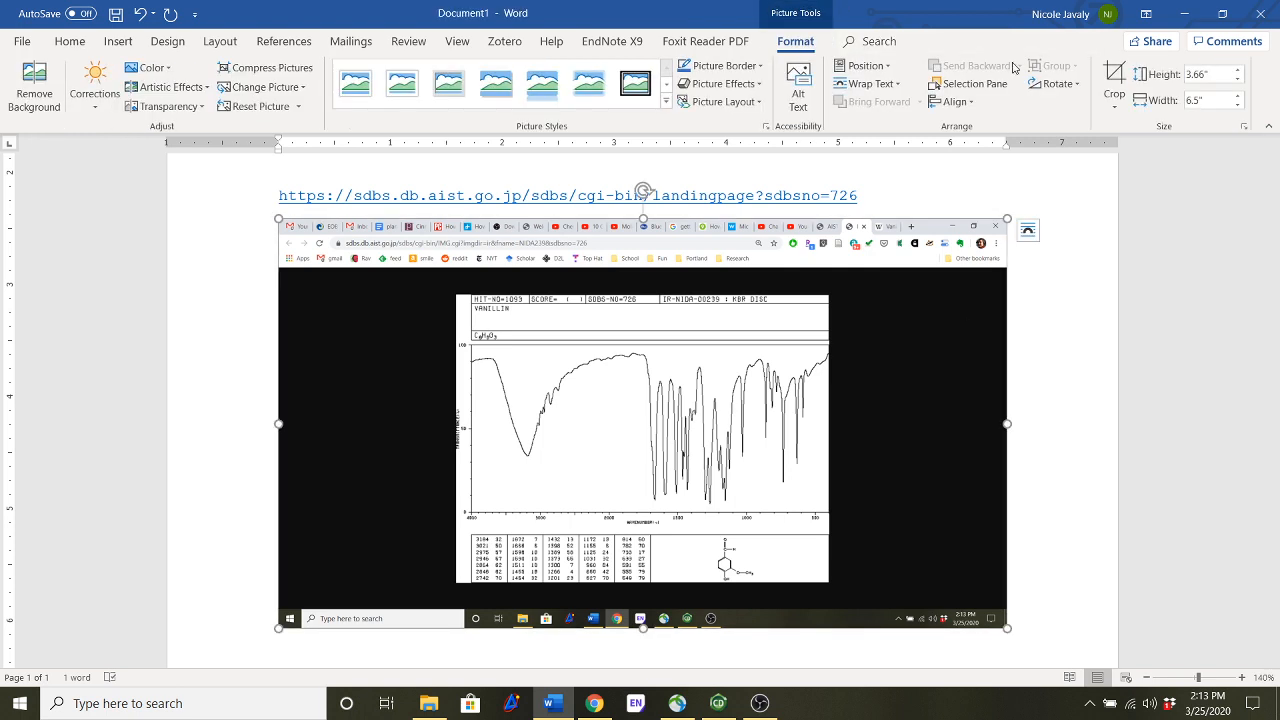
pyautogui.press('ctrl+v')
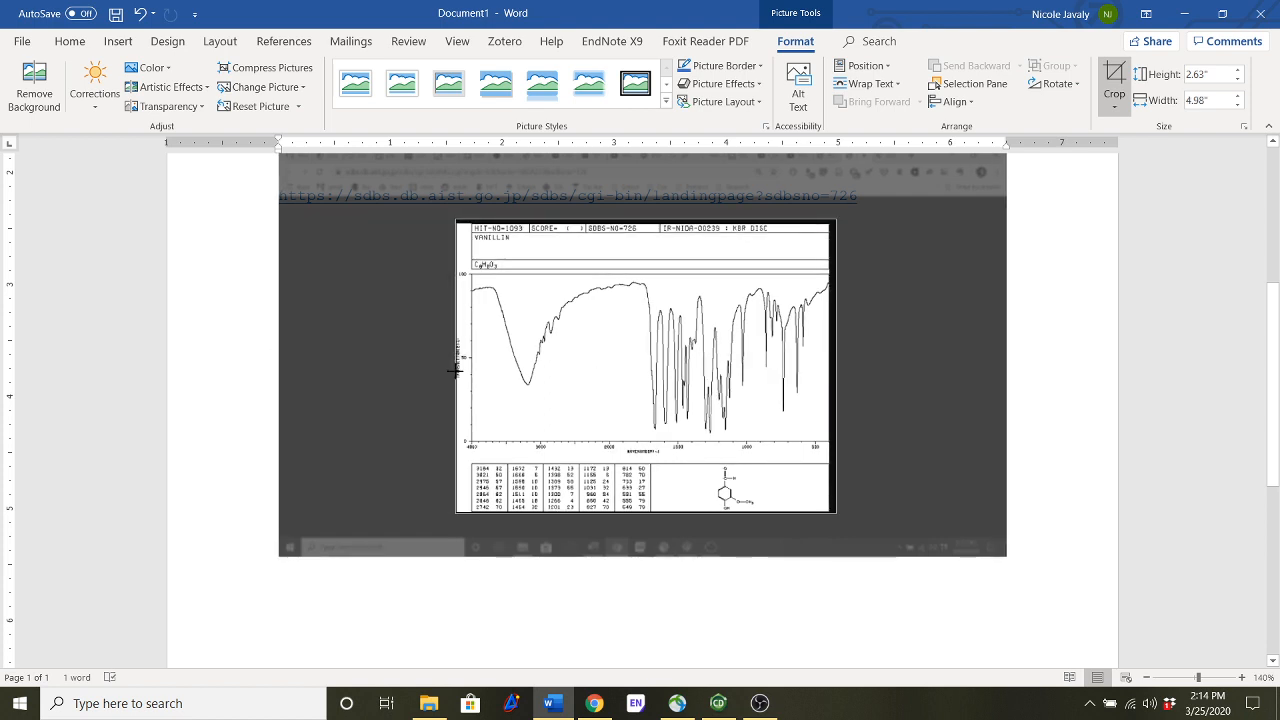
pyautogui.click(985, 352)
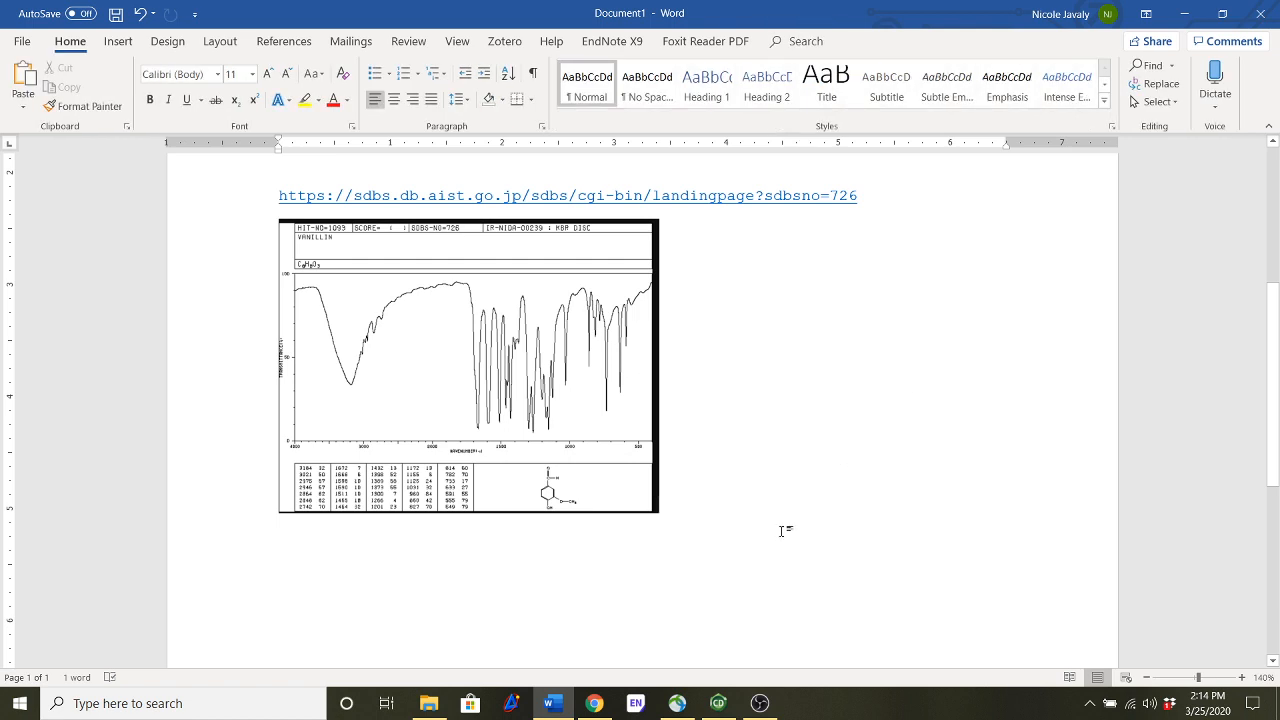
pyautogui.moveTo(740, 501)
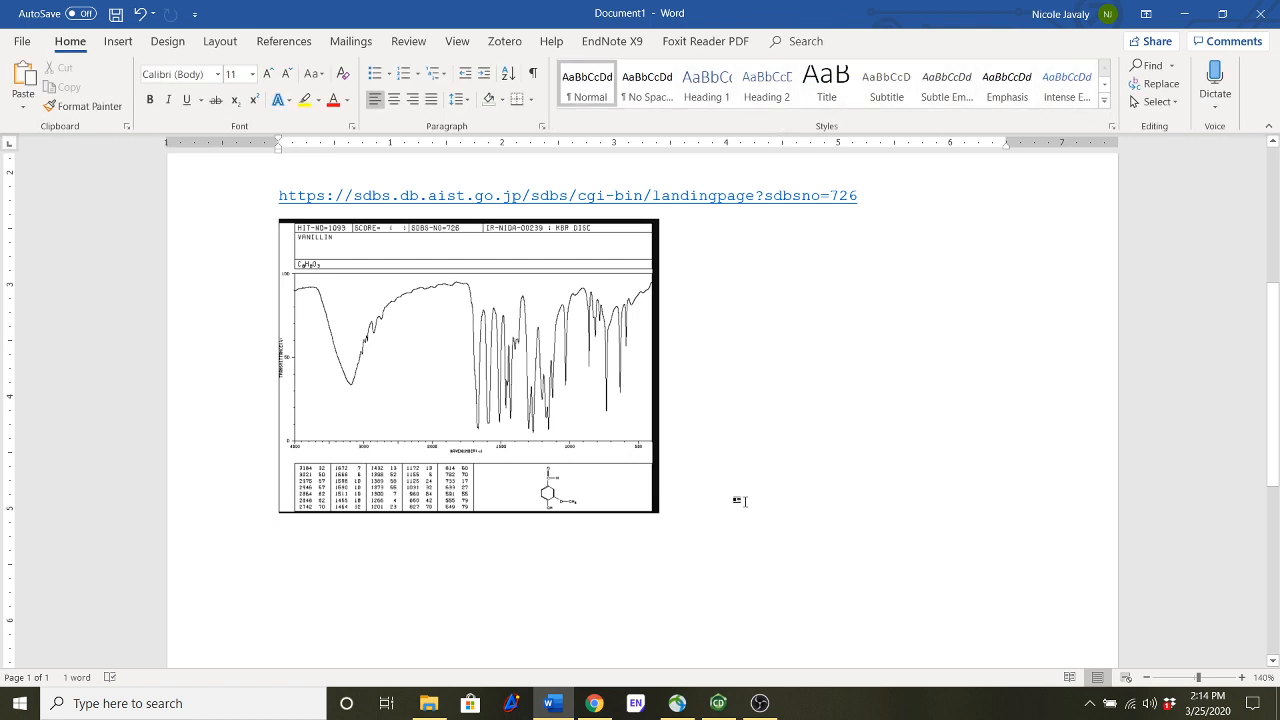
pyautogui.moveTo(594, 703)
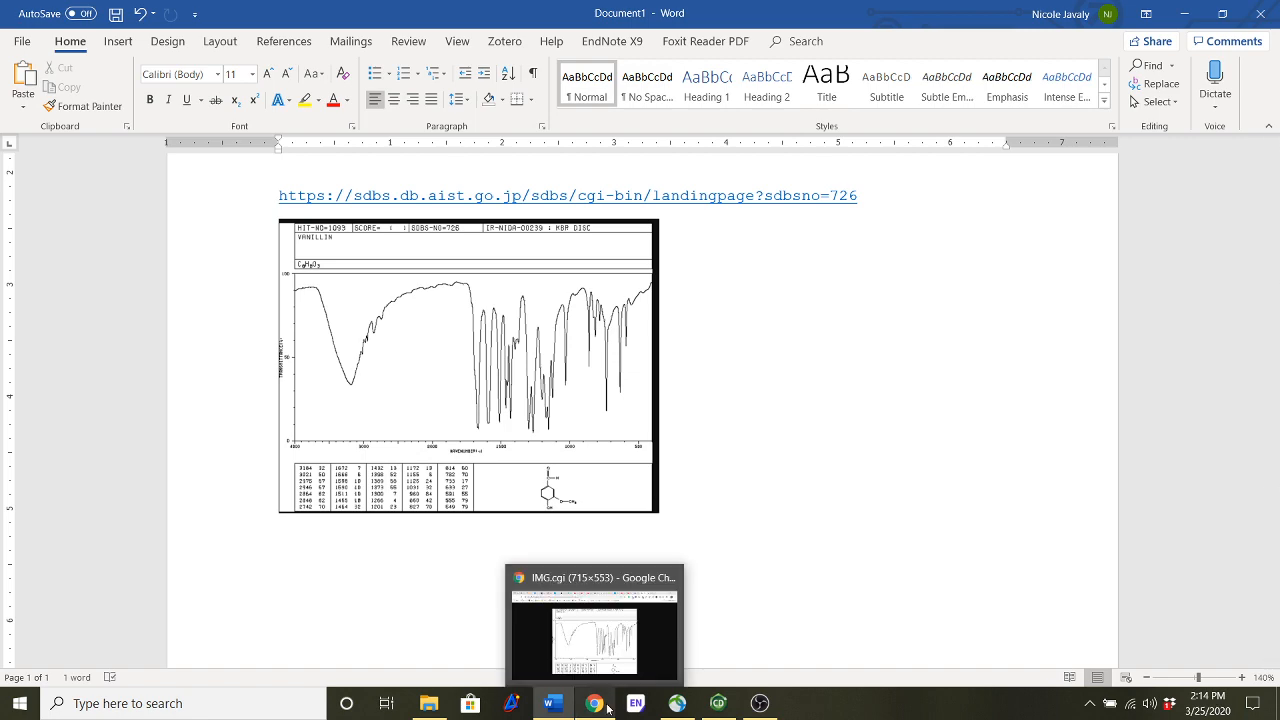
# - Display vanillin's 1H NMR spectrum (90 MHz, CDCl3), scroll through it, then return to Word
pyautogui.click(594, 625)
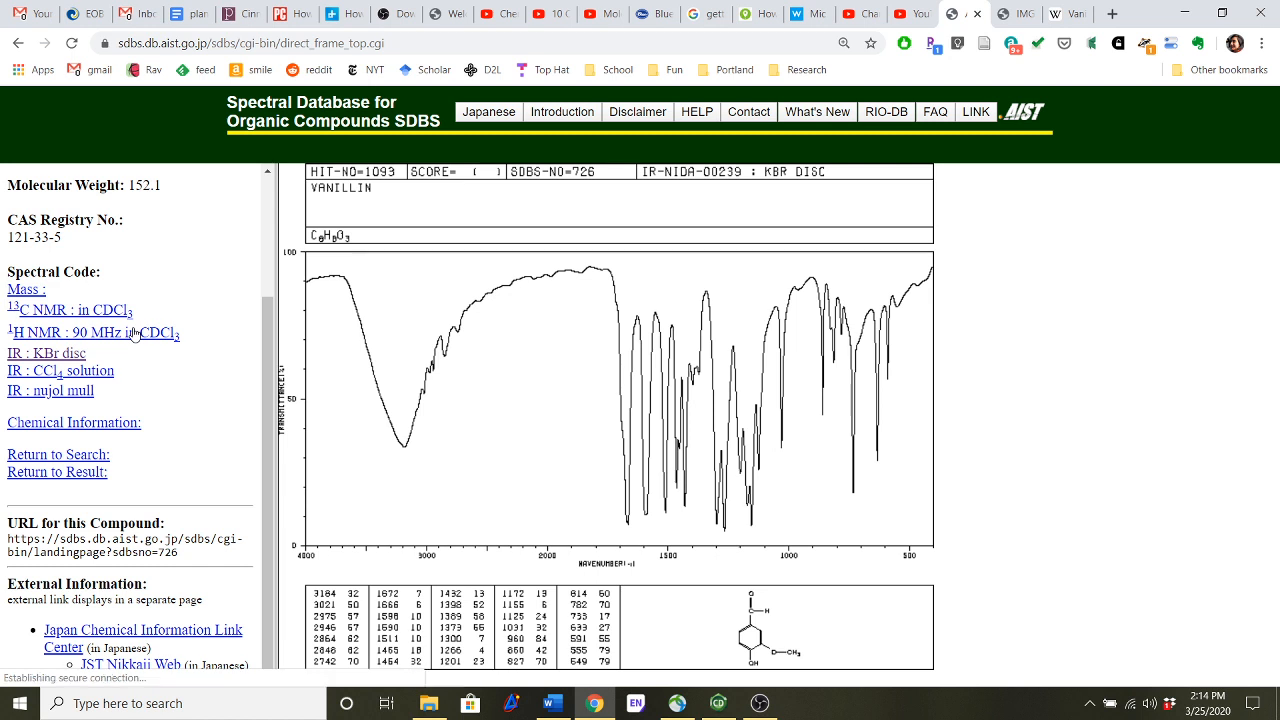
pyautogui.click(92, 332)
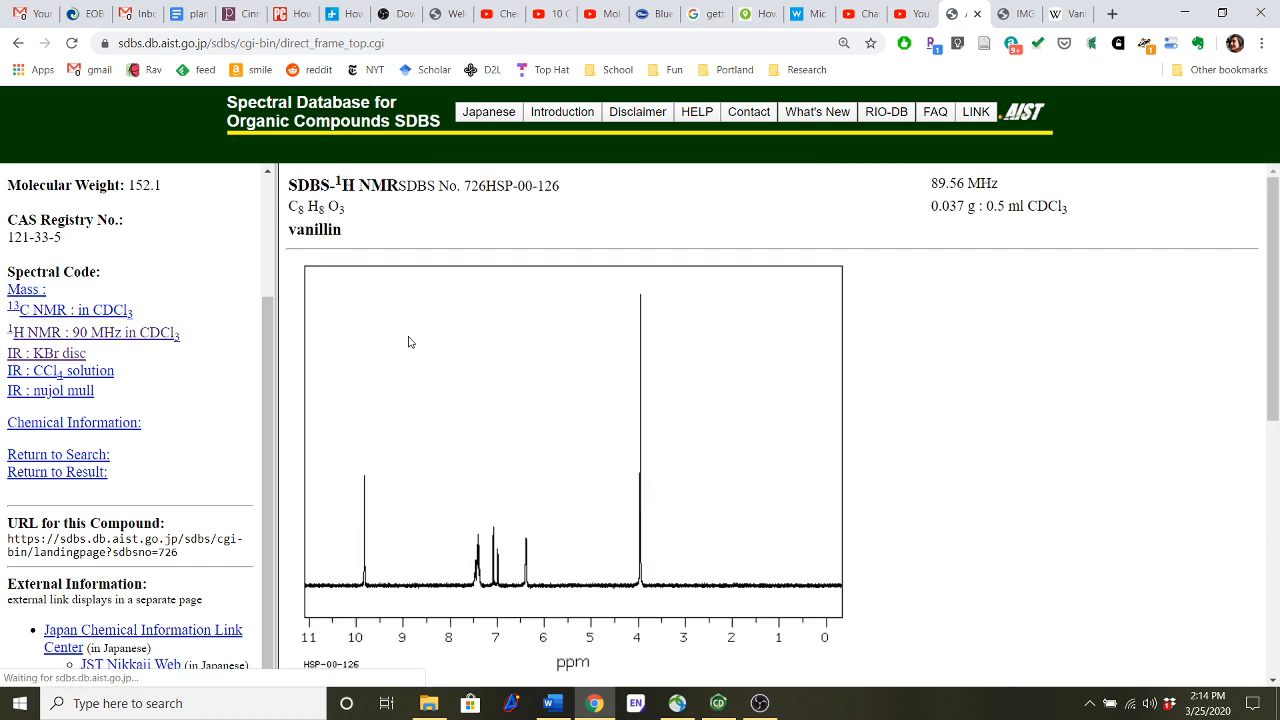
pyautogui.scroll(-3)
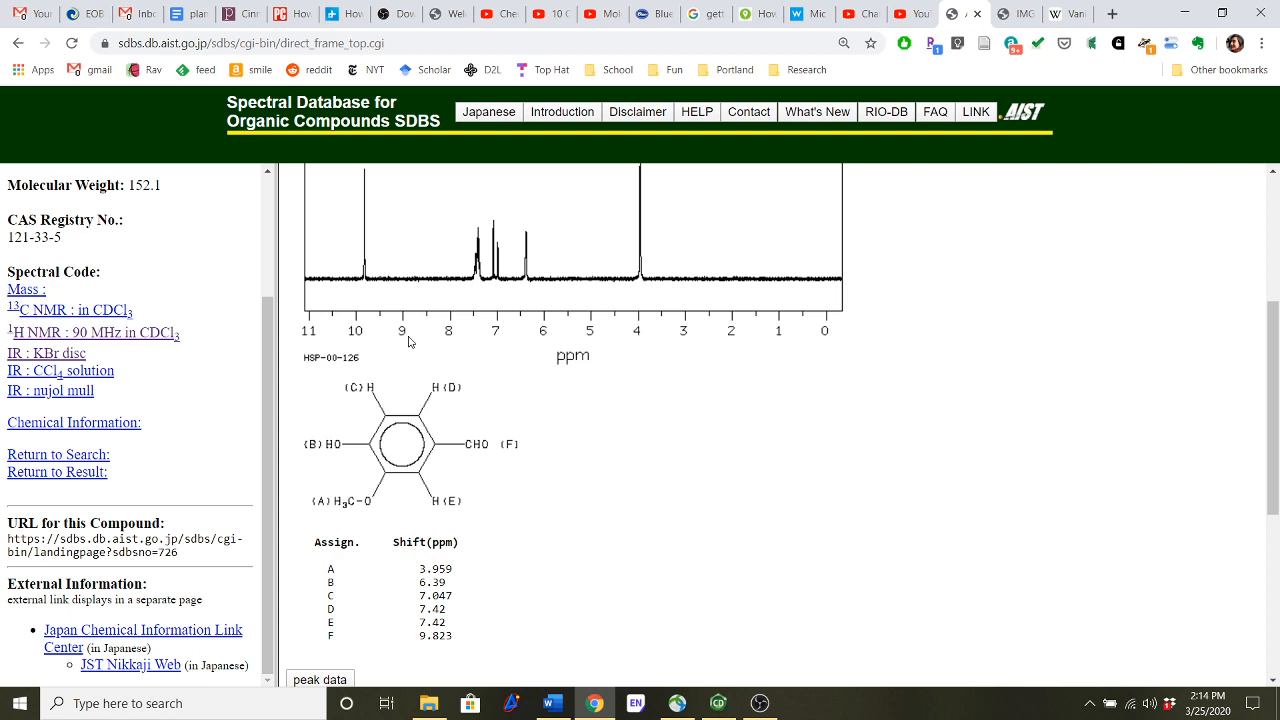
pyautogui.scroll(-3)
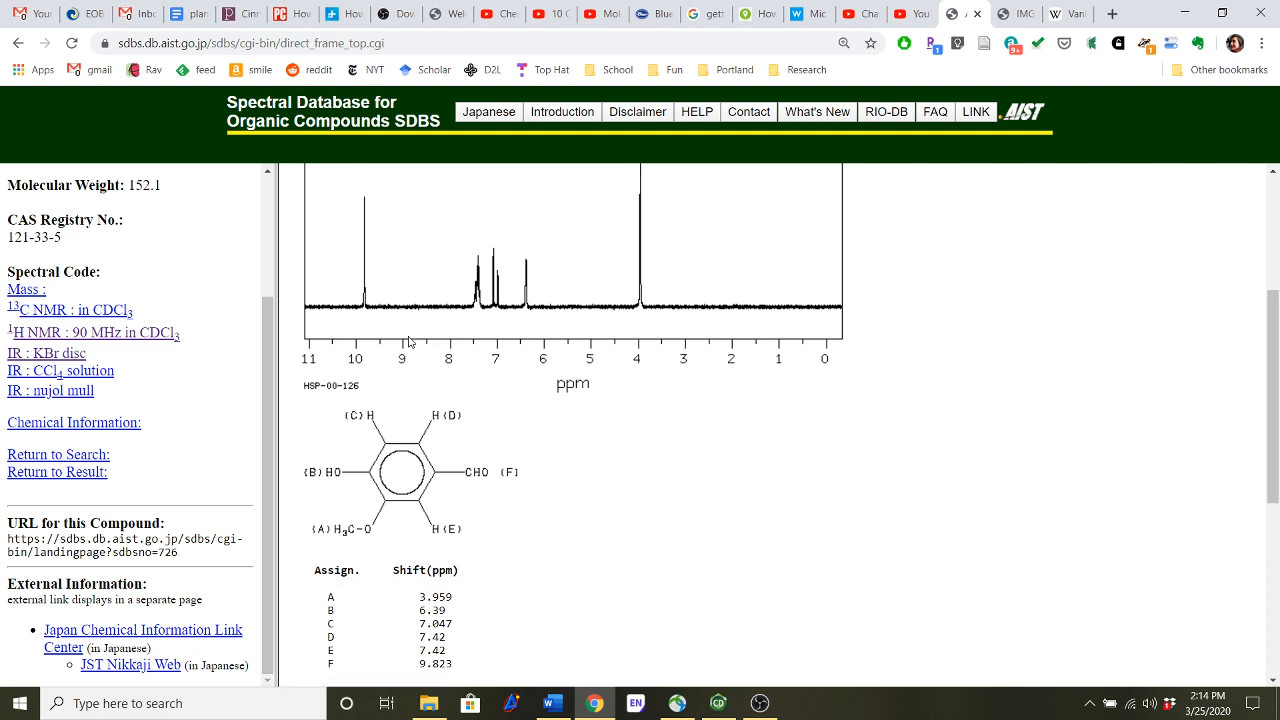
pyautogui.scroll(3)
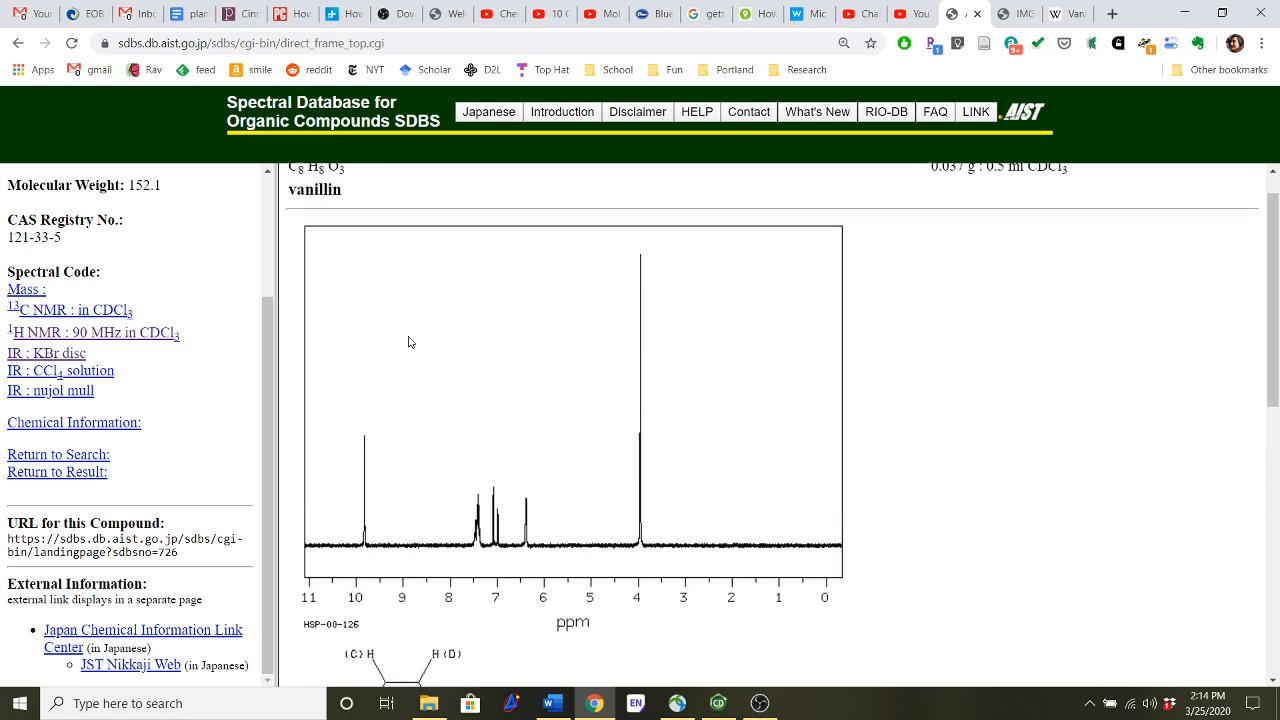
pyautogui.rightClick(408, 342)
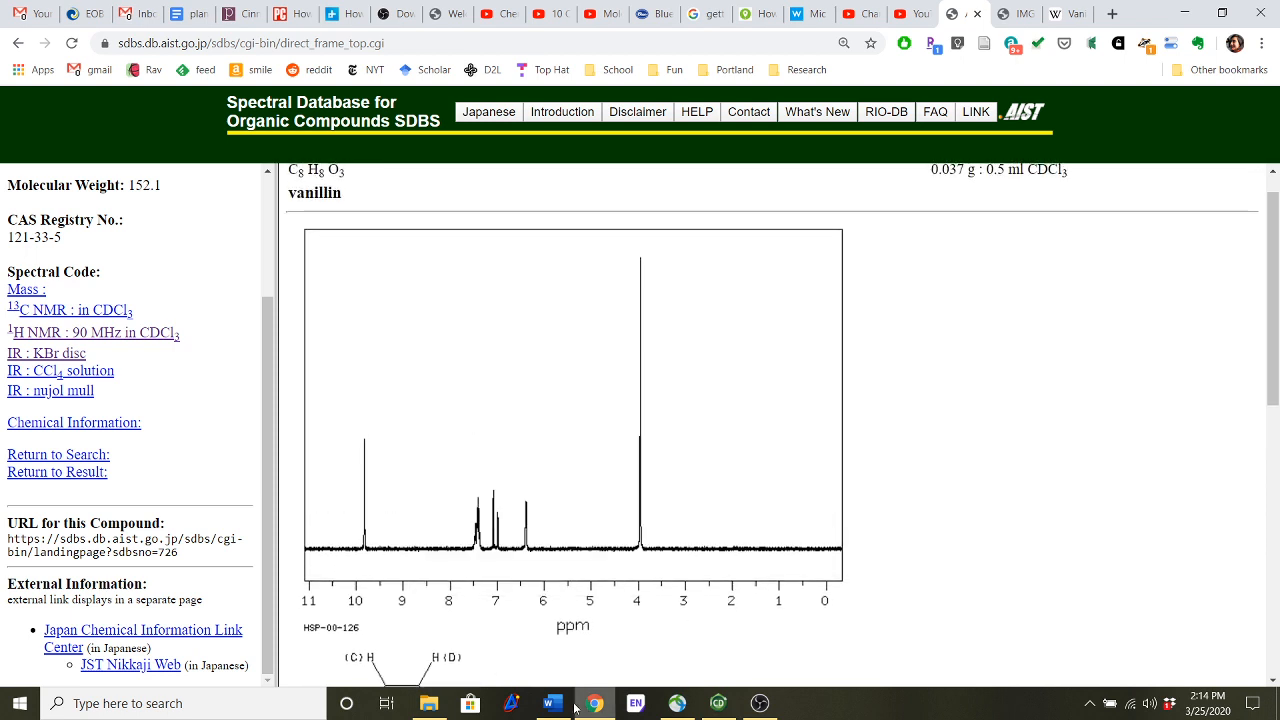
pyautogui.click(552, 703)
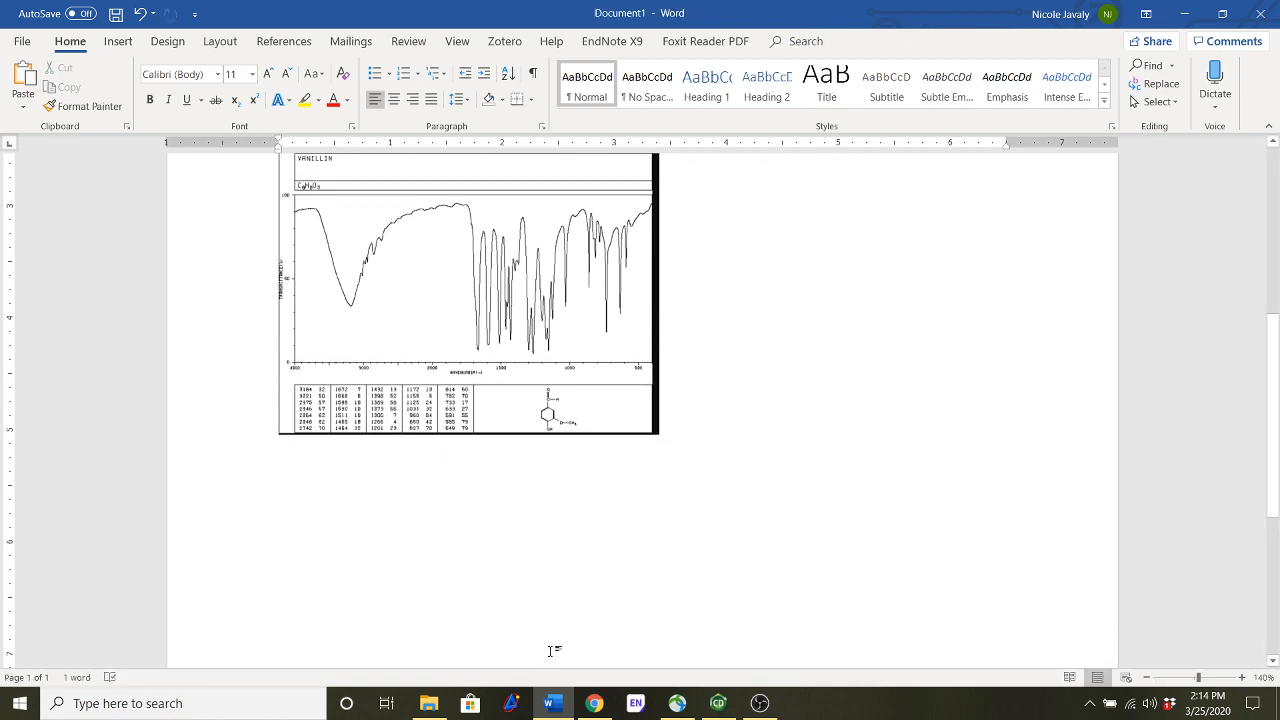
# - Scroll through the 1H NMR spectrum page in its own tab, then return to Word
pyautogui.click(594, 703)
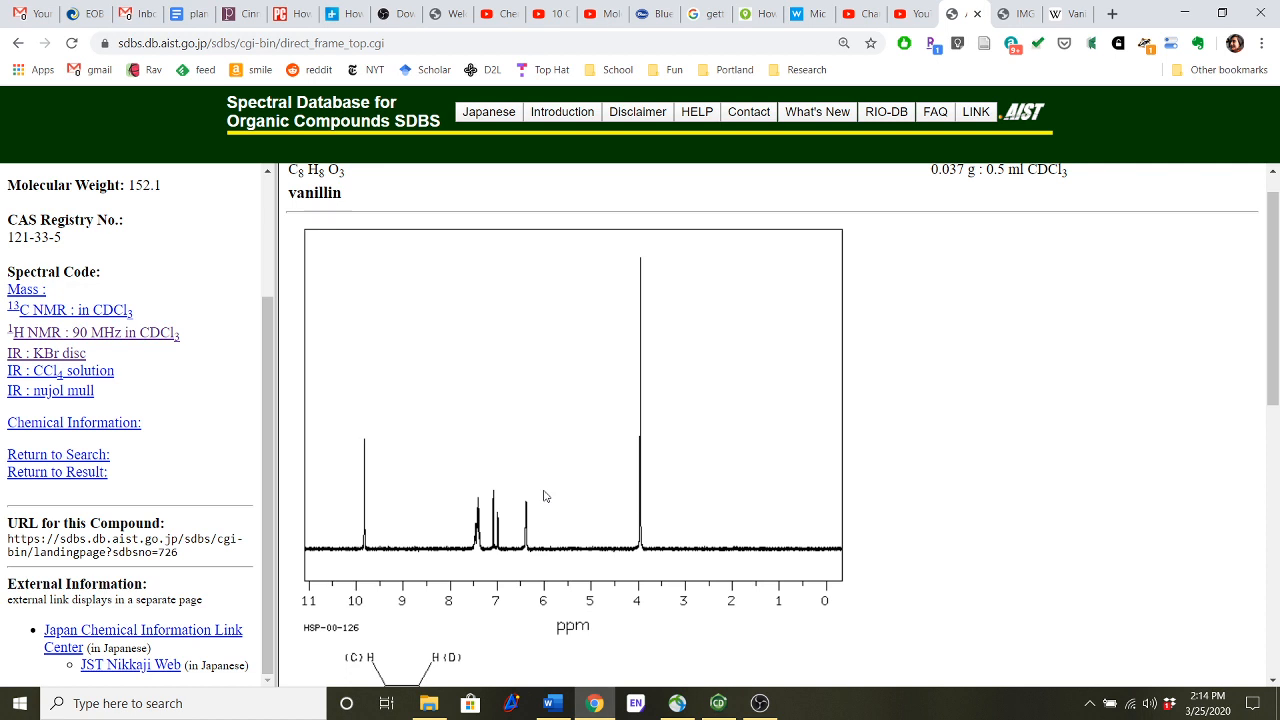
pyautogui.moveTo(125, 341)
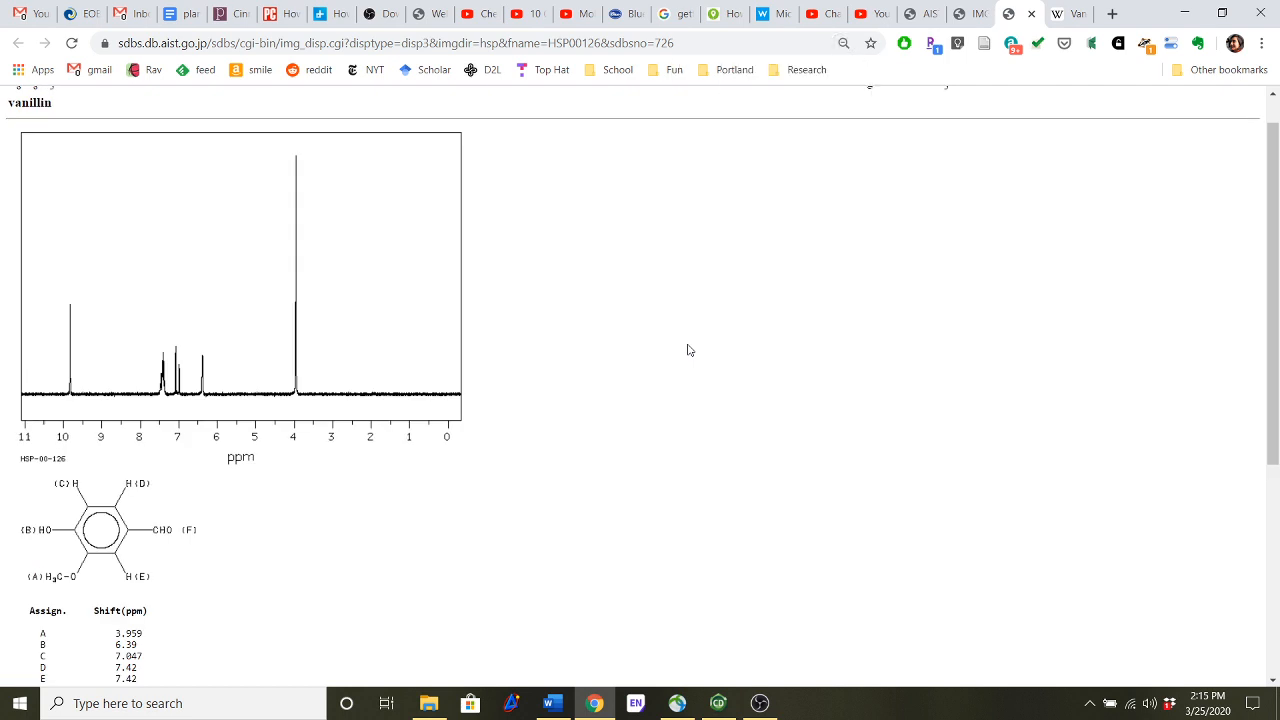
pyautogui.scroll(-3)
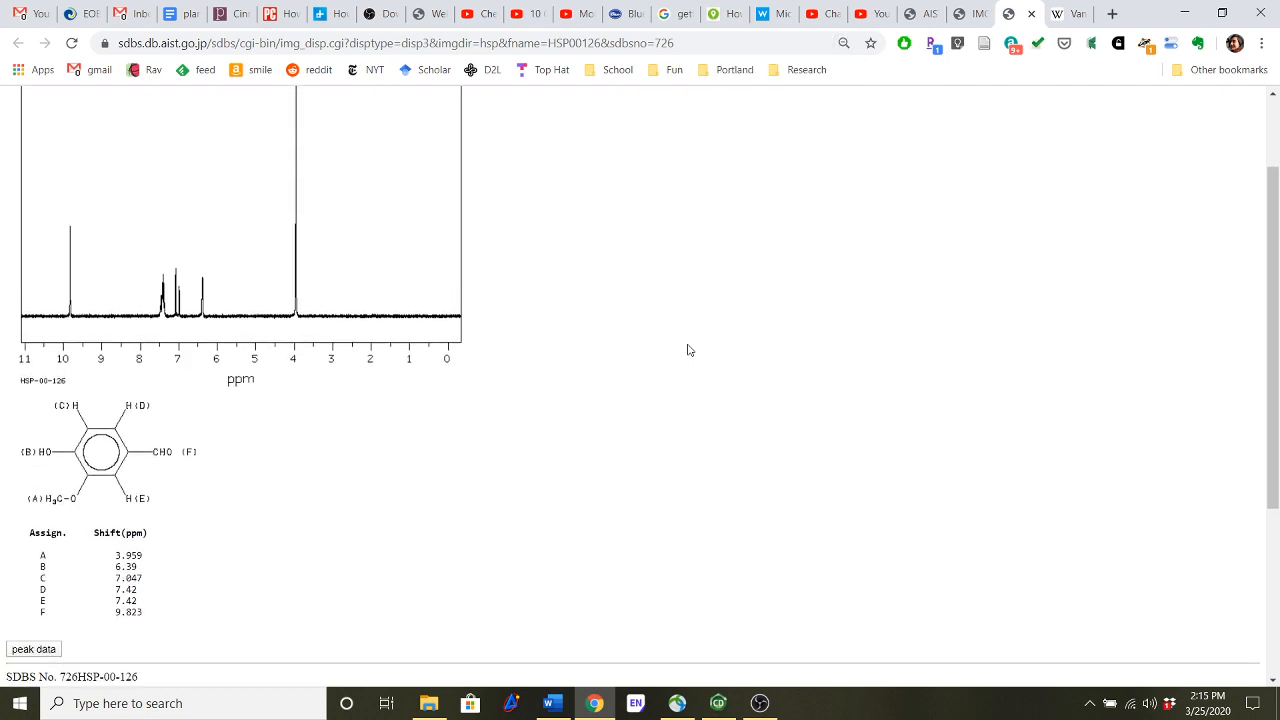
pyautogui.scroll(3)
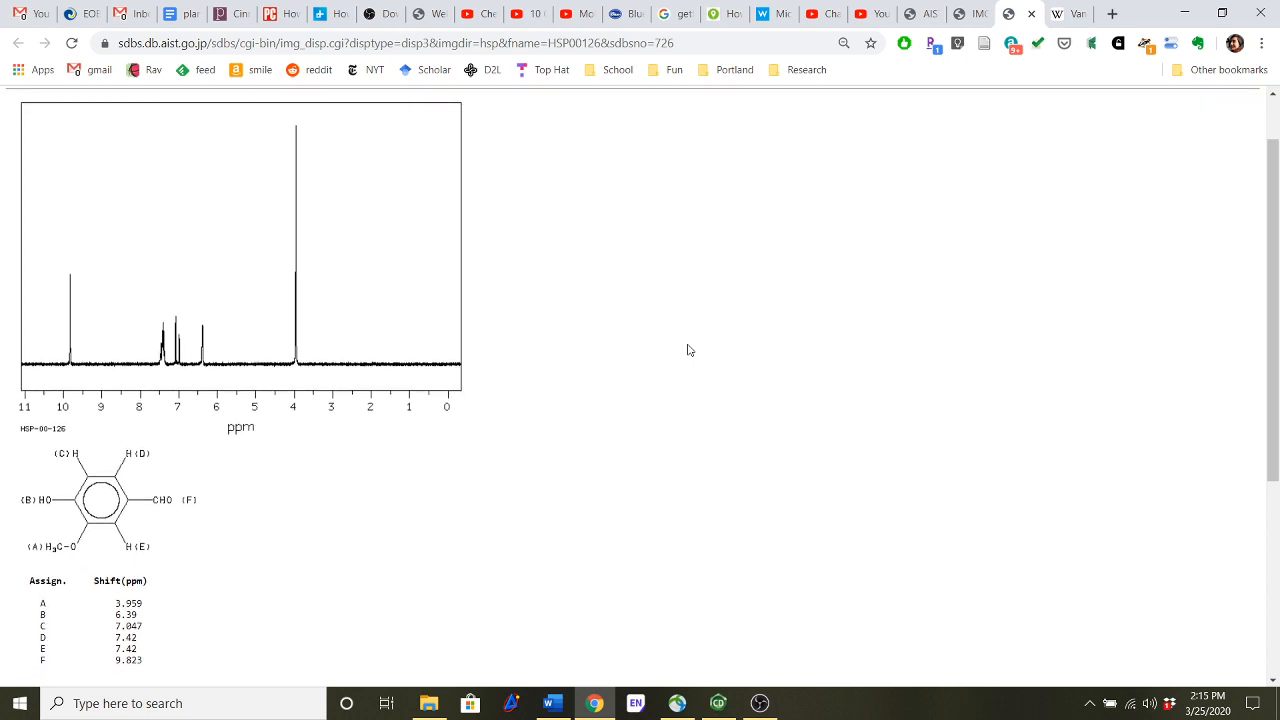
pyautogui.click(553, 703)
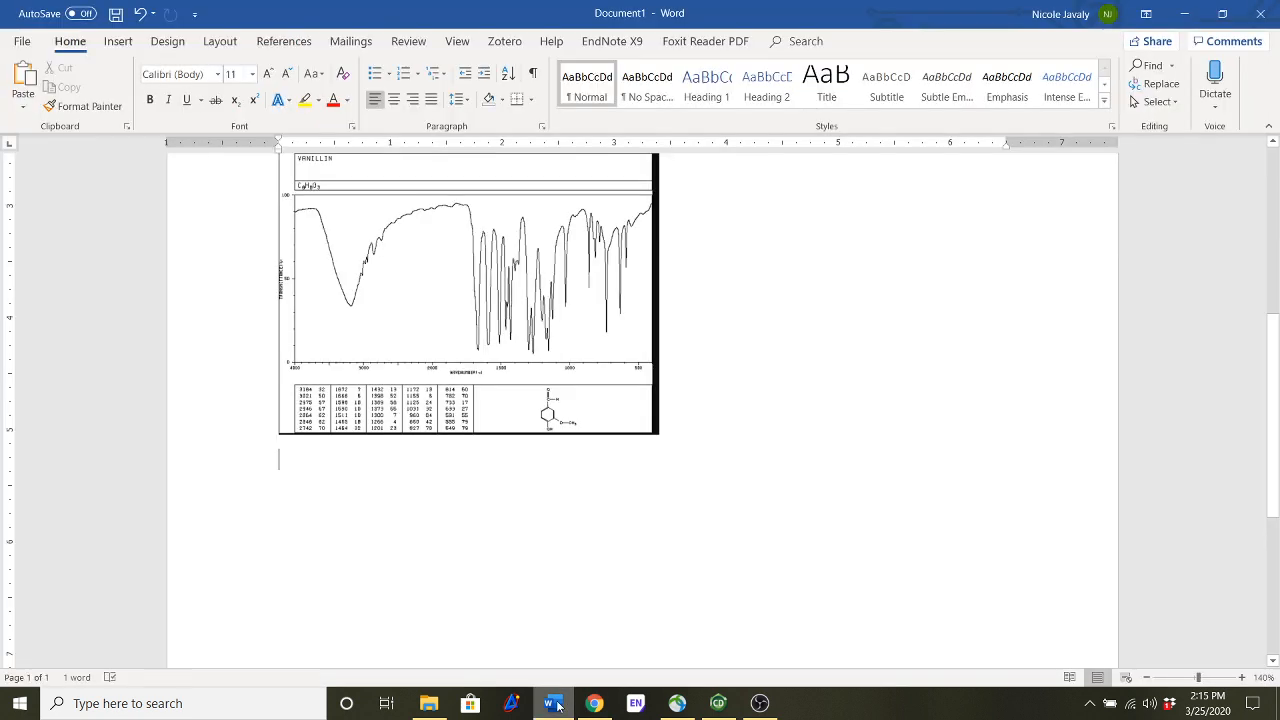
# - Select the pasted 1H NMR screenshot and crop it to the spectrum and shift table
pyautogui.click(593, 703)
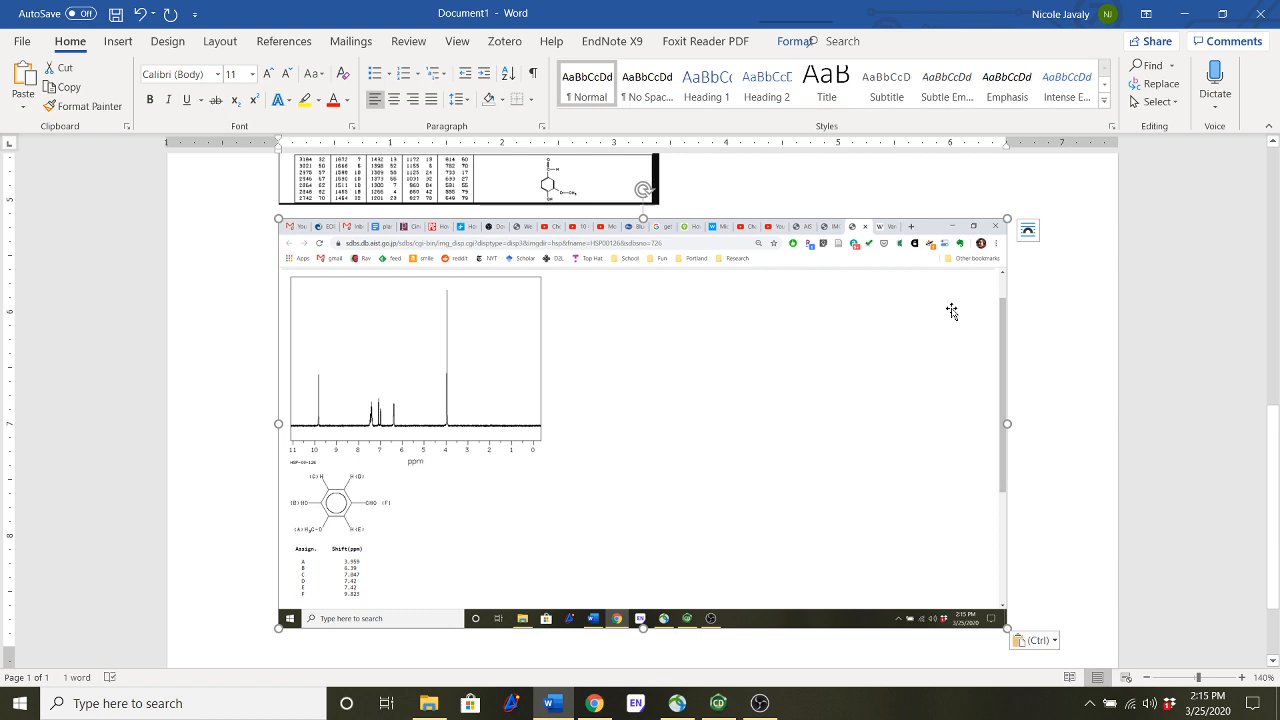
pyautogui.click(415, 360)
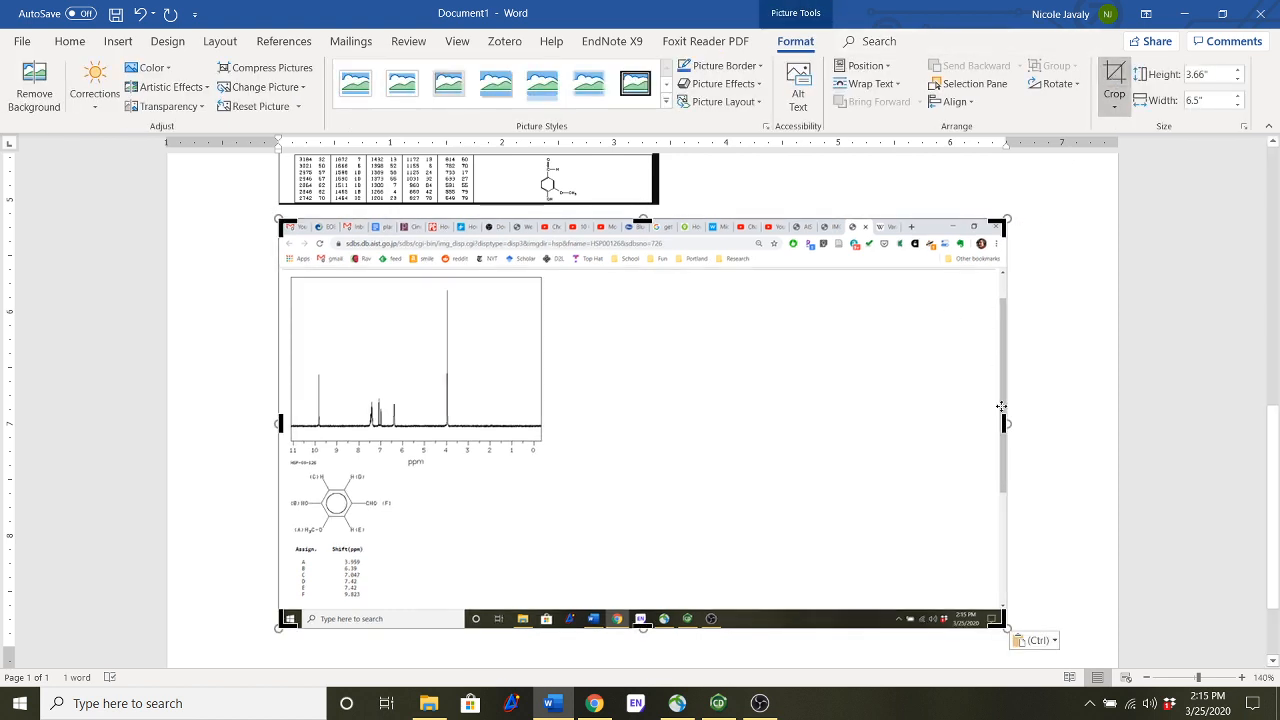
pyautogui.moveTo(635, 451)
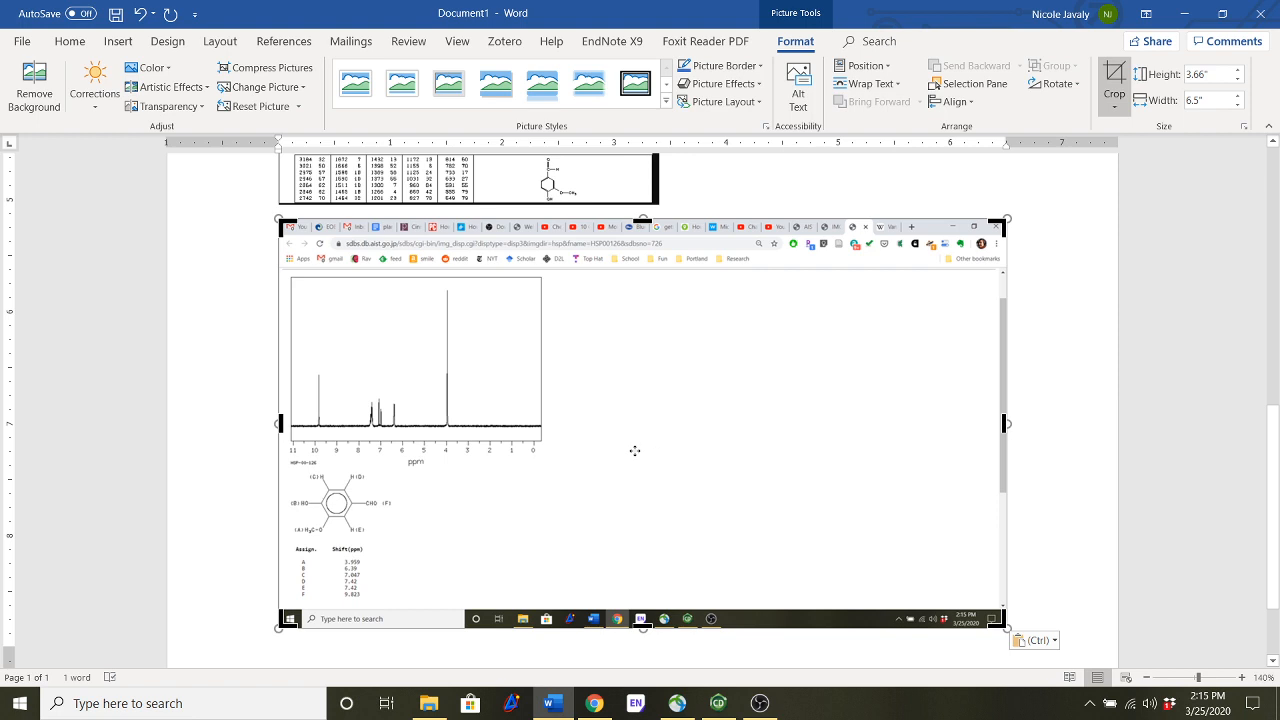
pyautogui.moveTo(750, 384)
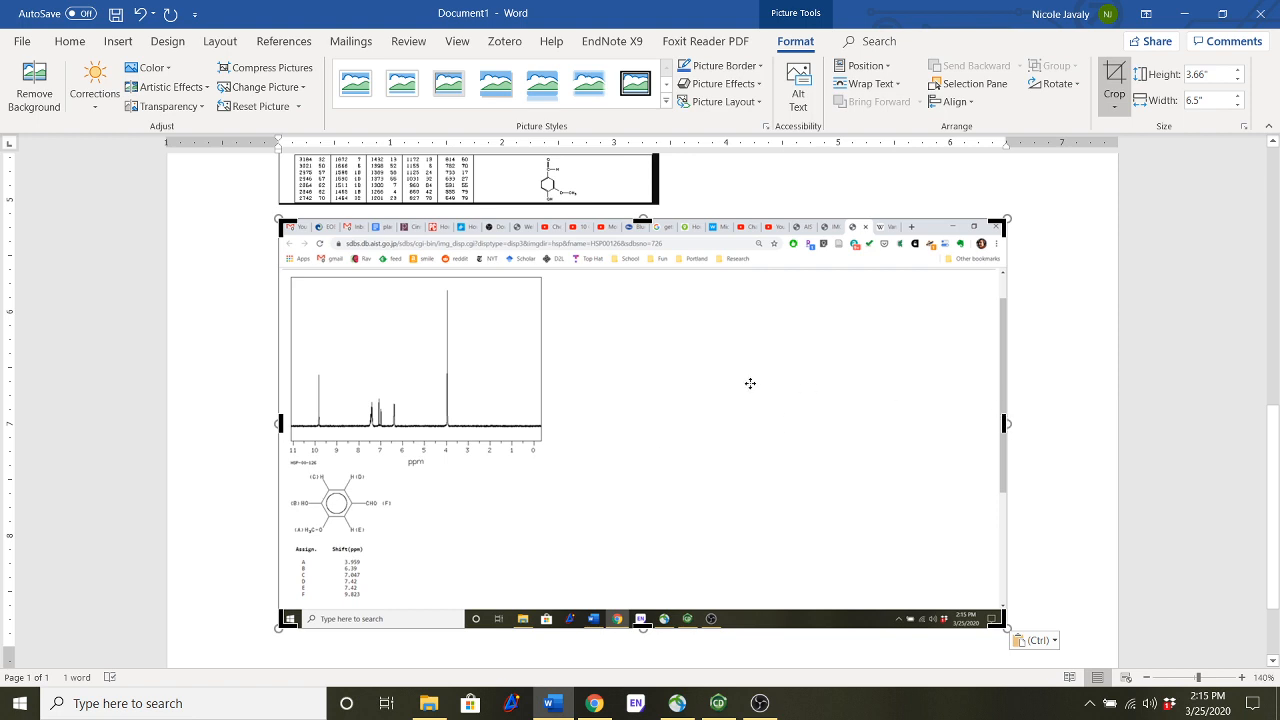
pyautogui.moveTo(629, 234)
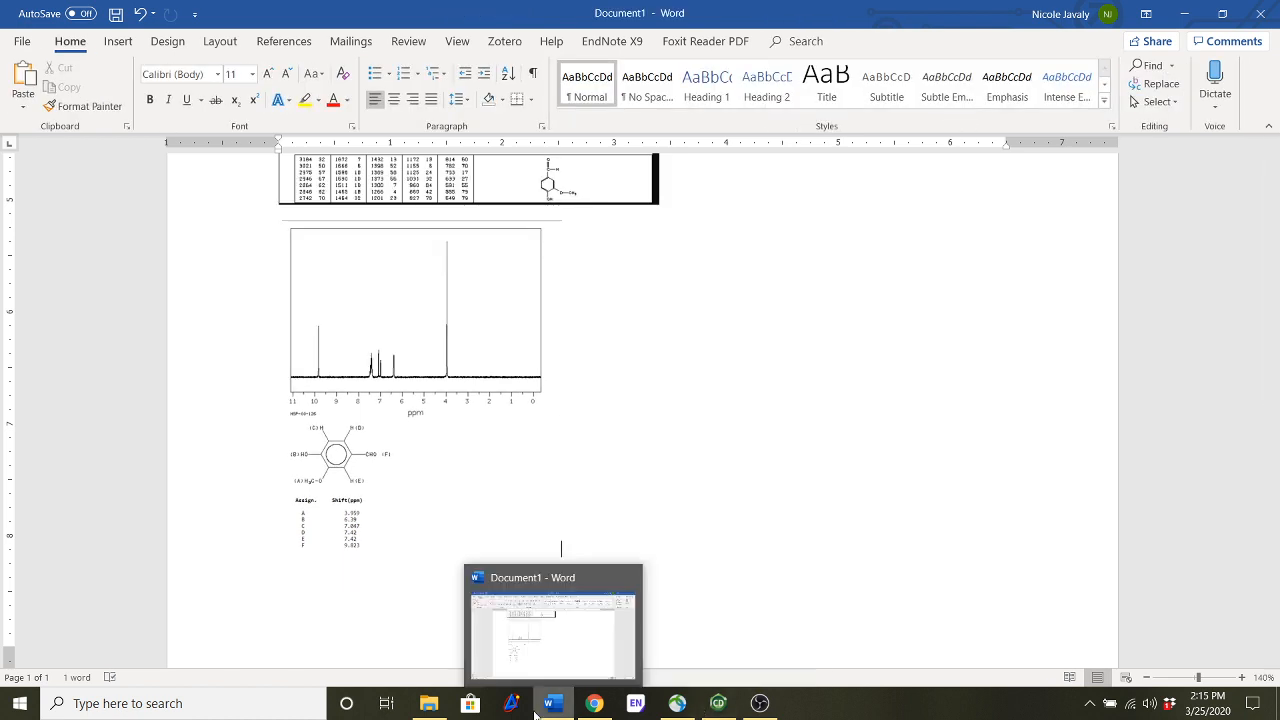
pyautogui.click(594, 703)
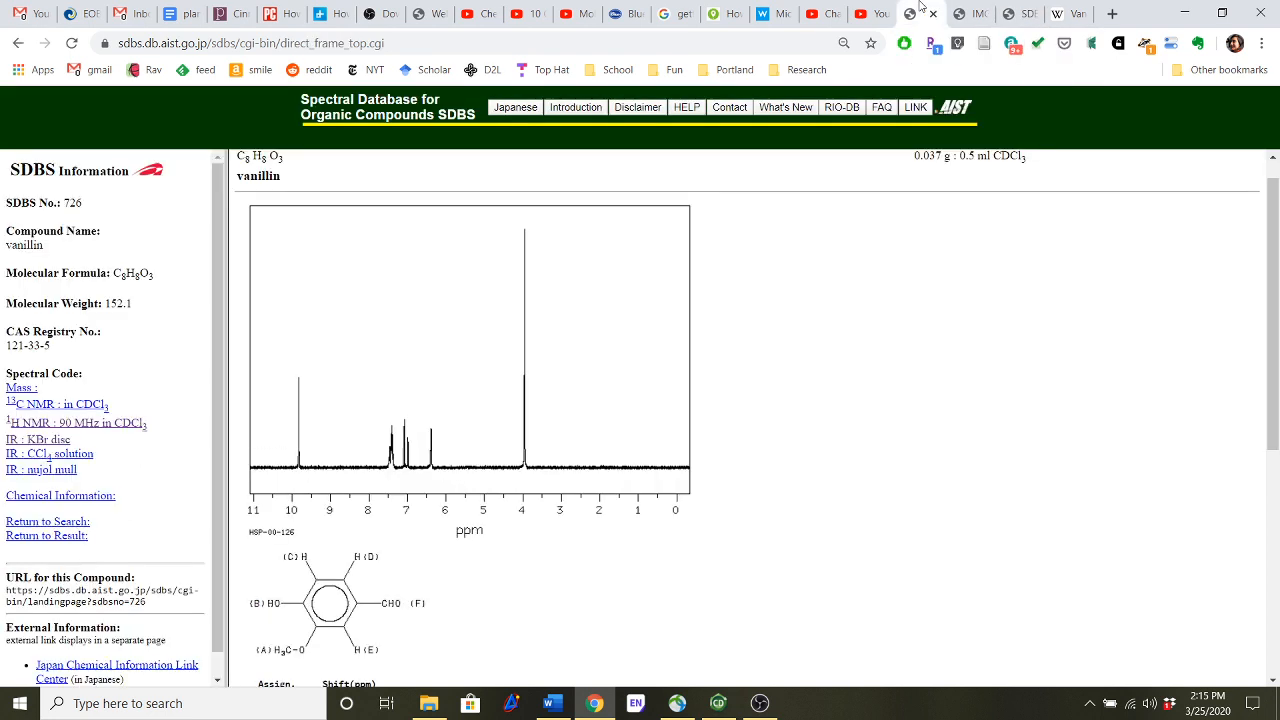
# - View vanillin's 13C NMR spectrum in CDCl3, then return to the SDBS search form
pyautogui.scroll(-3)
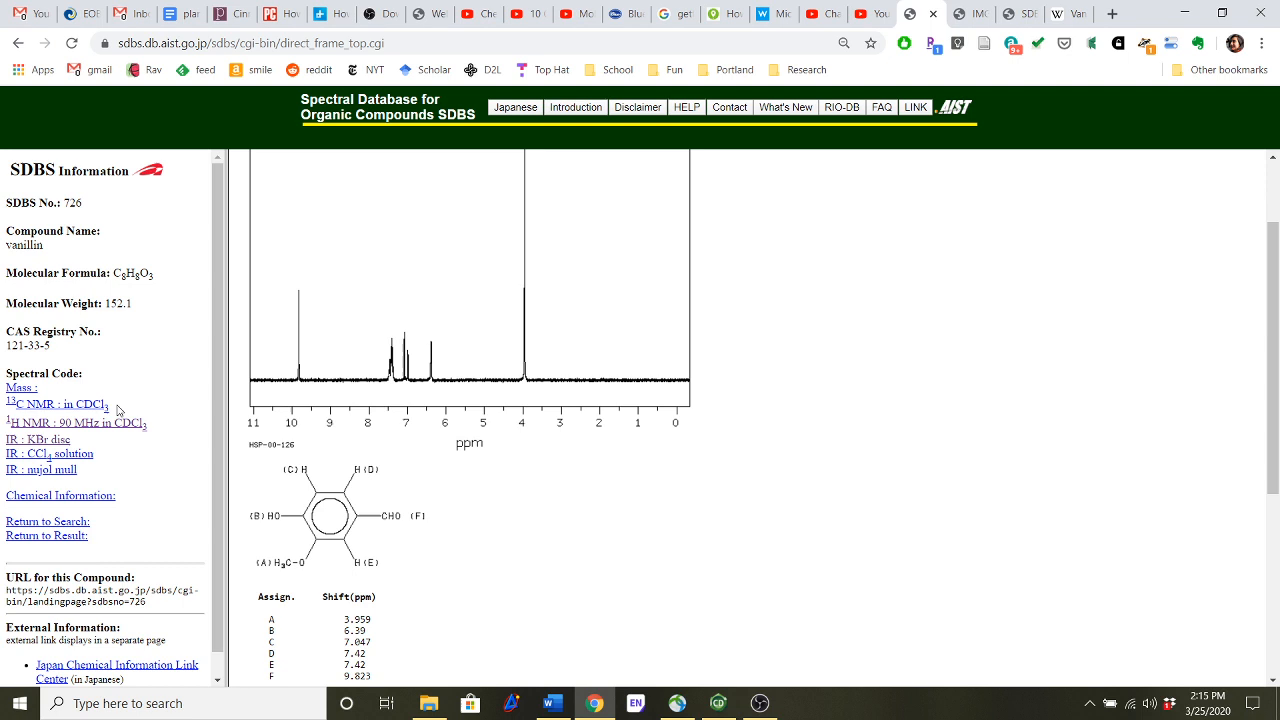
pyautogui.click(55, 404)
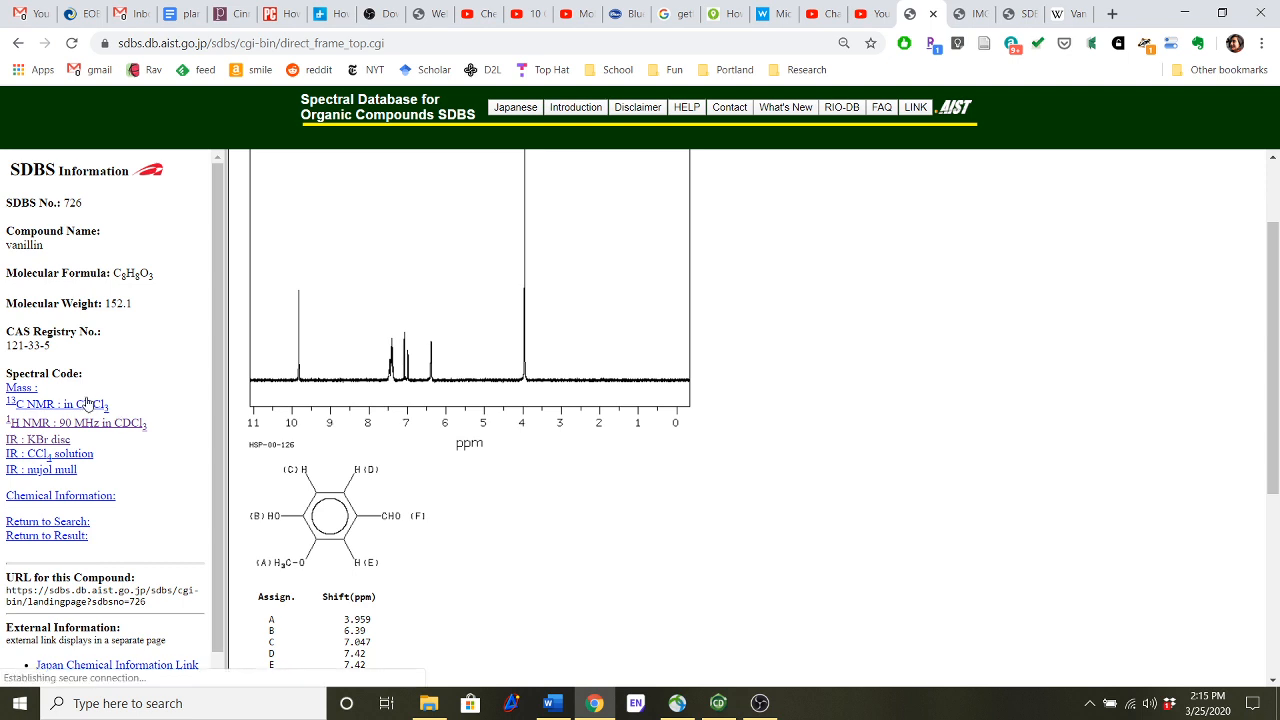
pyautogui.click(56, 404)
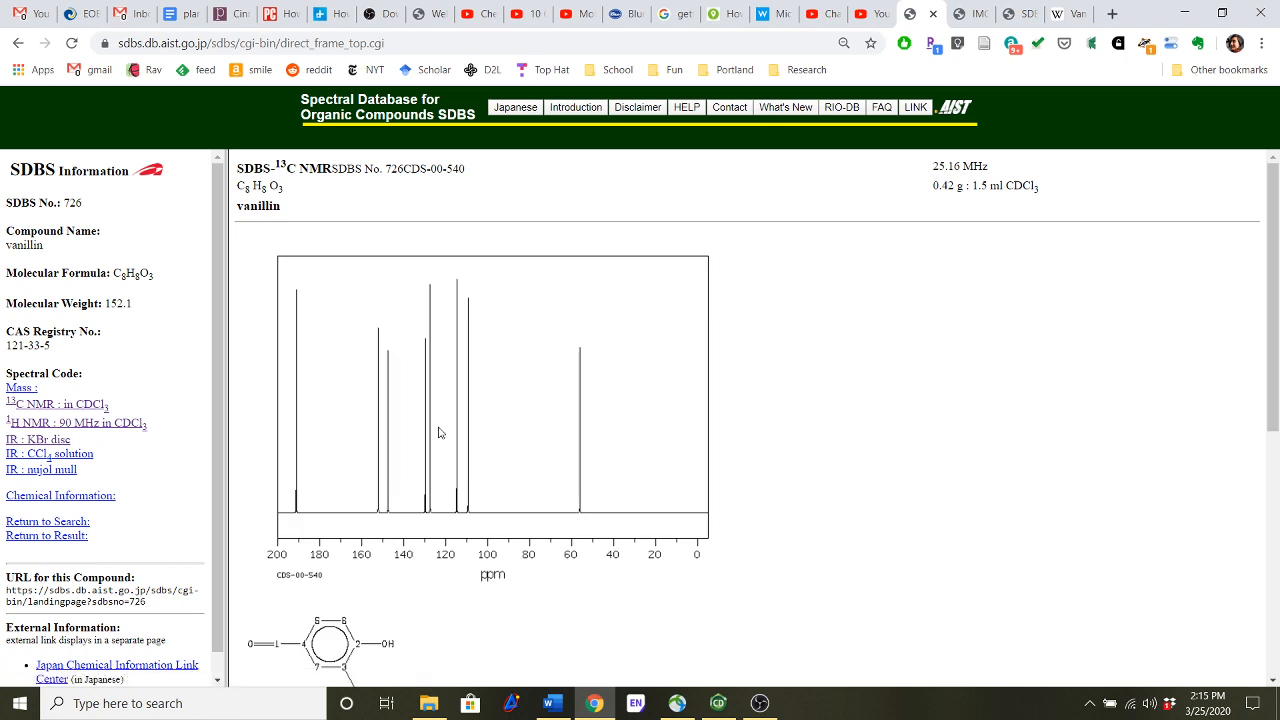
pyautogui.scroll(-3)
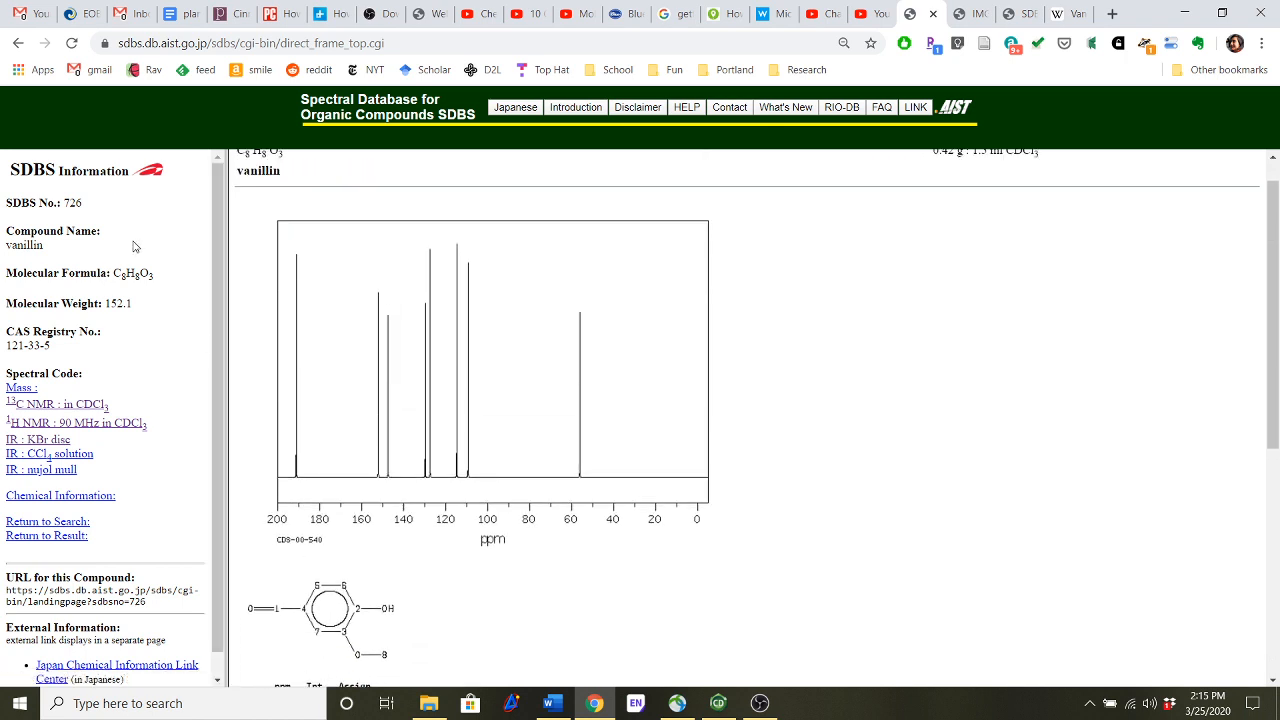
pyautogui.scroll(-3)
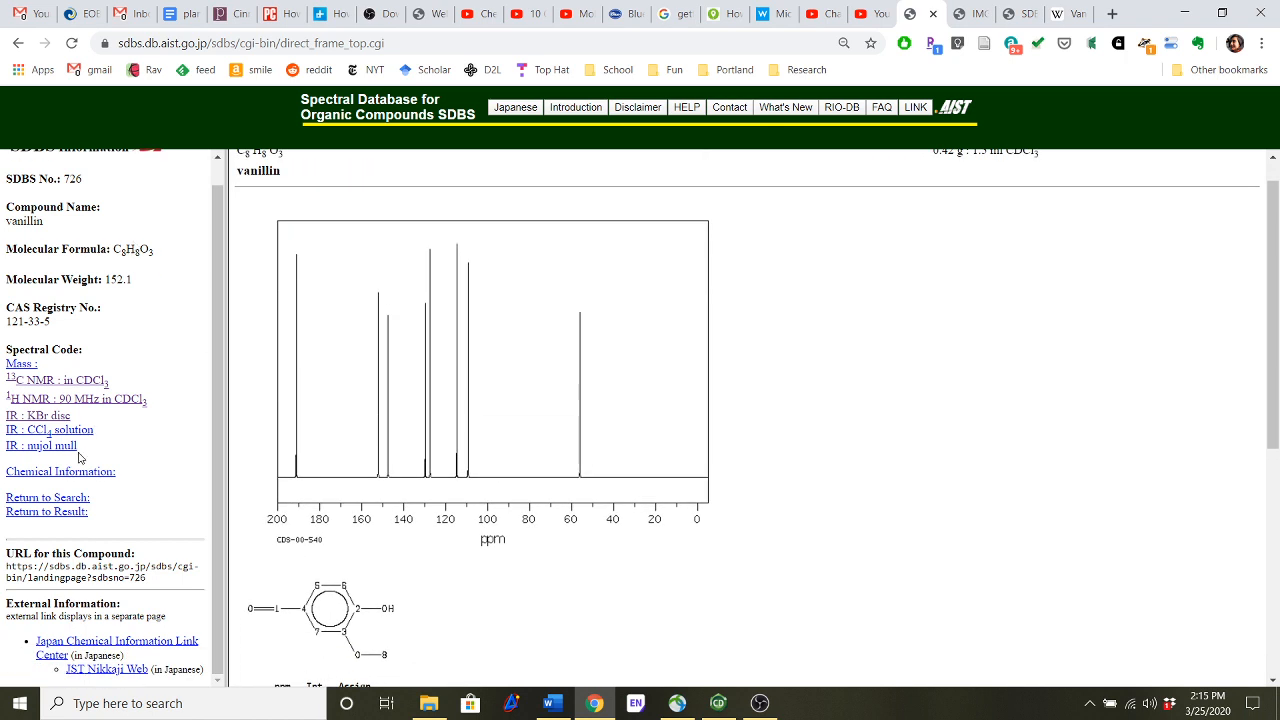
pyautogui.click(47, 497)
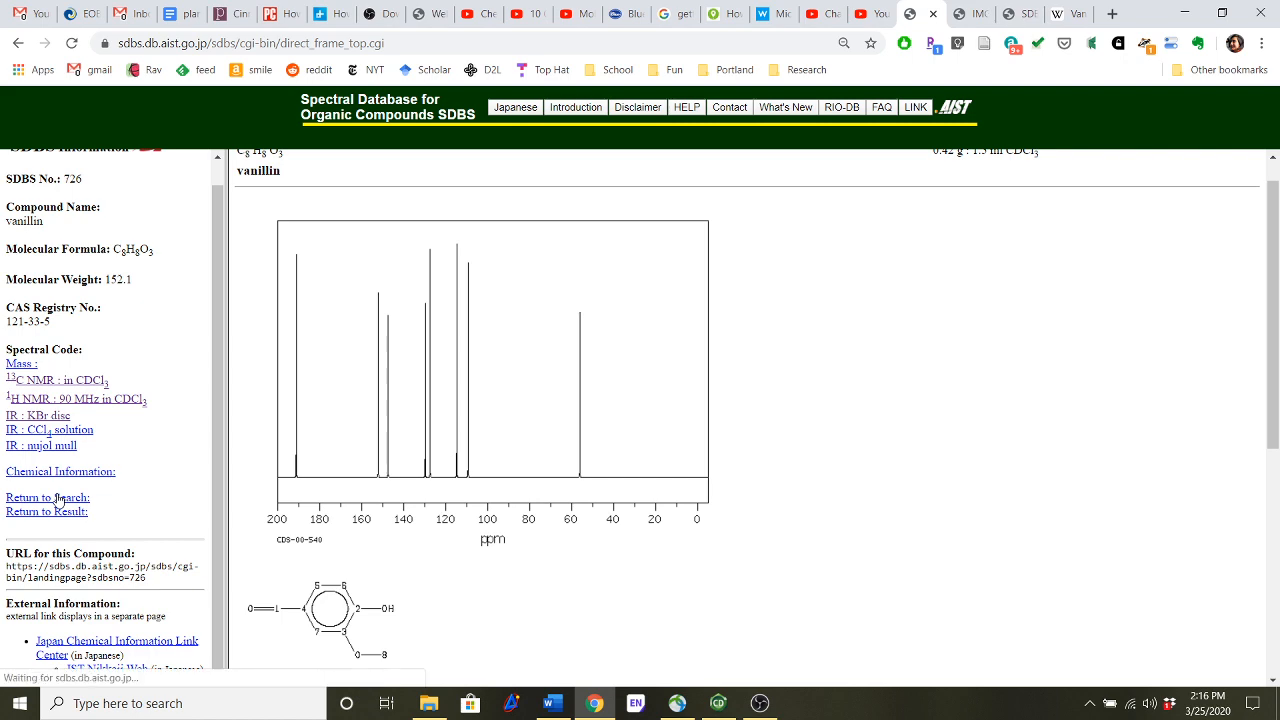
pyautogui.click(46, 497)
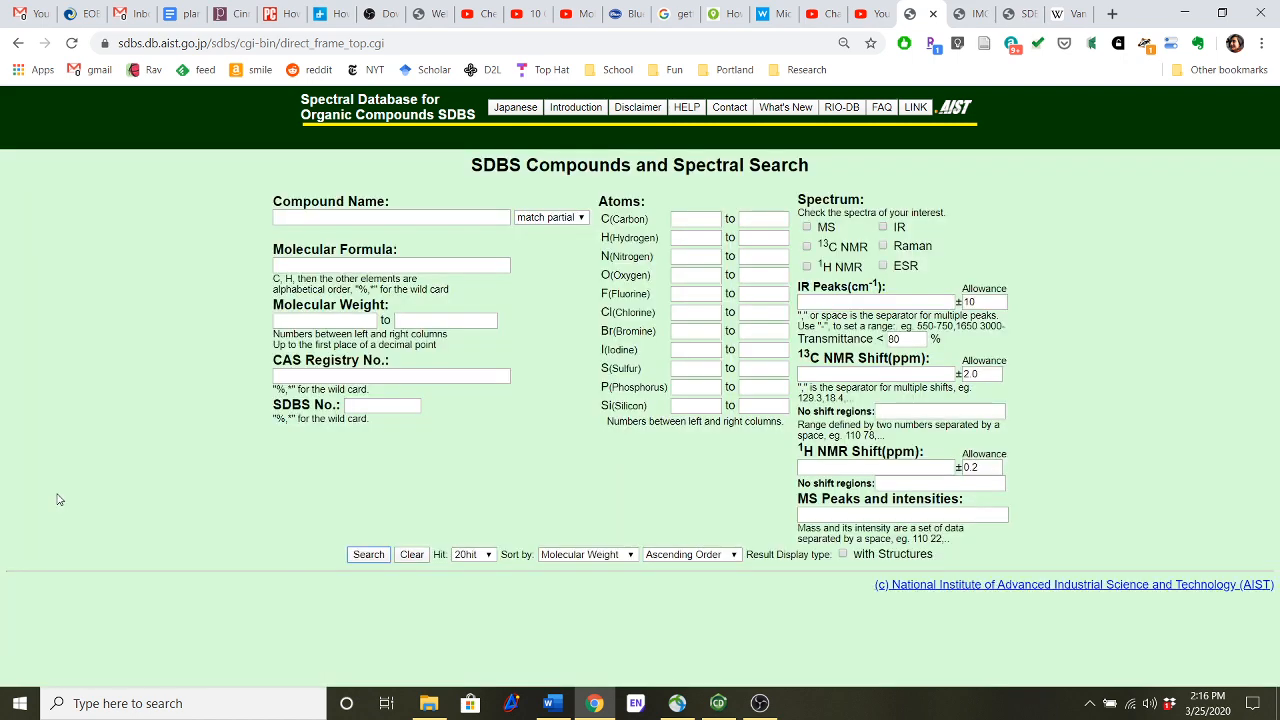
# - Query SDBS with atom counts C4, H8, N1, returning 14,815 hits led by pyrrolidine
pyautogui.click(695, 218)
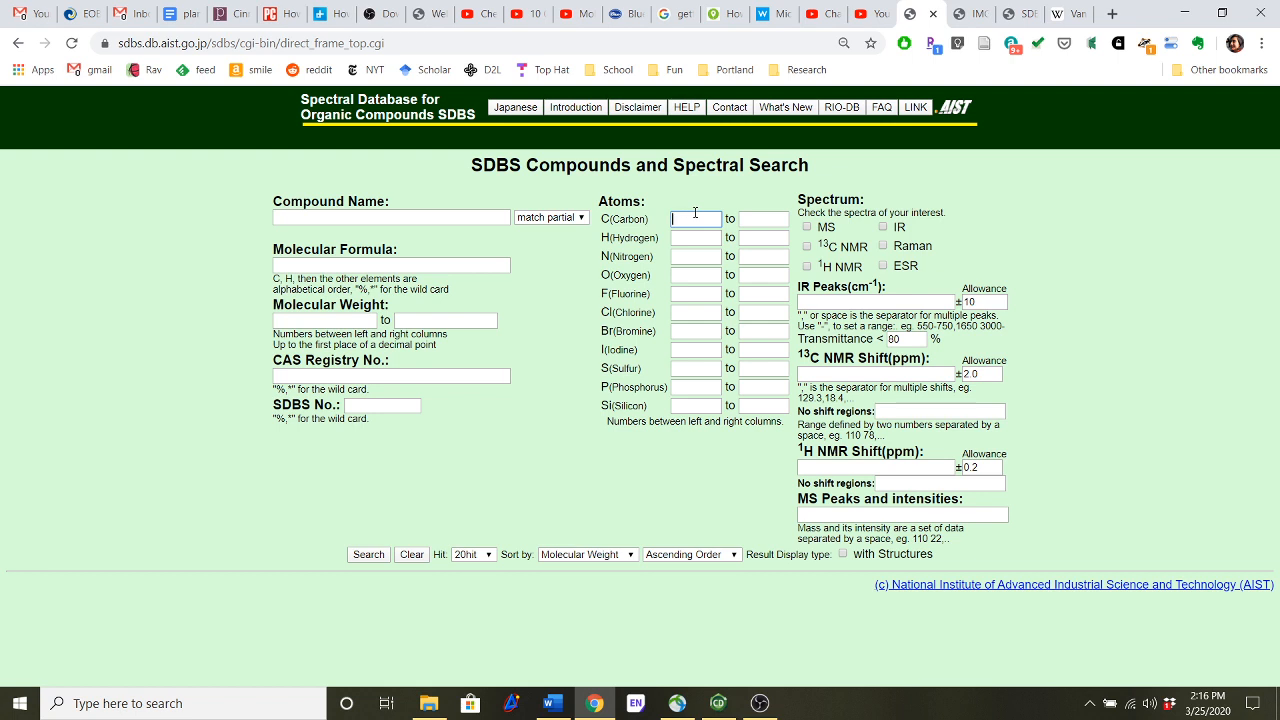
pyautogui.write('4')
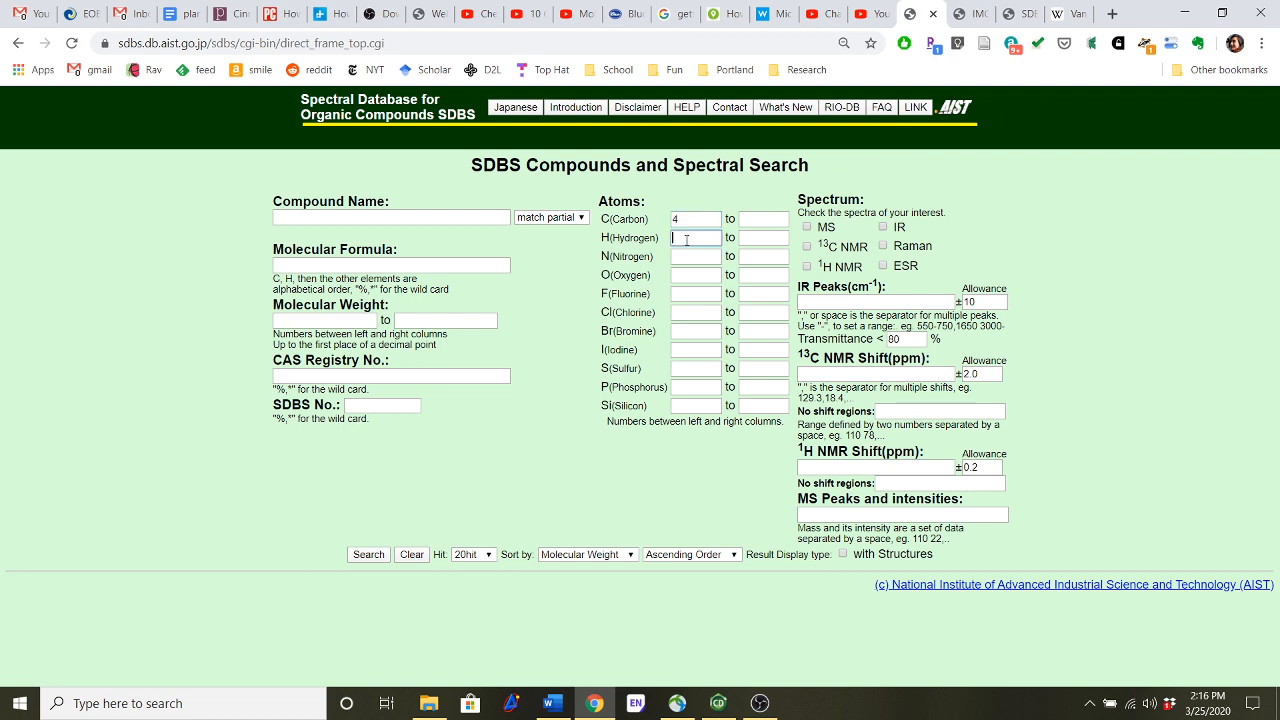
pyautogui.write('8')
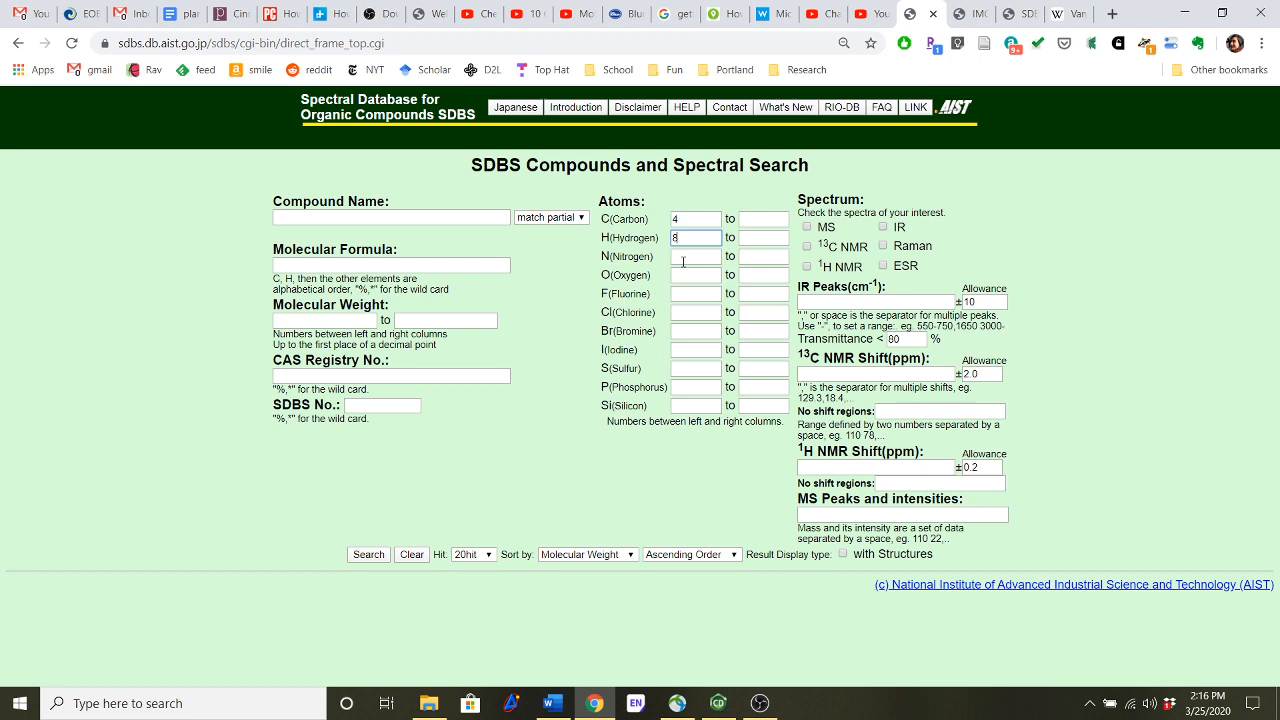
pyautogui.click(695, 256)
pyautogui.write('1')
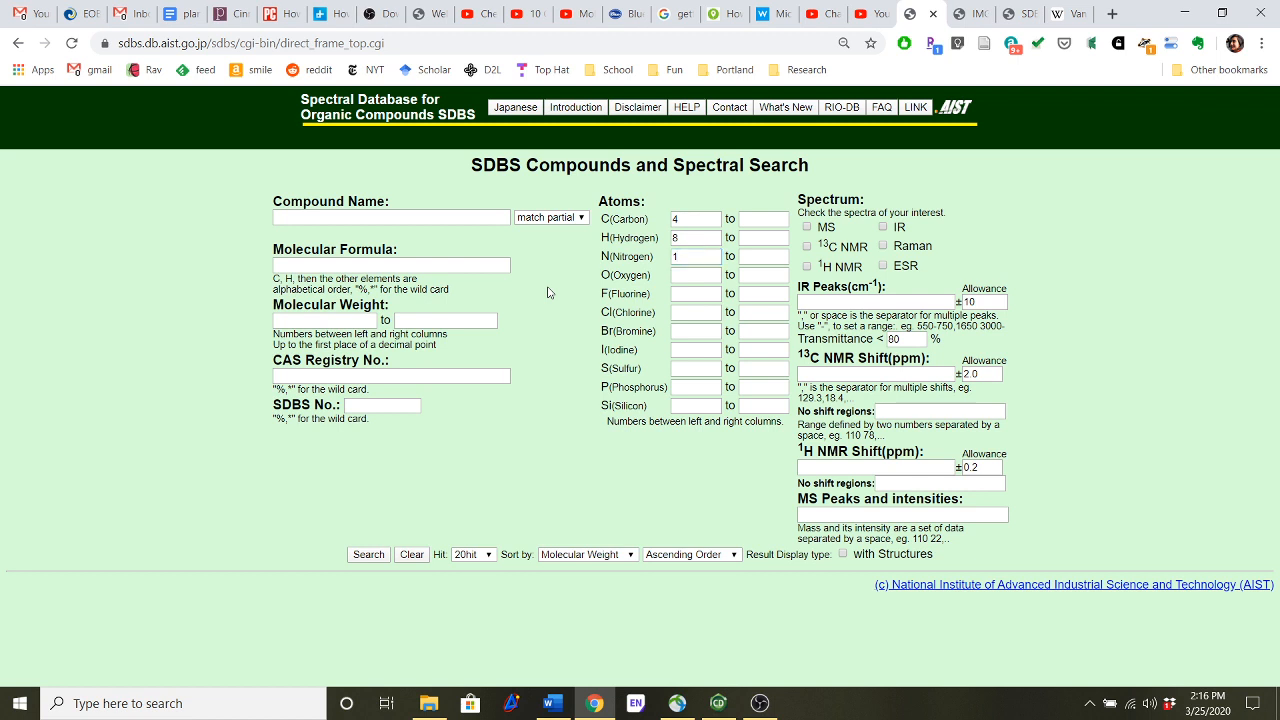
pyautogui.moveTo(611, 294)
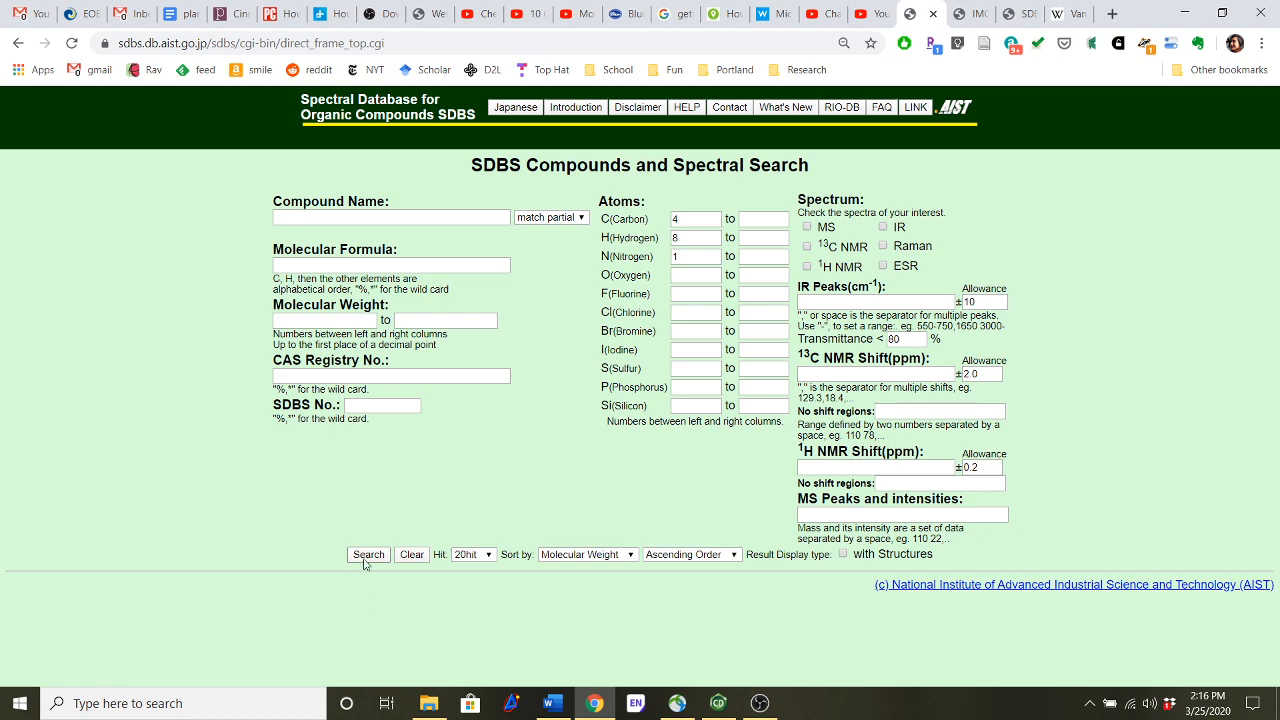
pyautogui.click(367, 554)
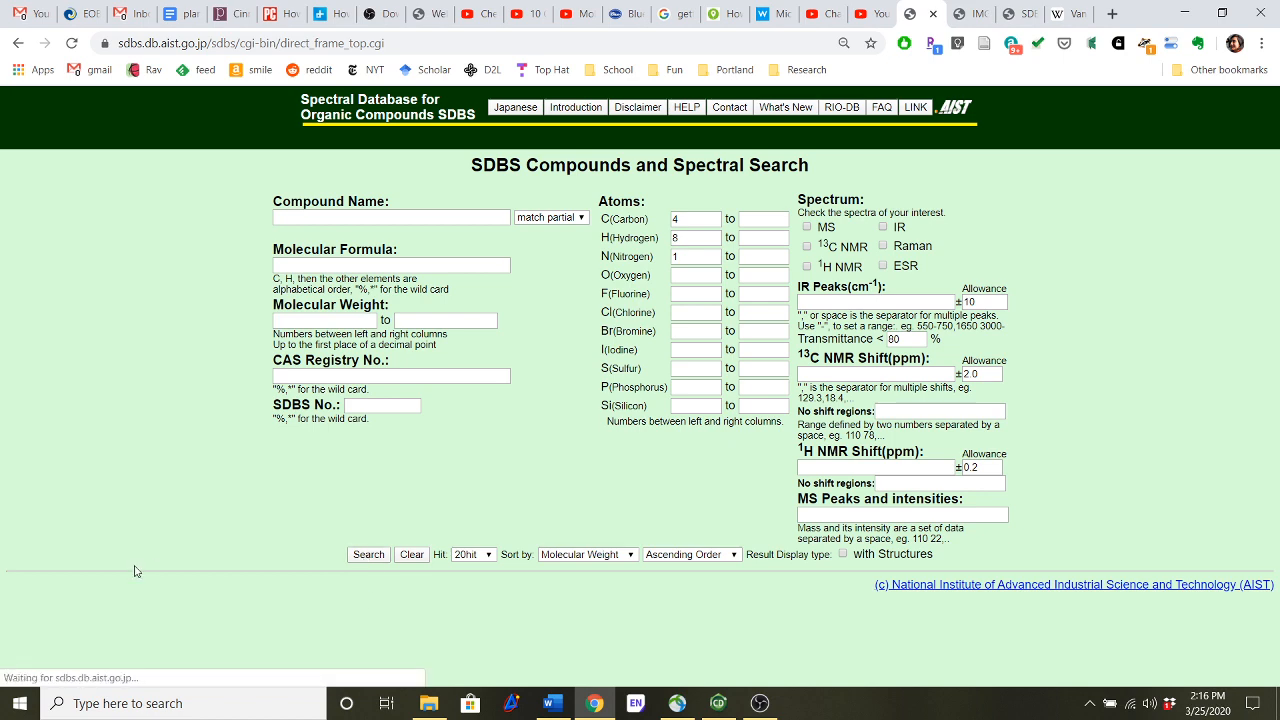
pyautogui.click(368, 554)
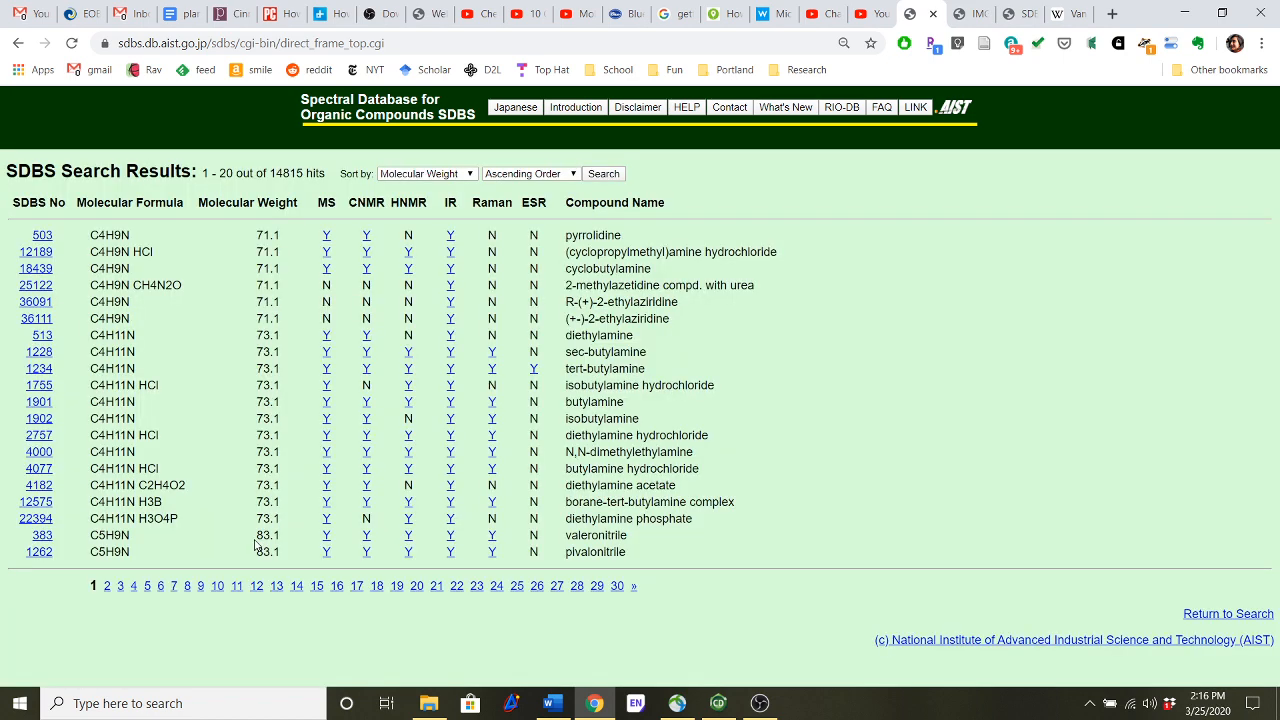
pyautogui.moveTo(135, 328)
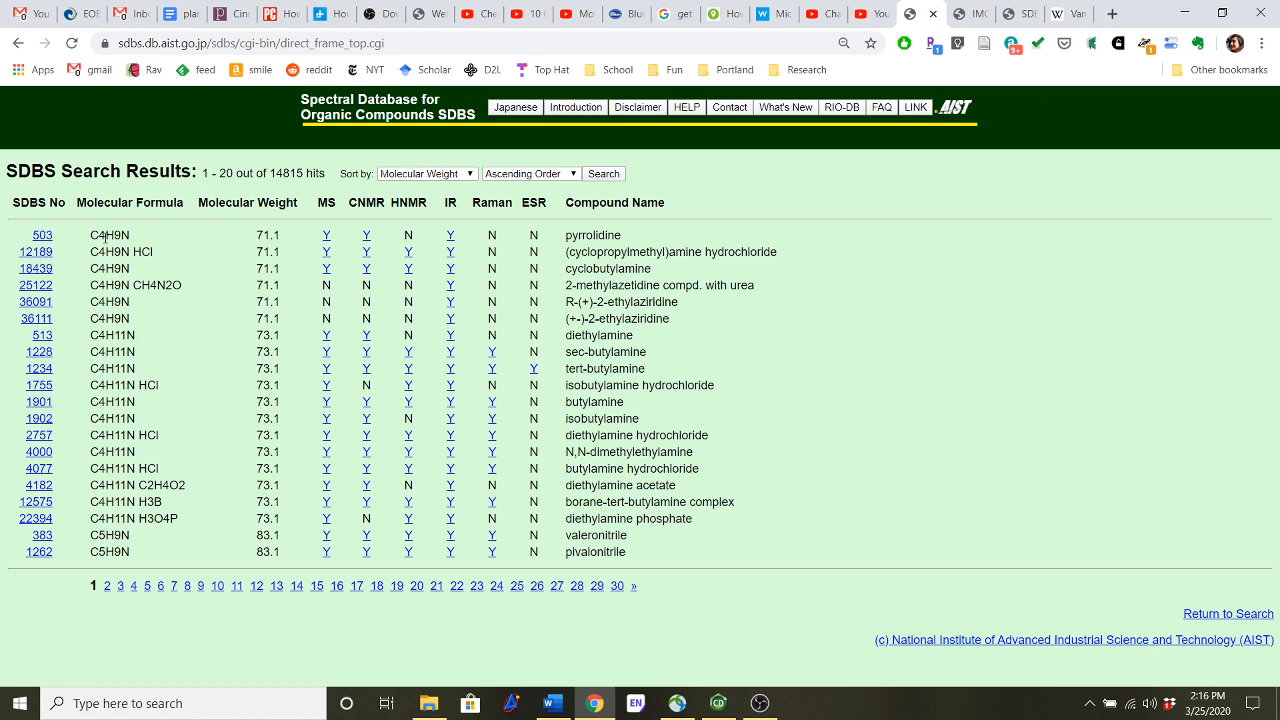
pyautogui.moveTo(527, 255)
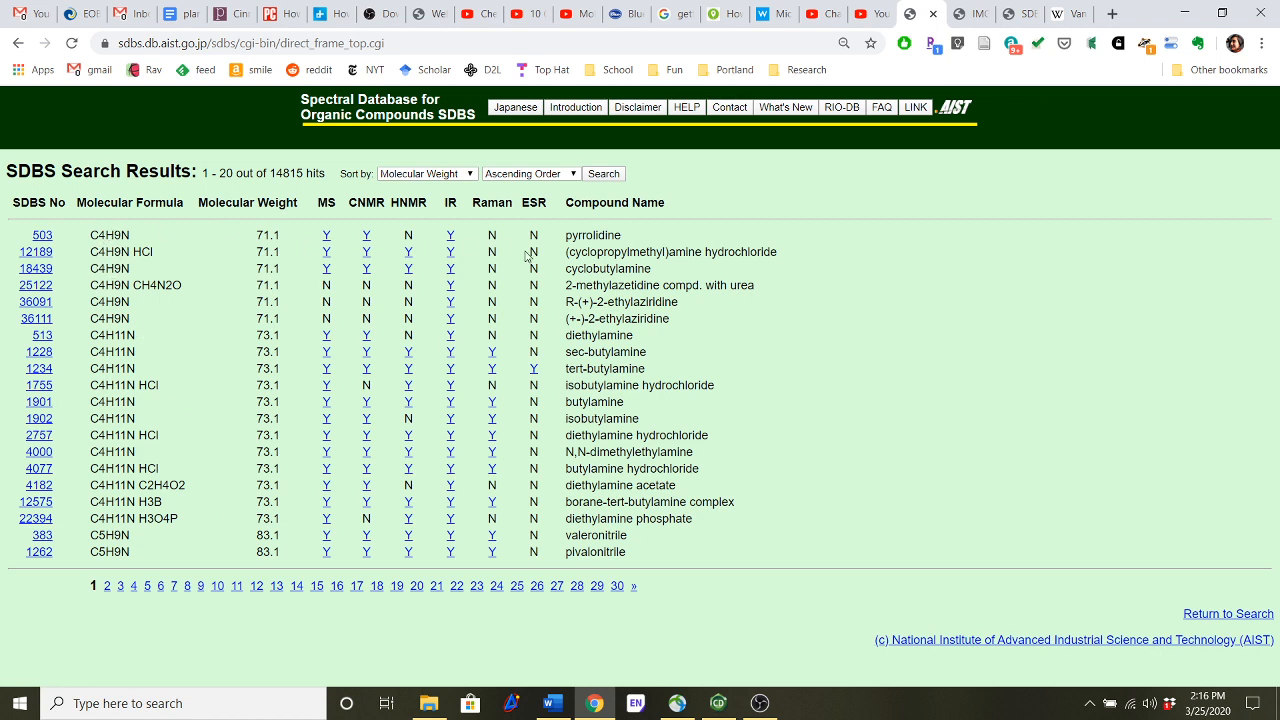
pyautogui.moveTo(40, 243)
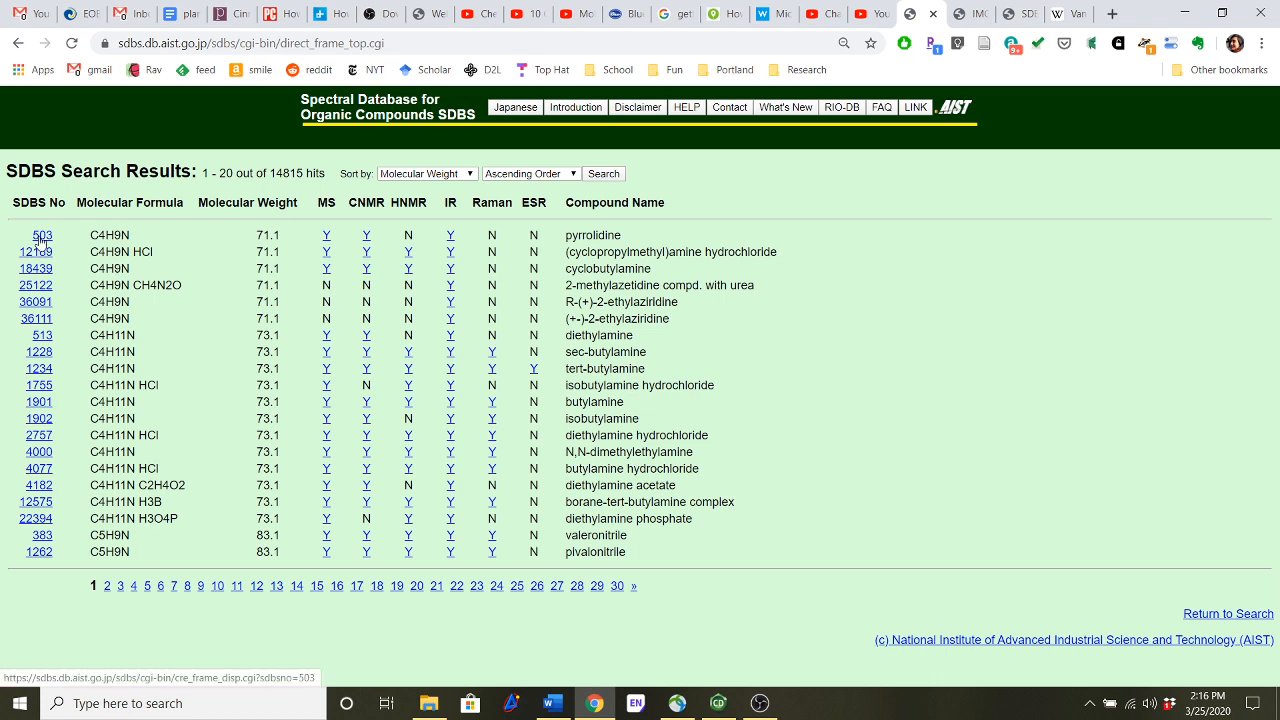
# - Open the pyrrolidine record (SDBS No. 503, C4H9N), then bring up the screen recorder
pyautogui.click(41, 235)
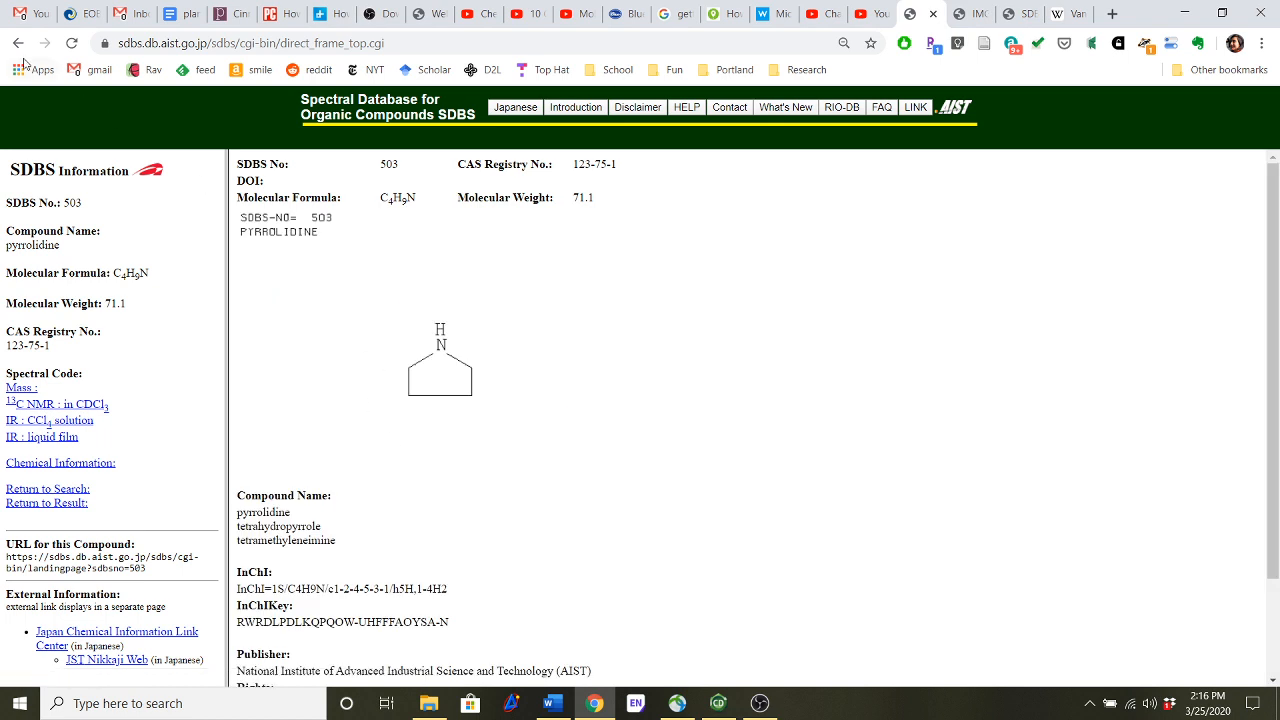
pyautogui.click(18, 43)
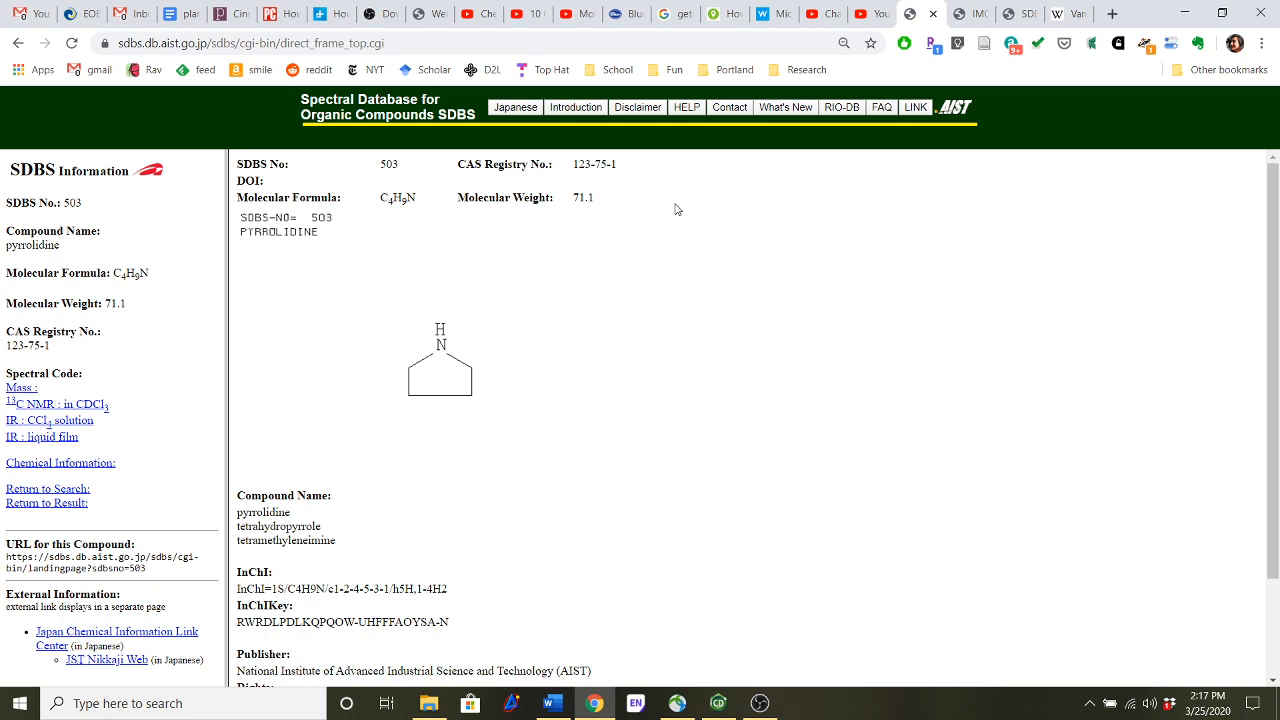
pyautogui.moveTo(817, 37)
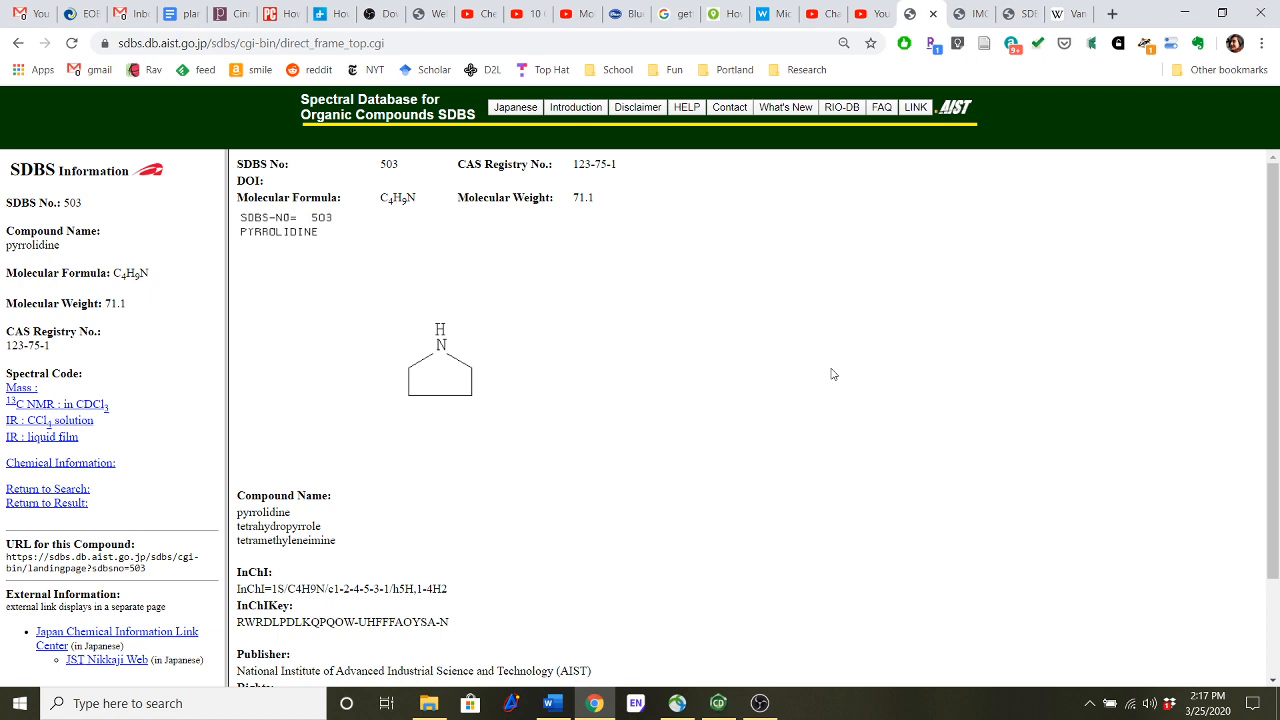
pyautogui.moveTo(759, 702)
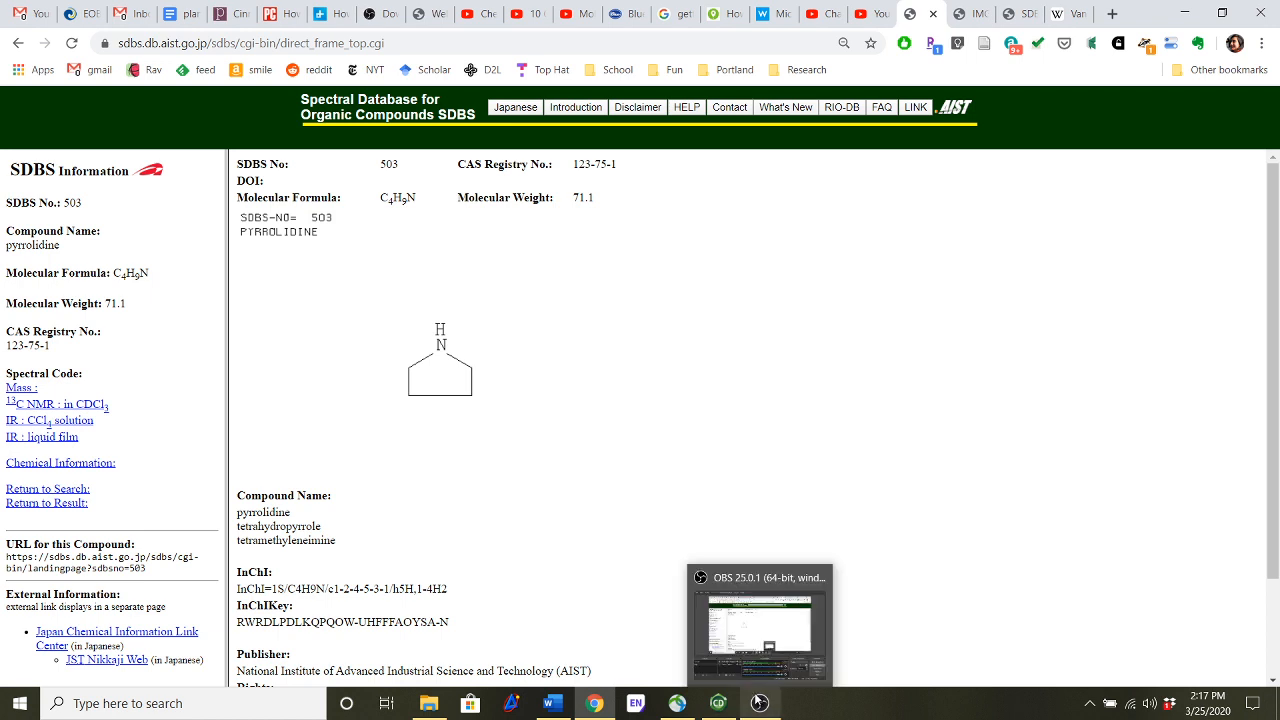
pyautogui.click(759, 620)
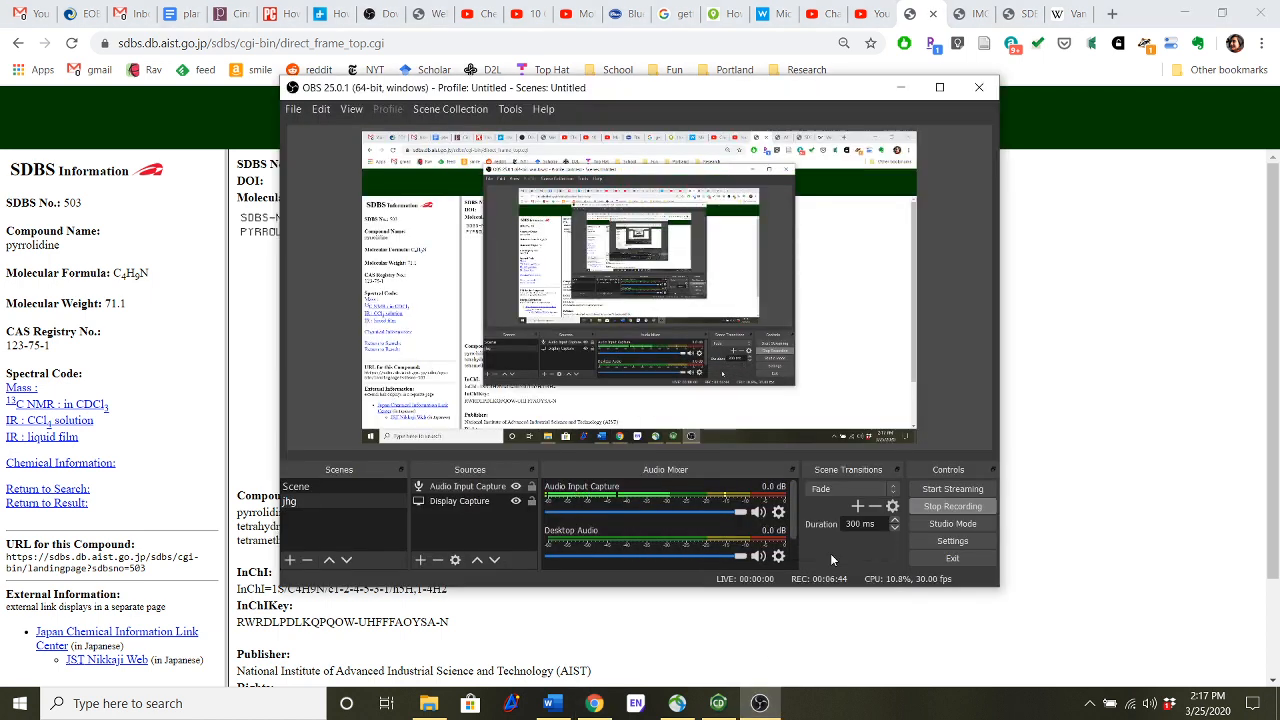